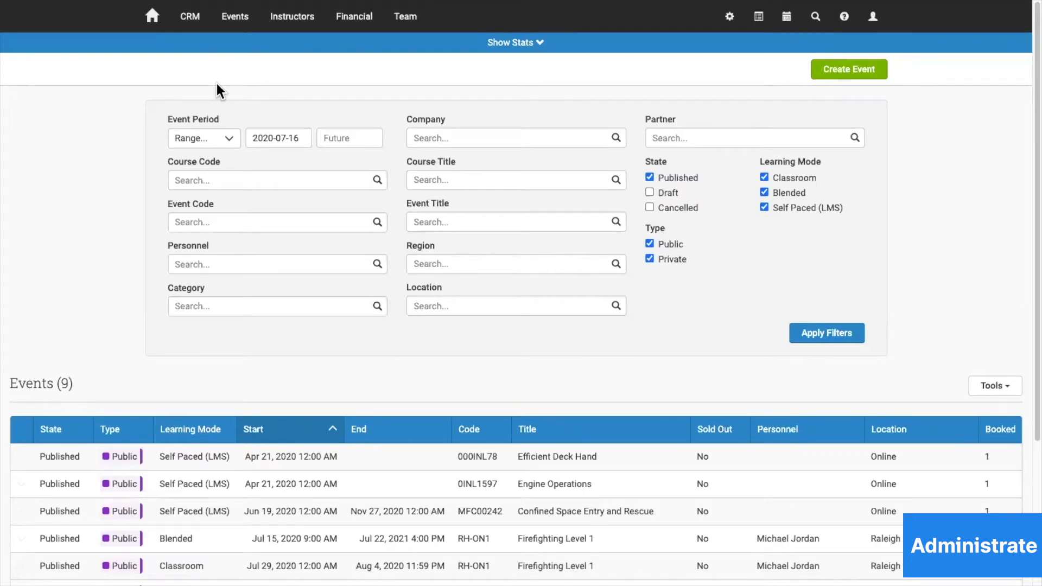
{"action": "mouse_move", "coordinate": [140, 173]}
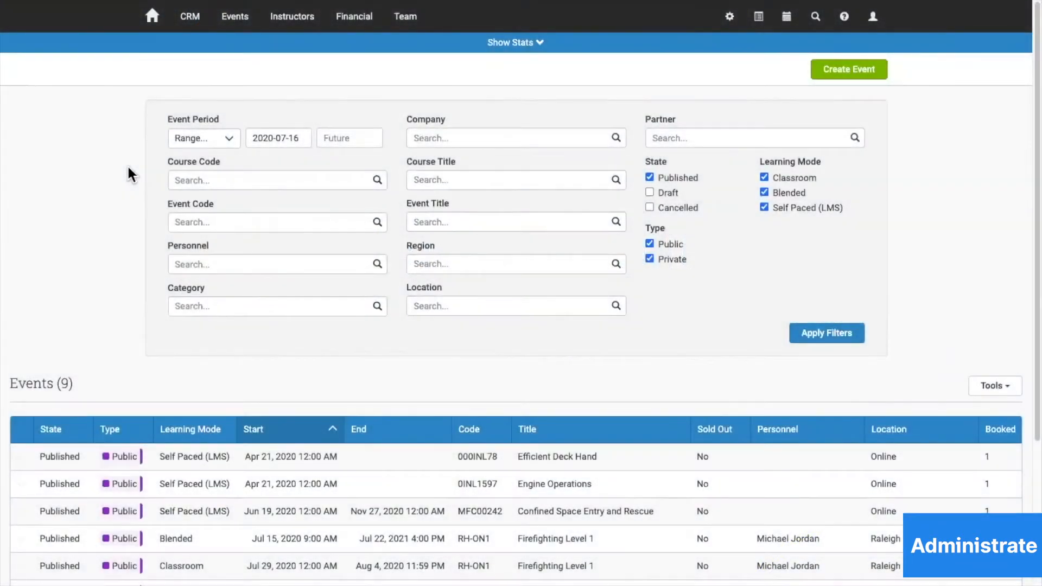
{"action": "mouse_move", "coordinate": [112, 268]}
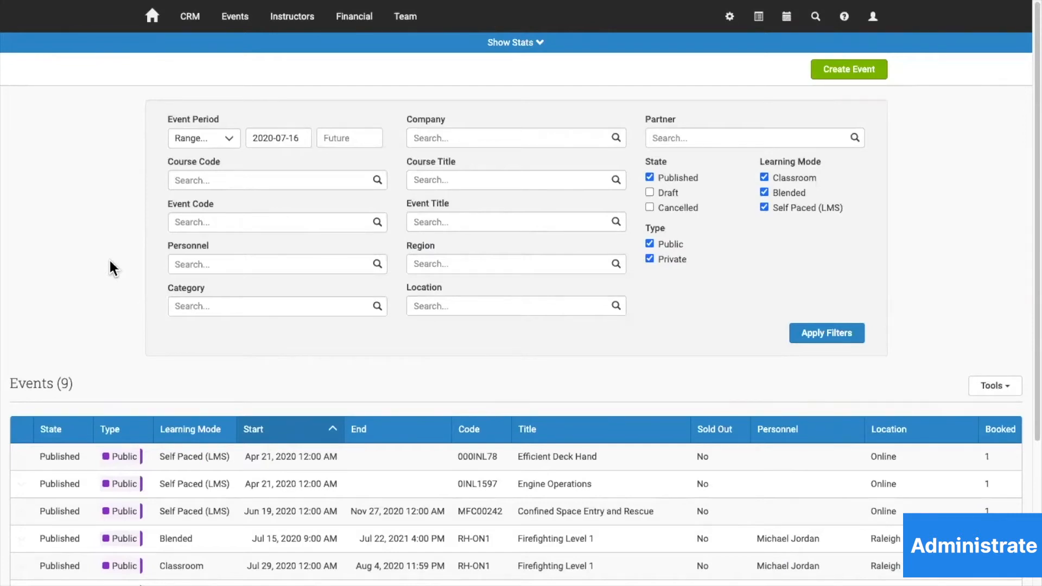
{"action": "mouse_move", "coordinate": [91, 268]}
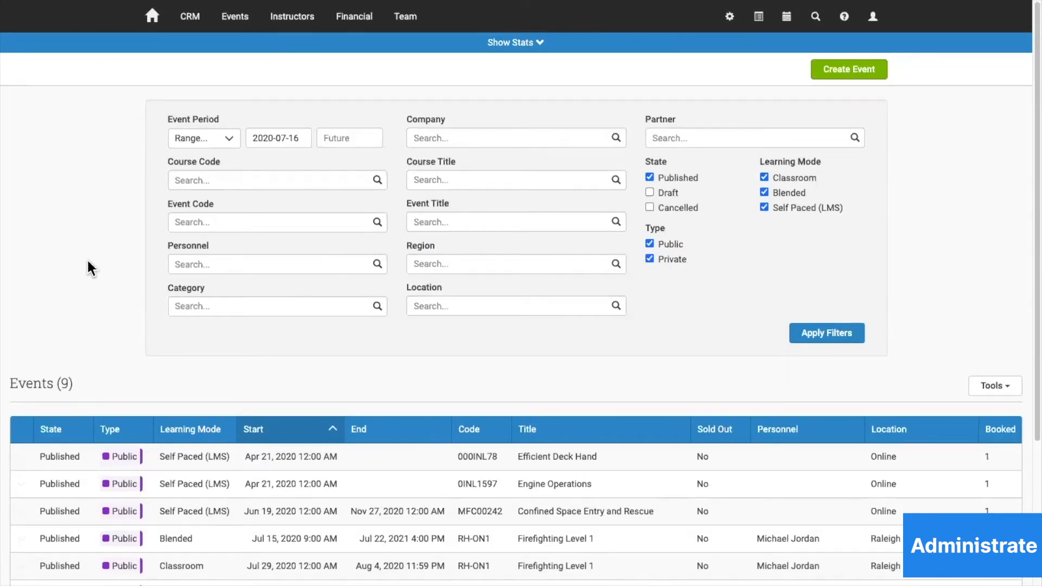
{"action": "mouse_move", "coordinate": [127, 515]}
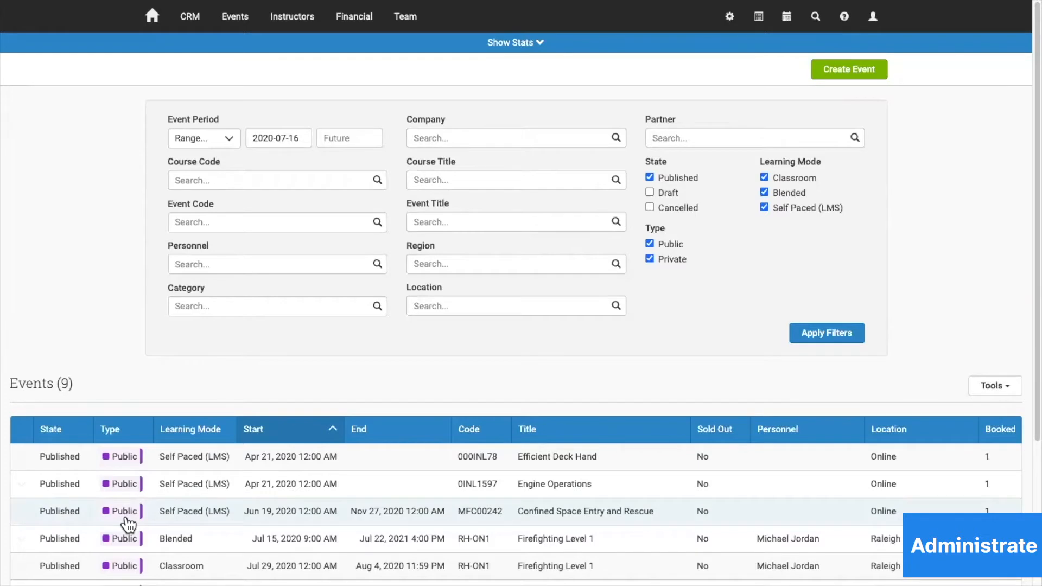
{"action": "mouse_move", "coordinate": [96, 260]}
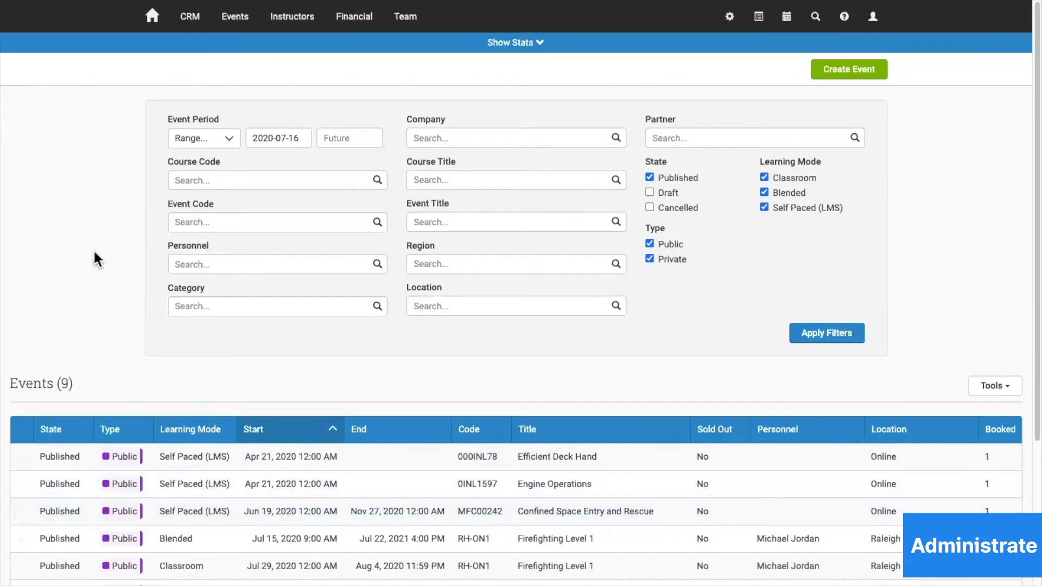
Review the Engine Room learning path under Events > Learning Paths, then move to resources.
{"action": "left_click", "coordinate": [190, 15]}
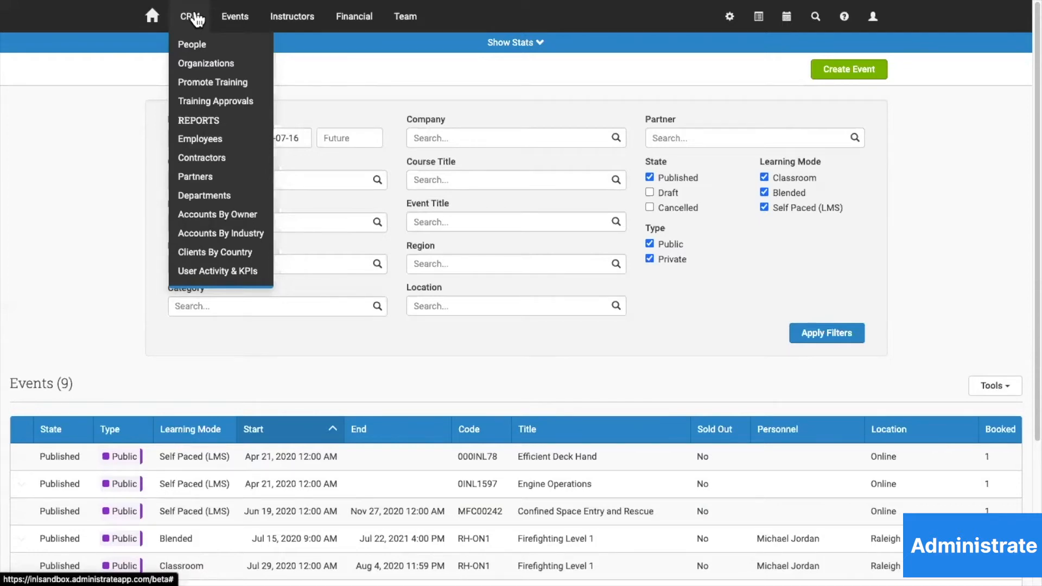
{"action": "mouse_move", "coordinate": [223, 35]}
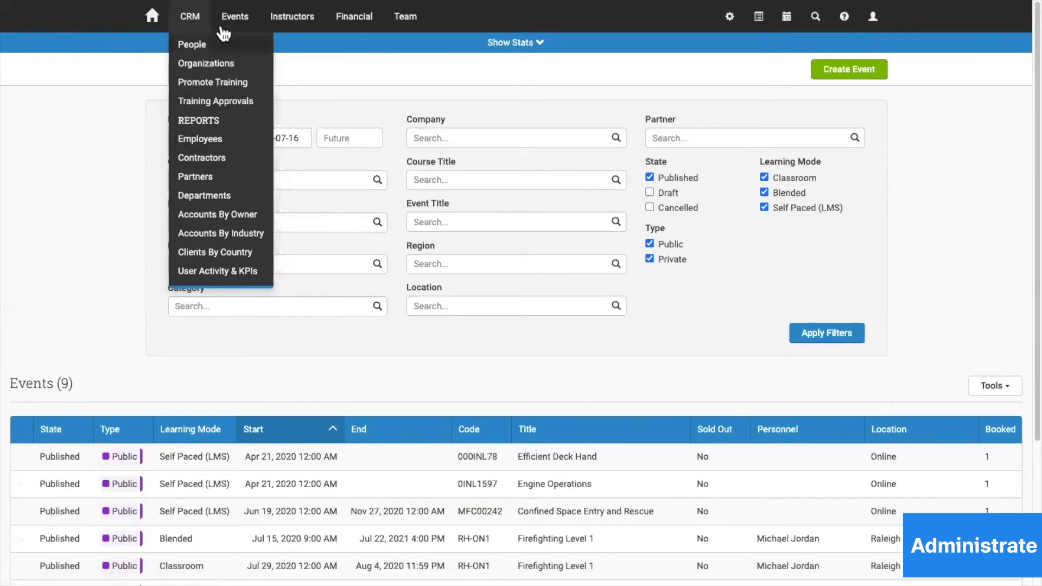
{"action": "left_click", "coordinate": [313, 83]}
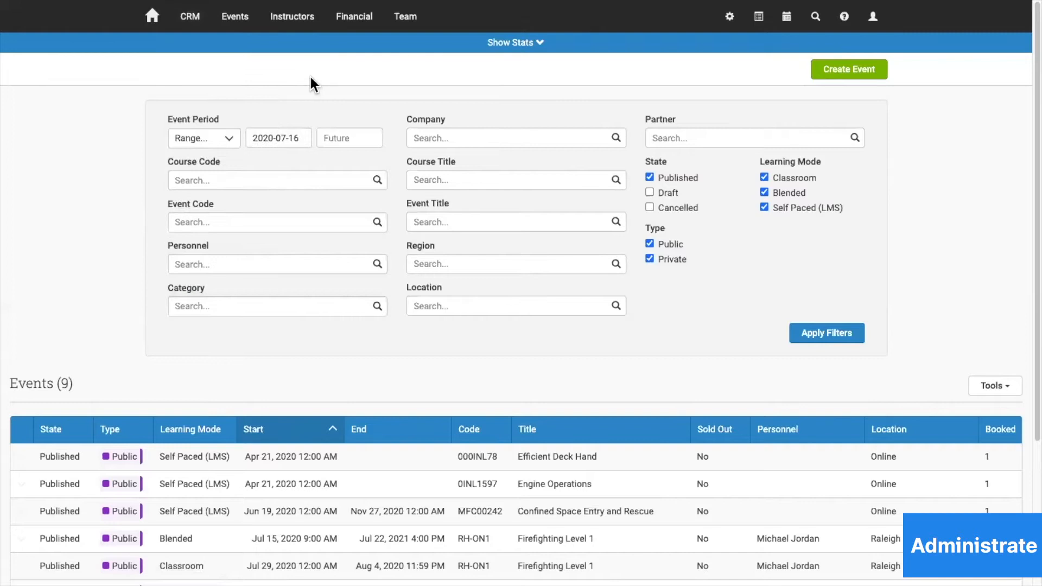
{"action": "mouse_move", "coordinate": [294, 78]}
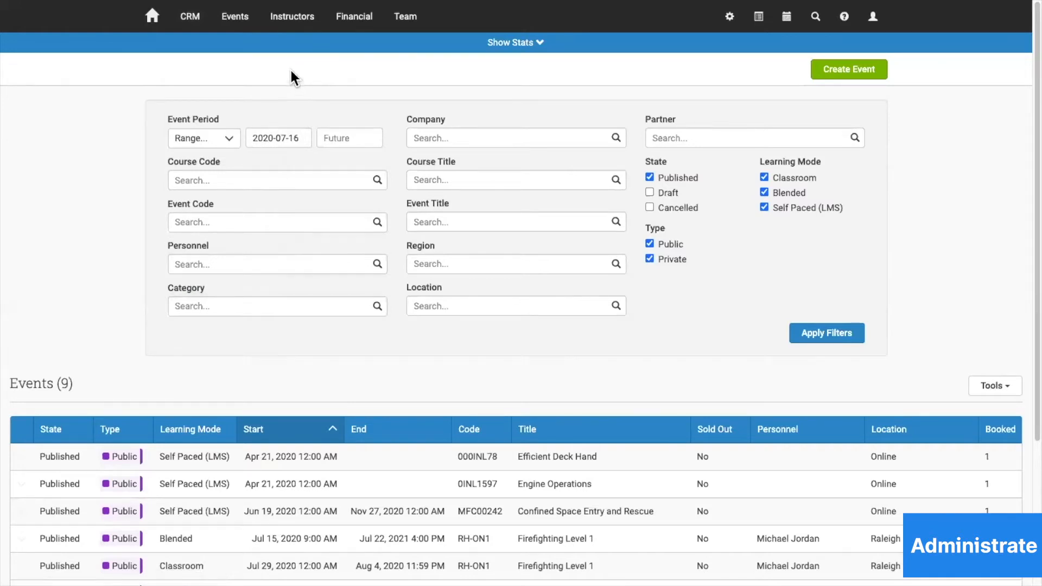
{"action": "left_click", "coordinate": [234, 15]}
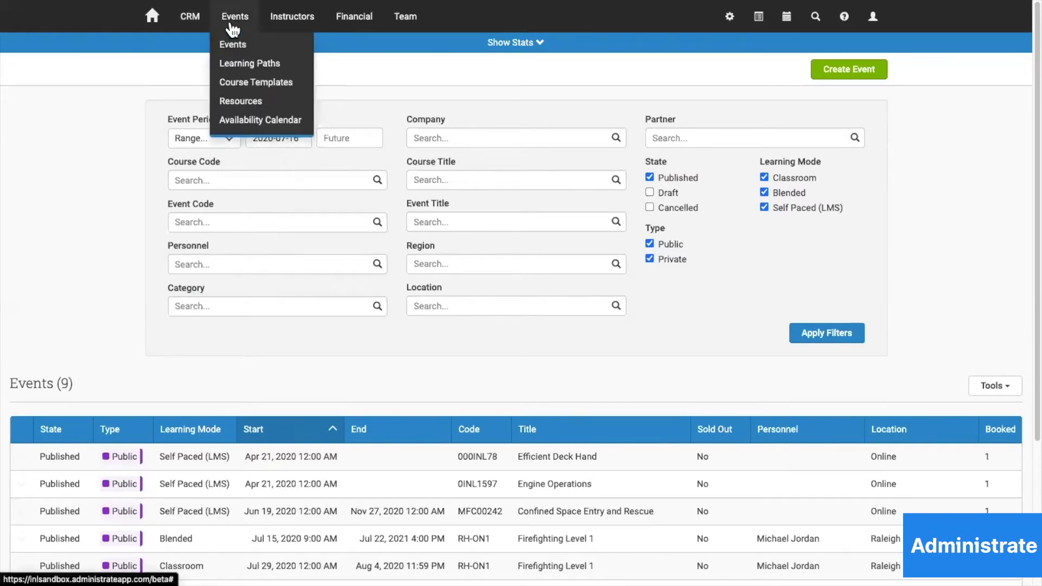
{"action": "mouse_move", "coordinate": [249, 63]}
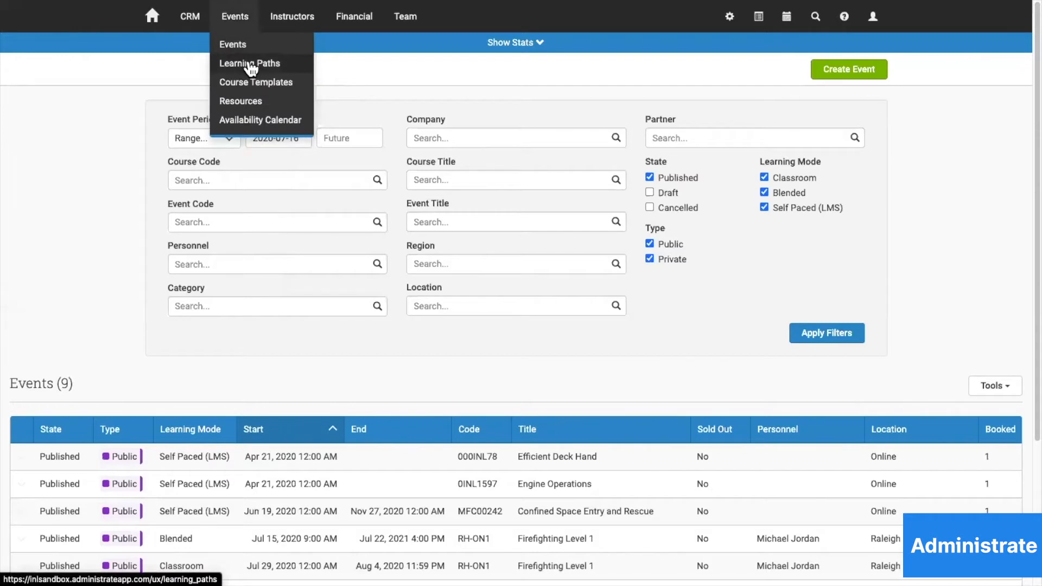
{"action": "left_click", "coordinate": [250, 63]}
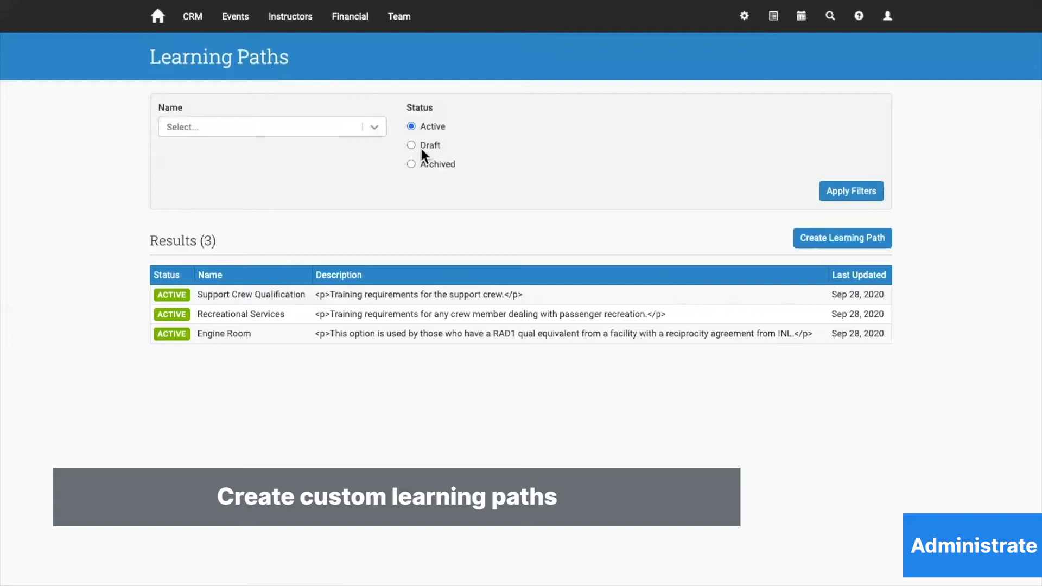
{"action": "left_click", "coordinate": [223, 334]}
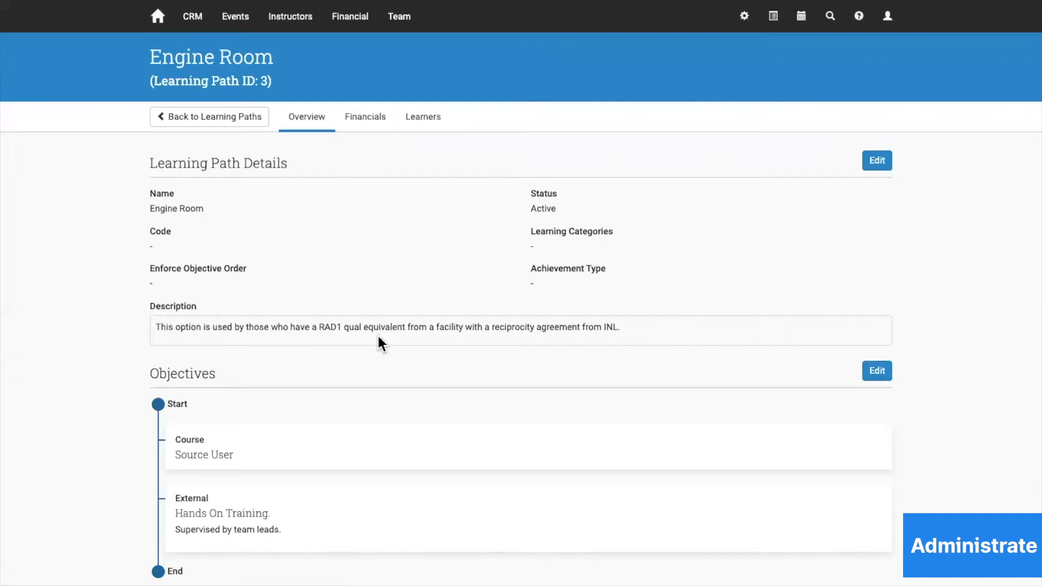
{"action": "left_click", "coordinate": [234, 15]}
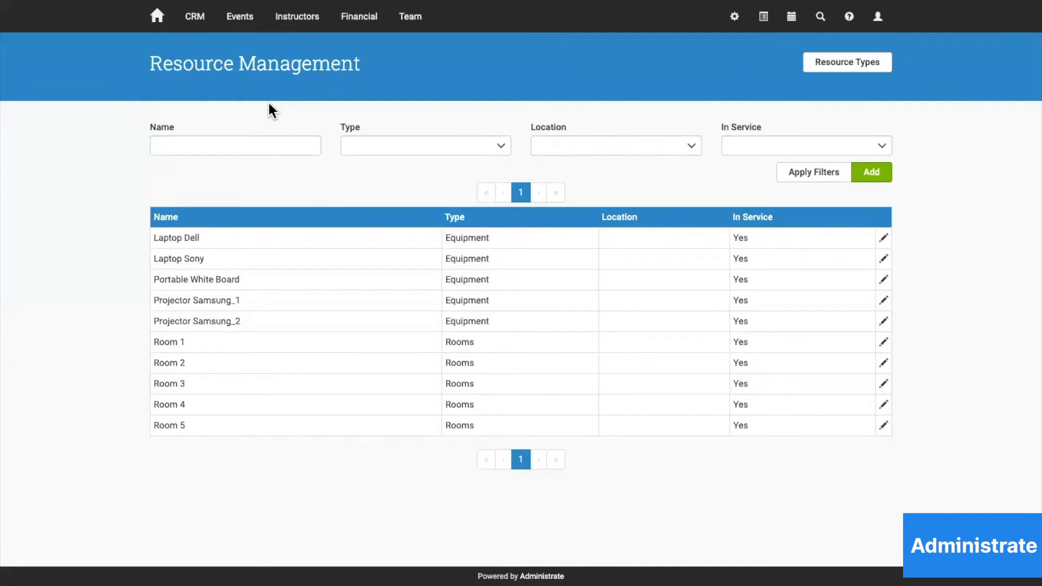
View this week's Firefighting Level 1 bookings on the availability calendar, then go to Instructors.
{"action": "left_click", "coordinate": [239, 16]}
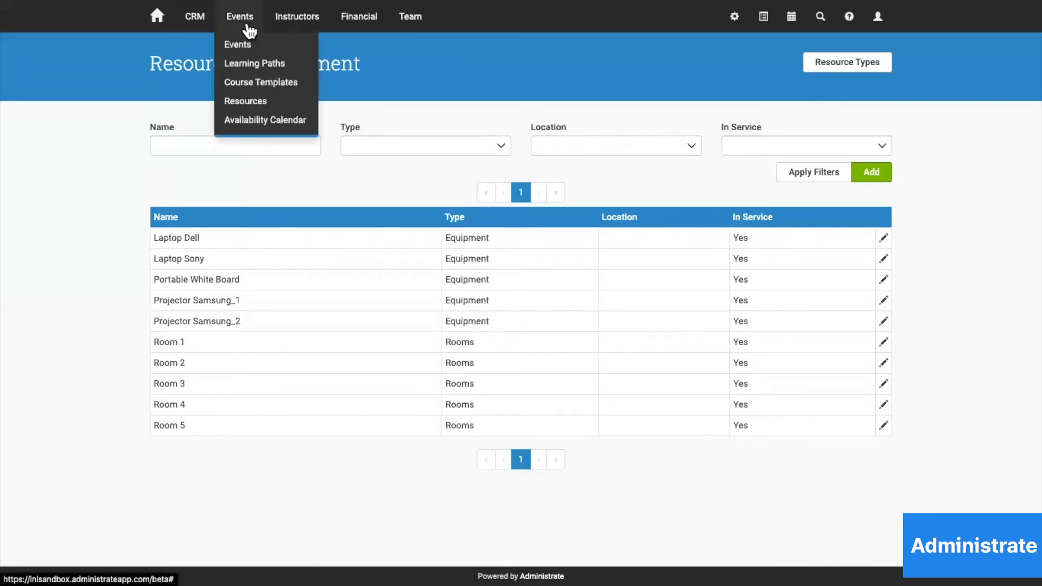
{"action": "mouse_move", "coordinate": [246, 101]}
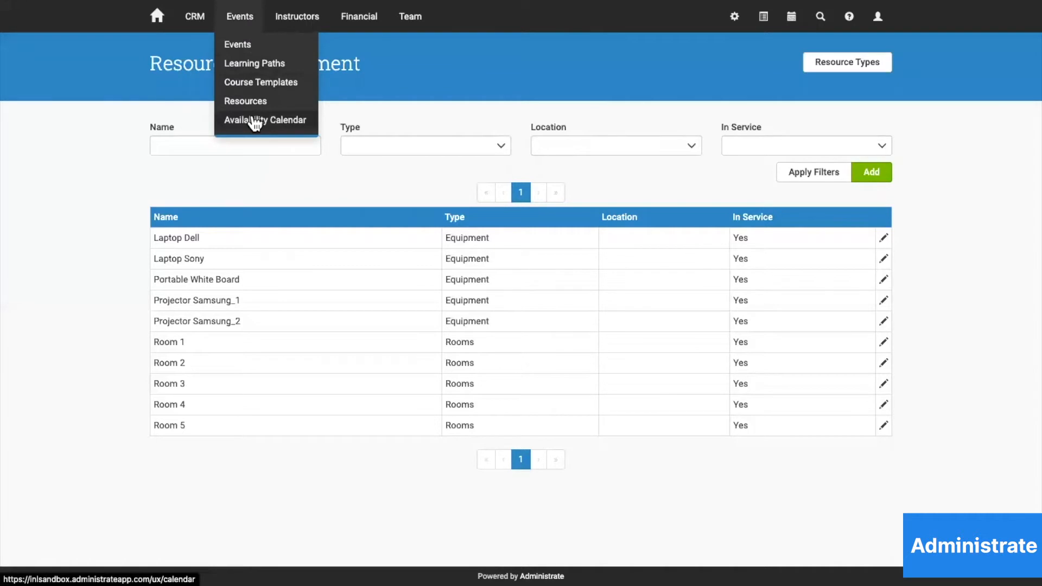
{"action": "left_click", "coordinate": [266, 119]}
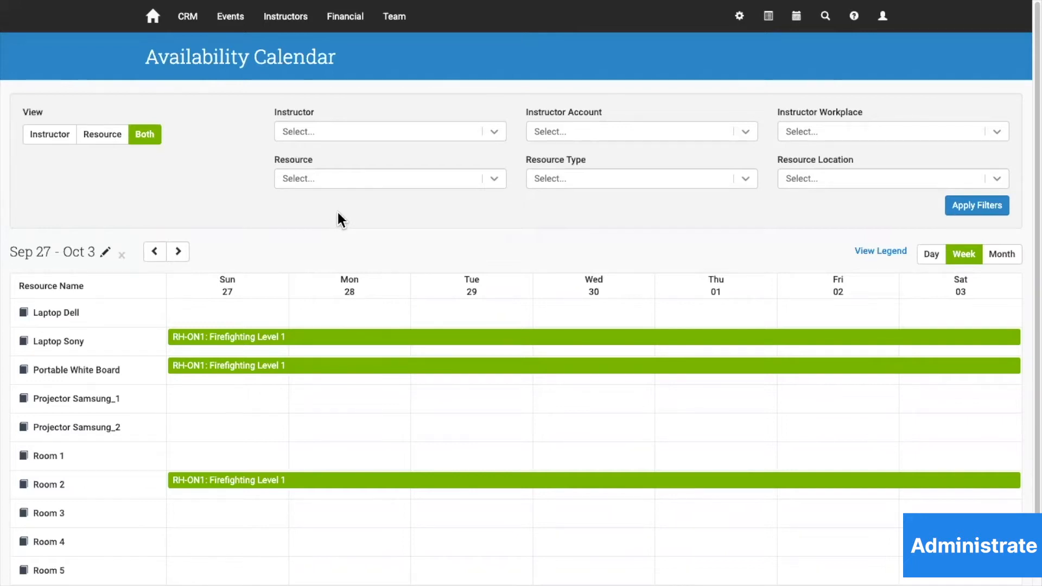
{"action": "left_click", "coordinate": [285, 15]}
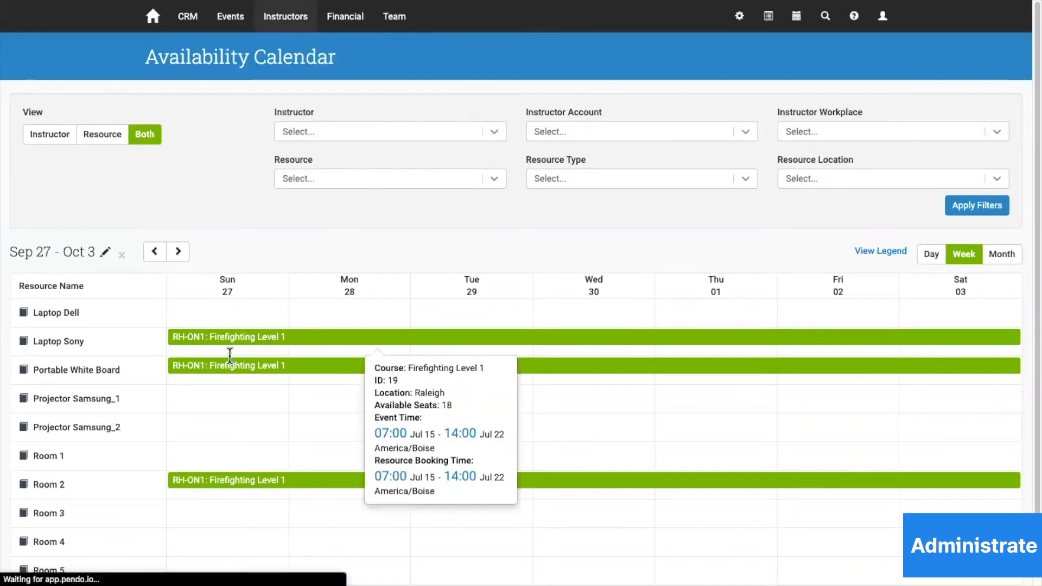
{"action": "left_click", "coordinate": [287, 16]}
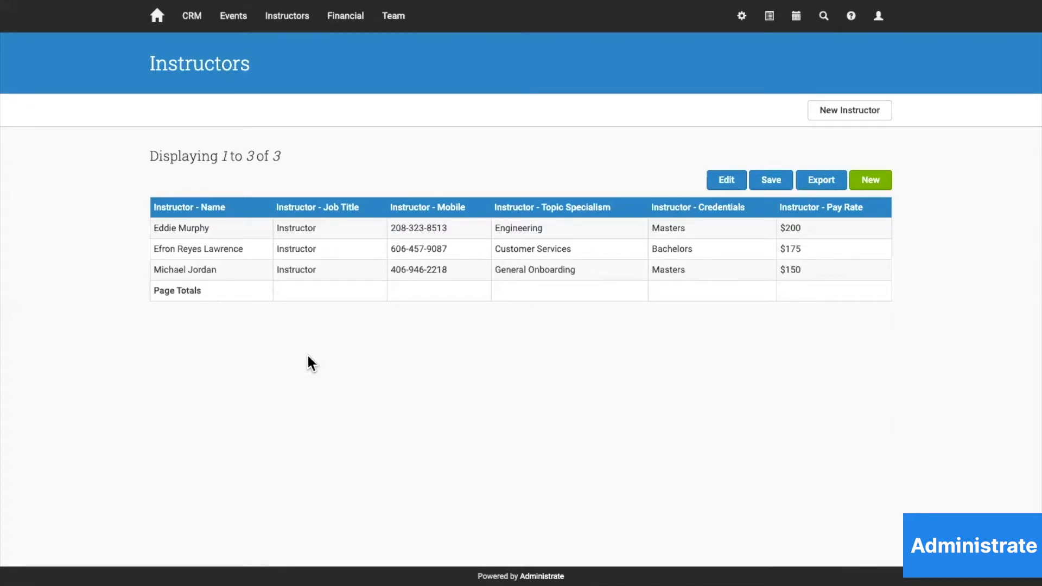
{"action": "mouse_move", "coordinate": [345, 16]}
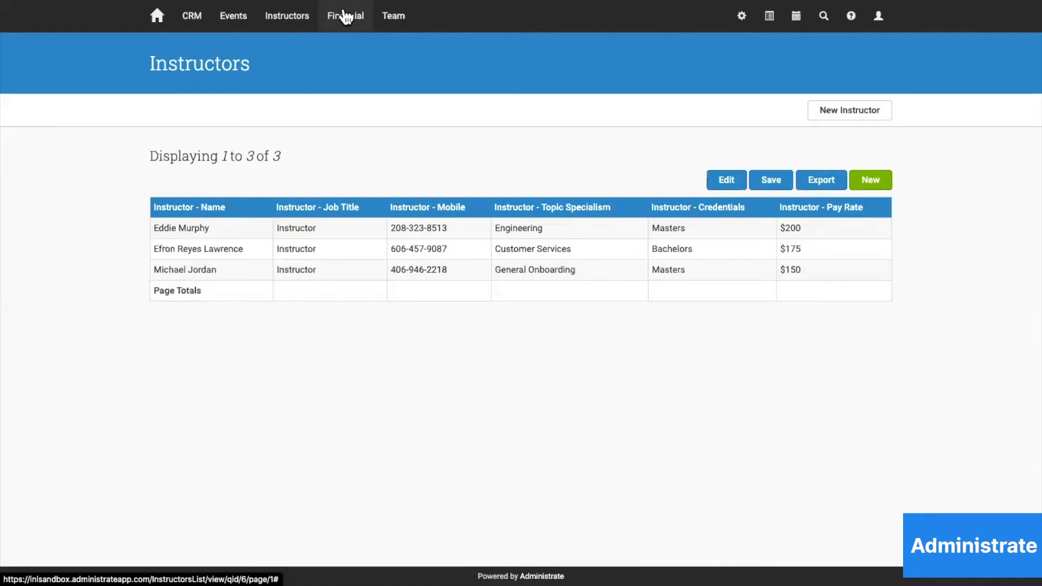
Go to the team's shared Documents library from the Team menu.
{"action": "left_click", "coordinate": [393, 16]}
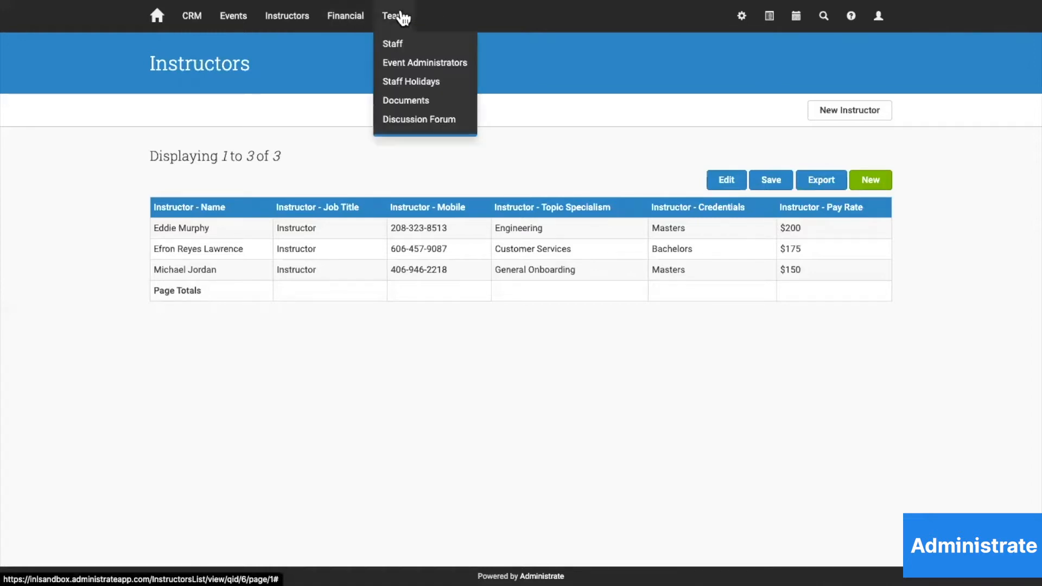
{"action": "left_click", "coordinate": [418, 107]}
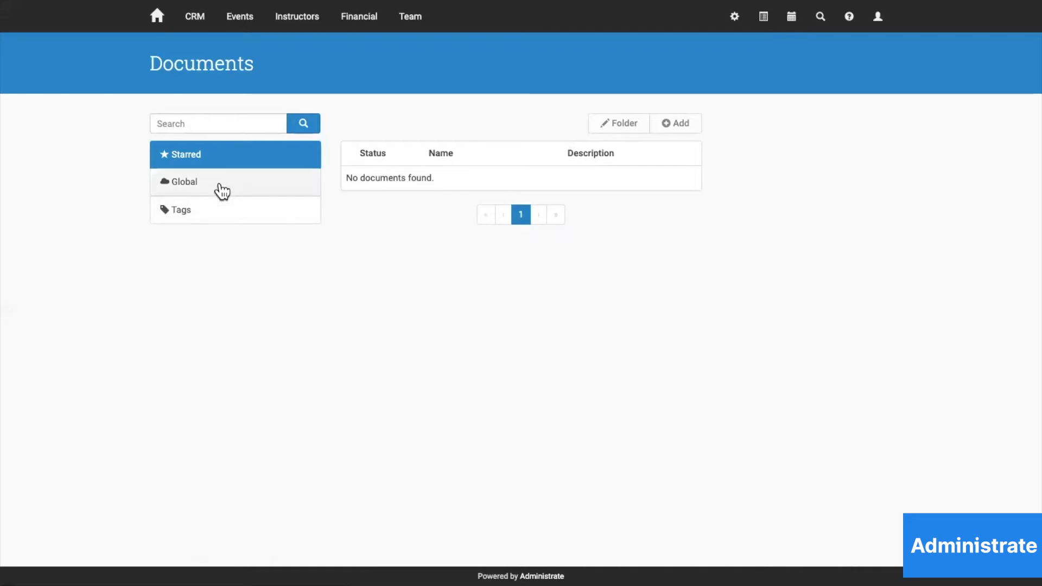
Browse global and contact documents, then return to the events list of nine events.
{"action": "left_click", "coordinate": [184, 181]}
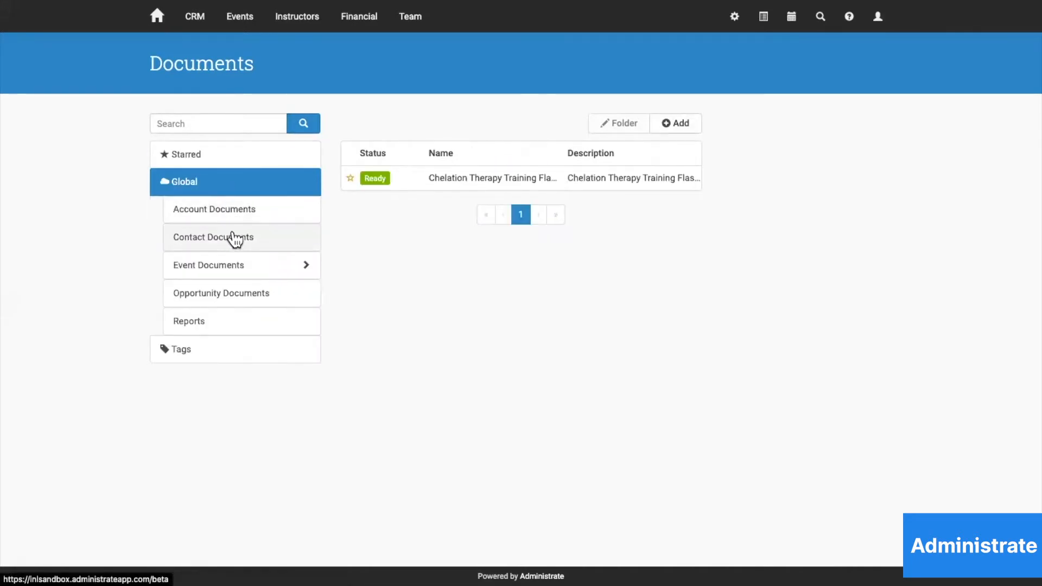
{"action": "left_click", "coordinate": [213, 237]}
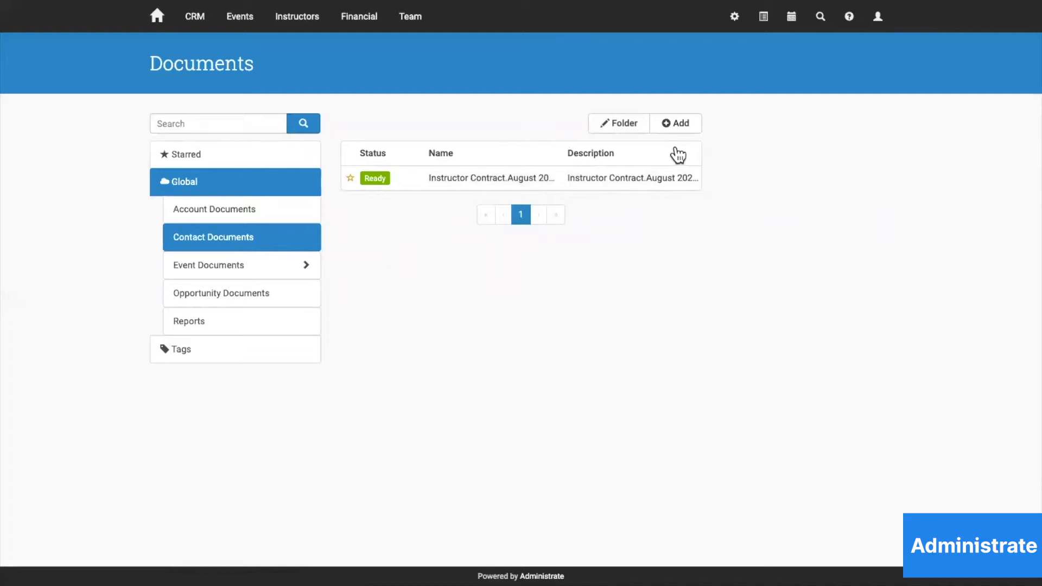
{"action": "mouse_move", "coordinate": [688, 250]}
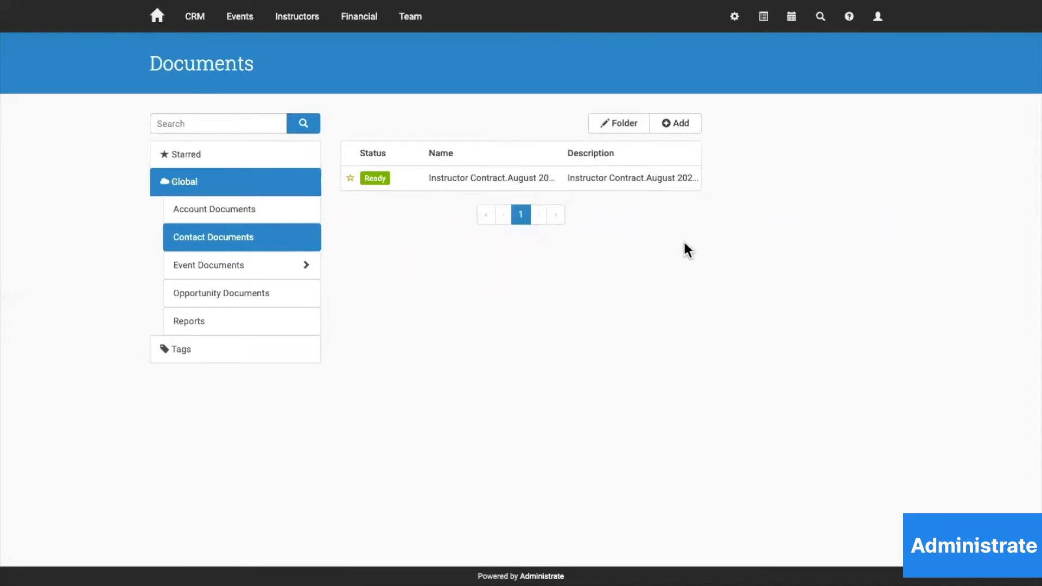
{"action": "mouse_move", "coordinate": [754, 89]}
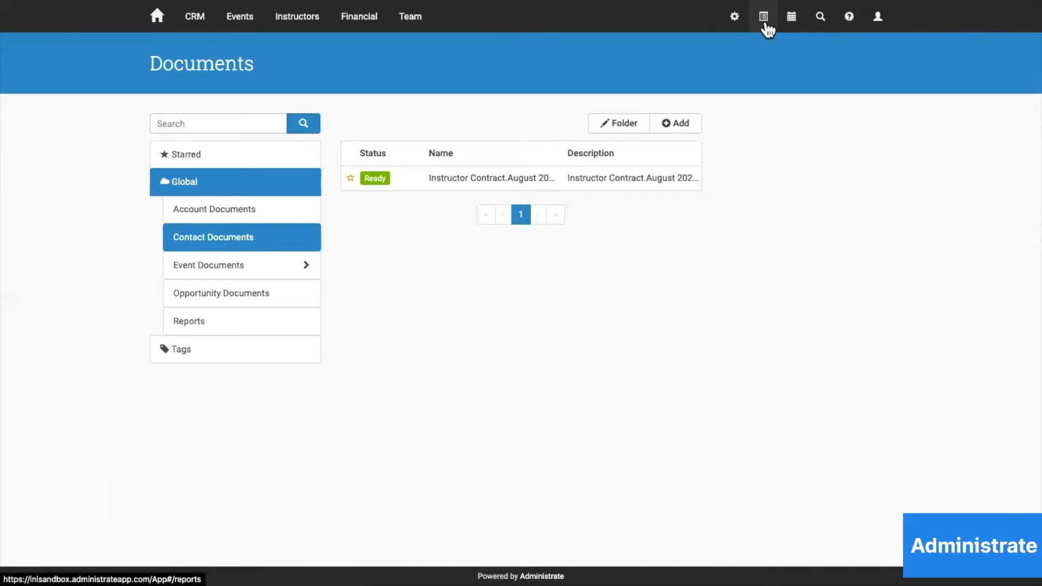
{"action": "mouse_move", "coordinate": [326, 17]}
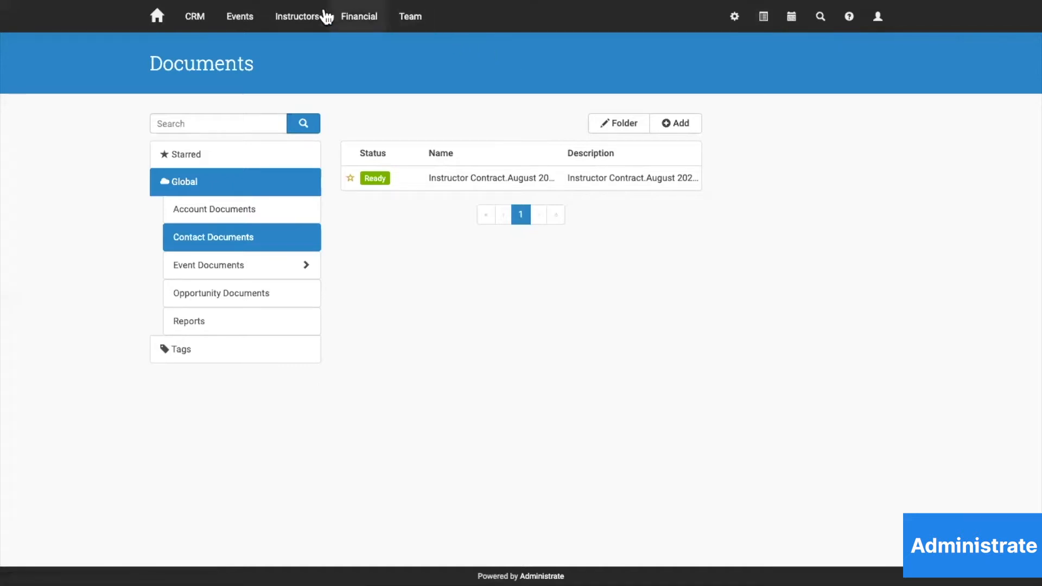
{"action": "left_click", "coordinate": [239, 16]}
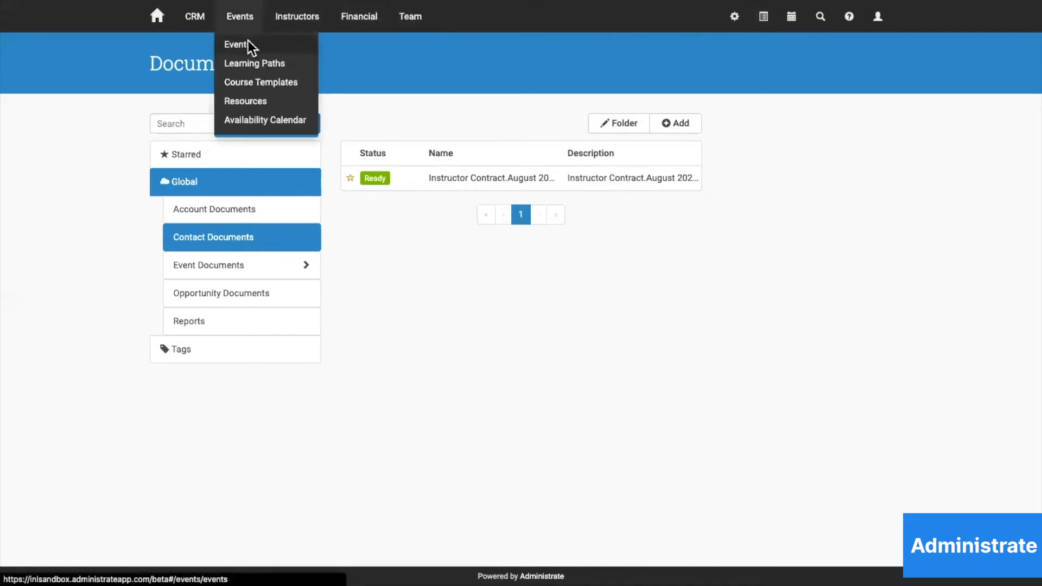
{"action": "left_click", "coordinate": [235, 44]}
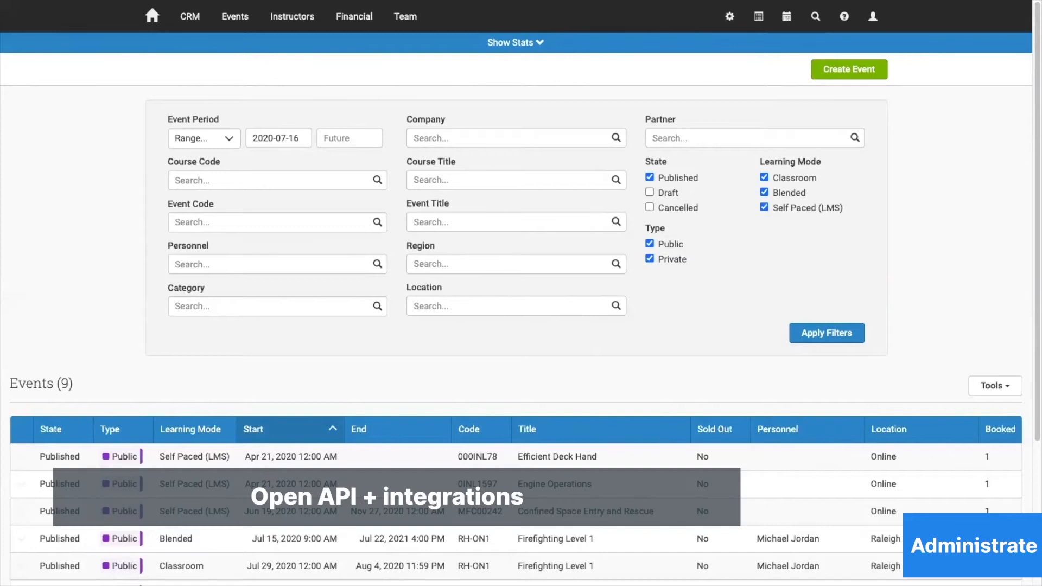
{"action": "mouse_move", "coordinate": [551, 291]}
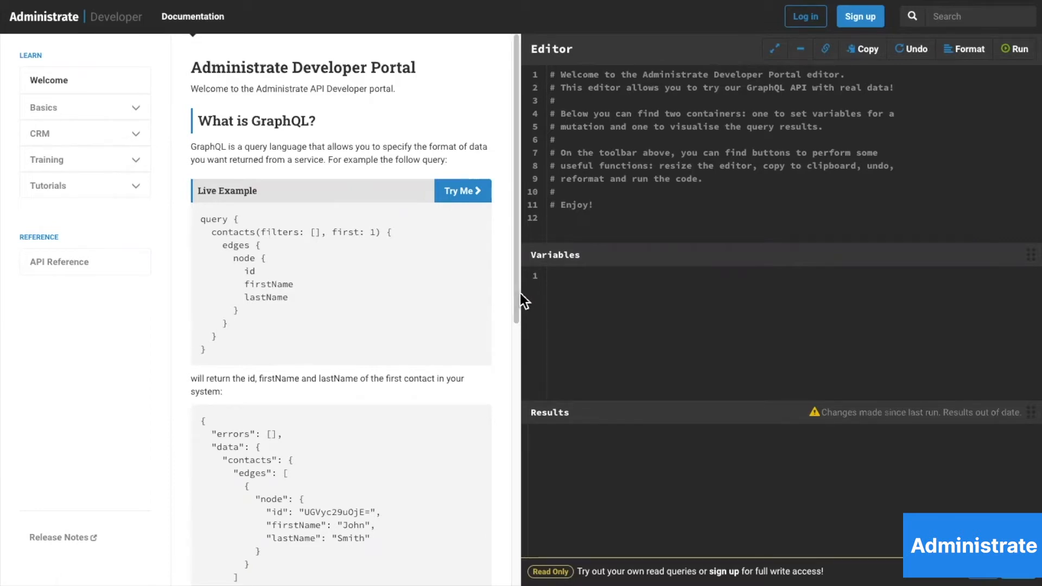
{"action": "mouse_move", "coordinate": [528, 305]}
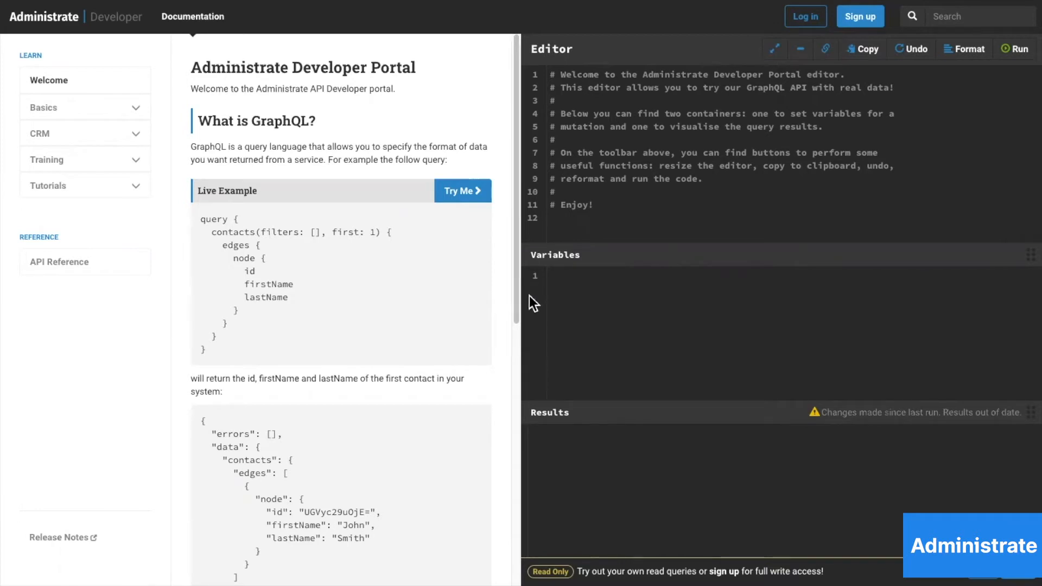
{"action": "mouse_move", "coordinate": [399, 355]}
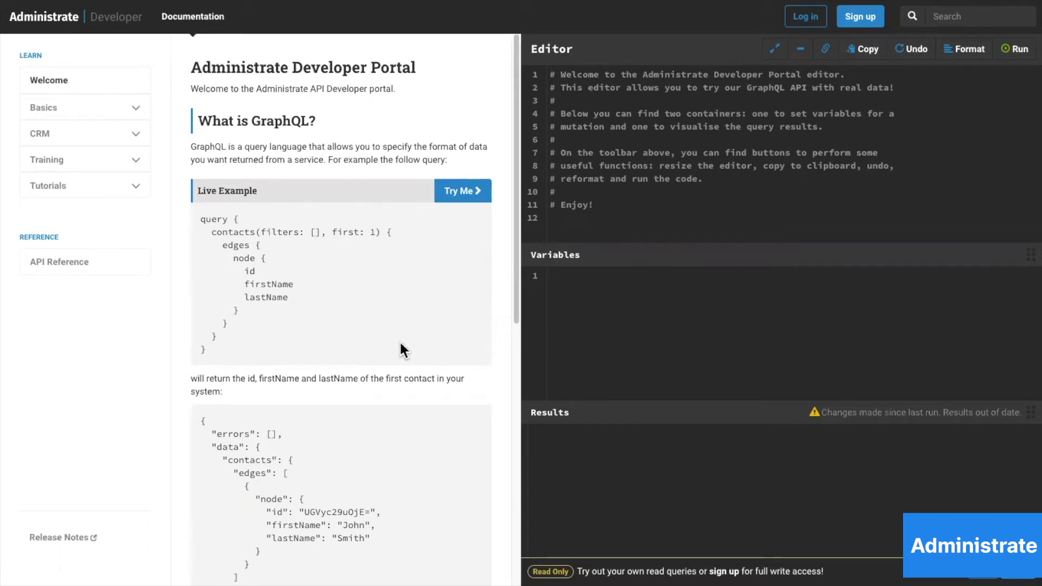
{"action": "mouse_move", "coordinate": [394, 355]}
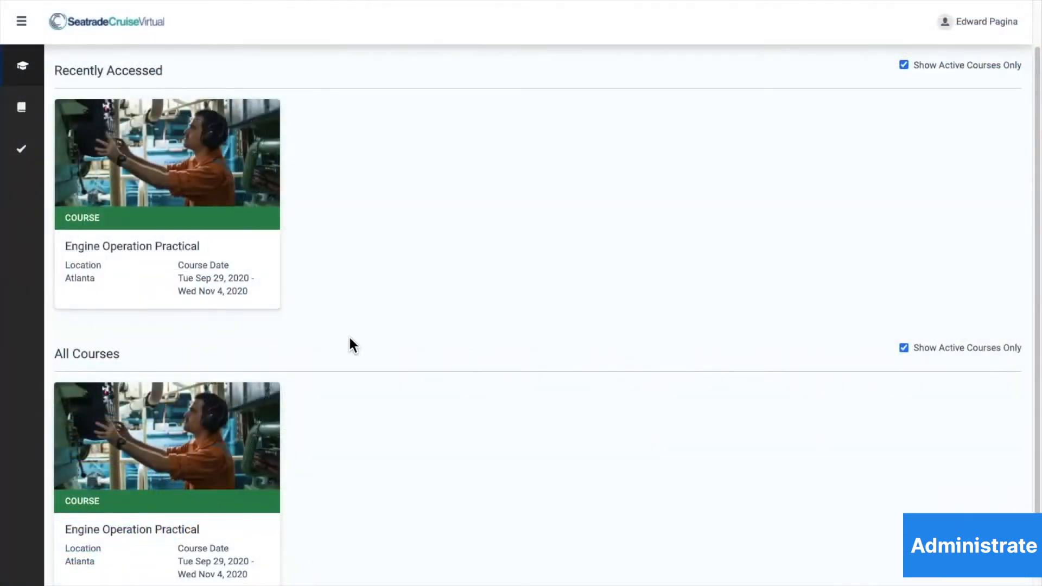
{"action": "mouse_move", "coordinate": [370, 253]}
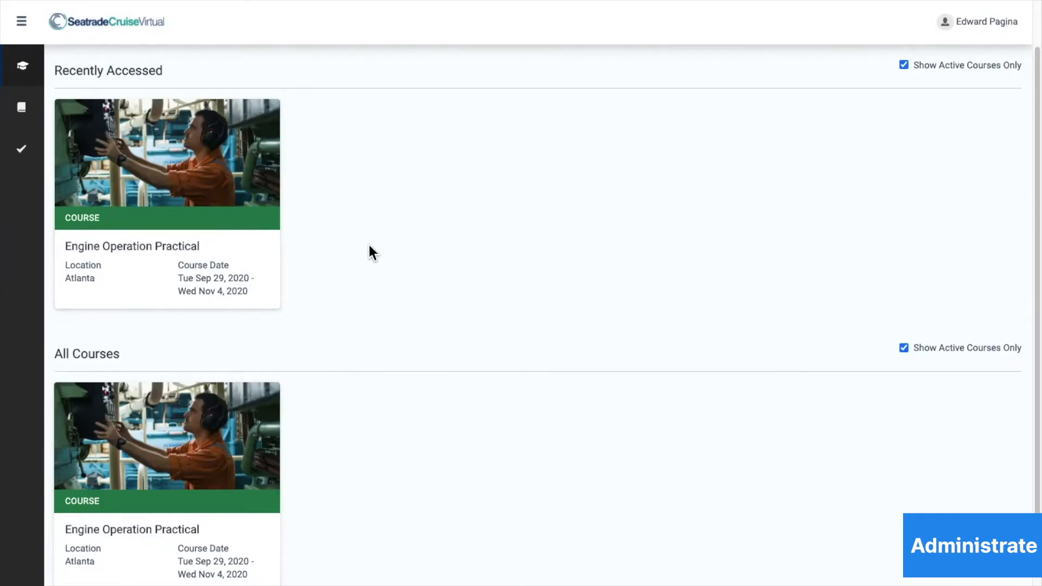
{"action": "mouse_move", "coordinate": [828, 57]}
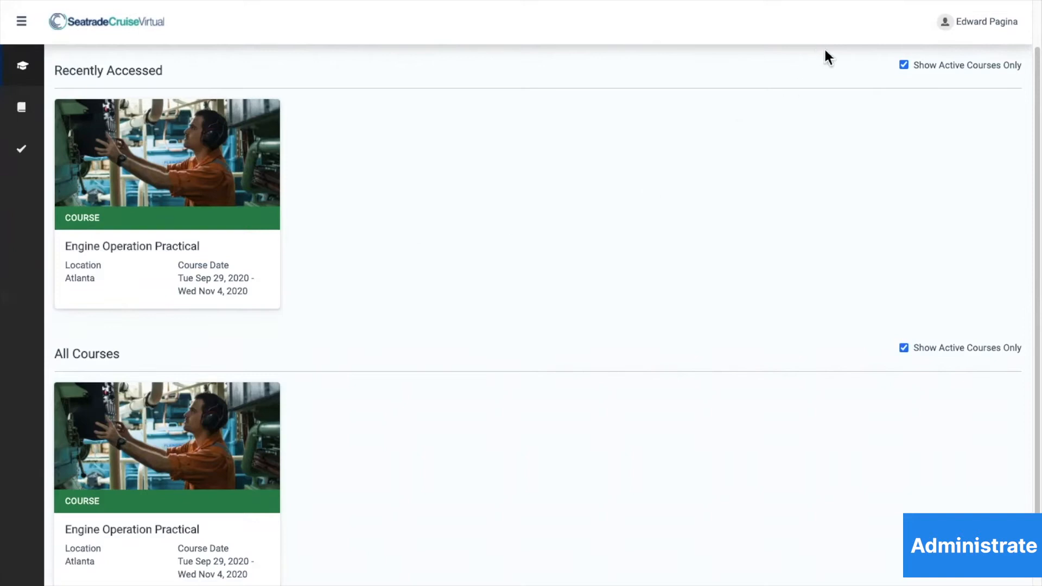
{"action": "mouse_move", "coordinate": [533, 201]}
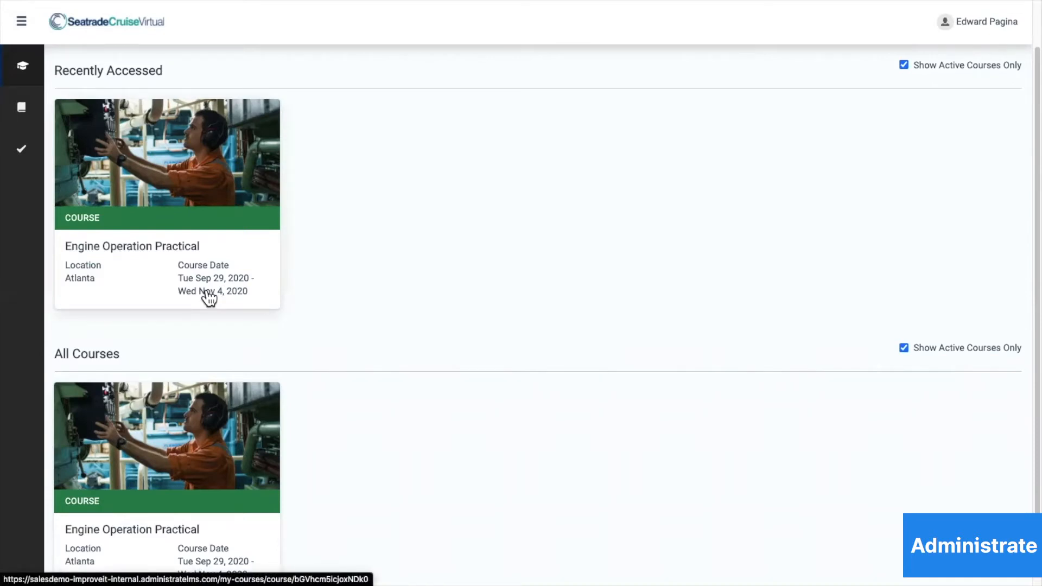
{"action": "mouse_move", "coordinate": [444, 283]}
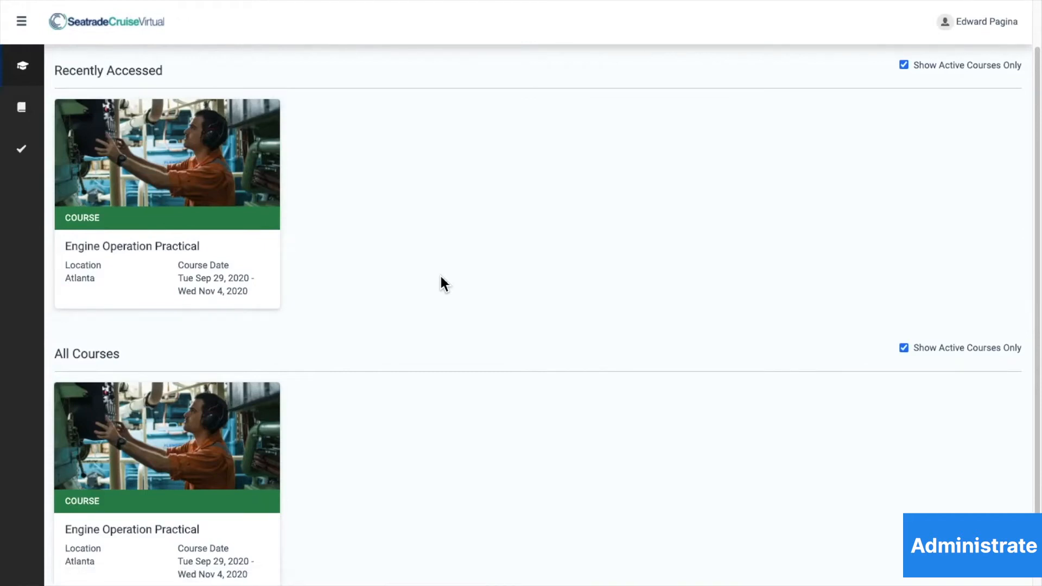
{"action": "mouse_move", "coordinate": [162, 236]}
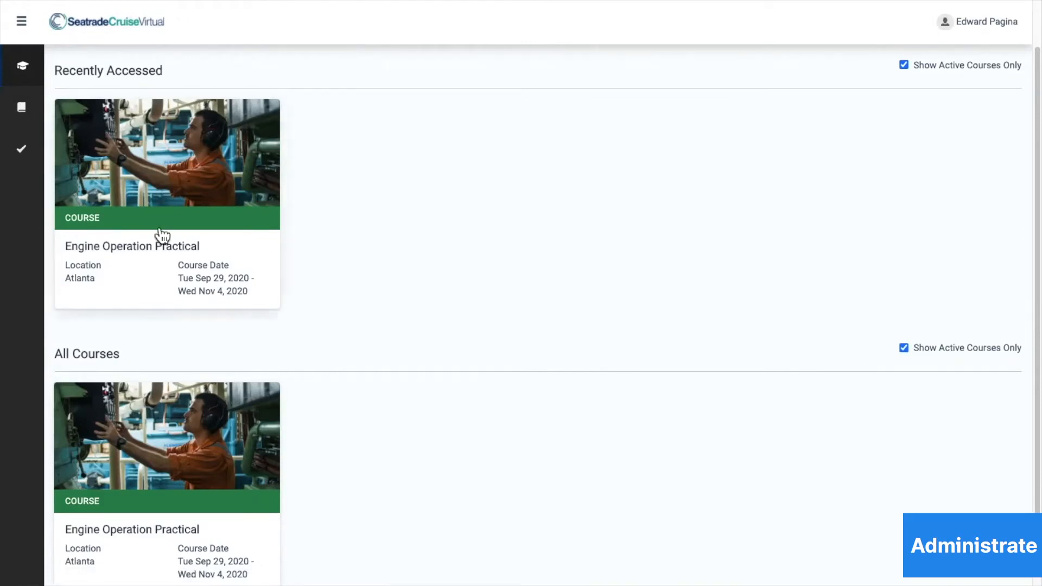
{"action": "mouse_move", "coordinate": [22, 107]}
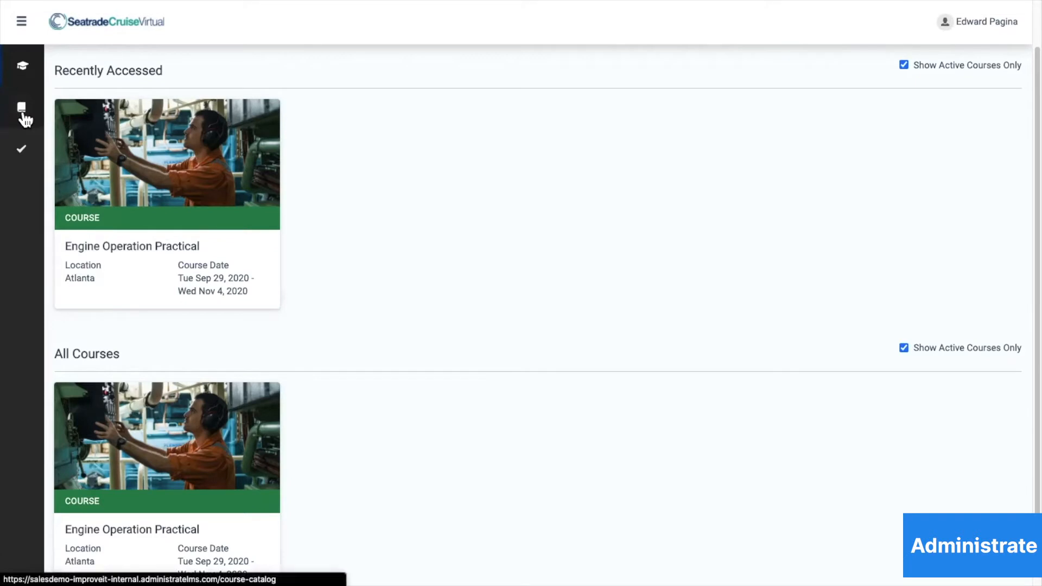
Open the Efficient Deck Hand course card from the learner catalogue.
{"action": "left_click", "coordinate": [21, 109]}
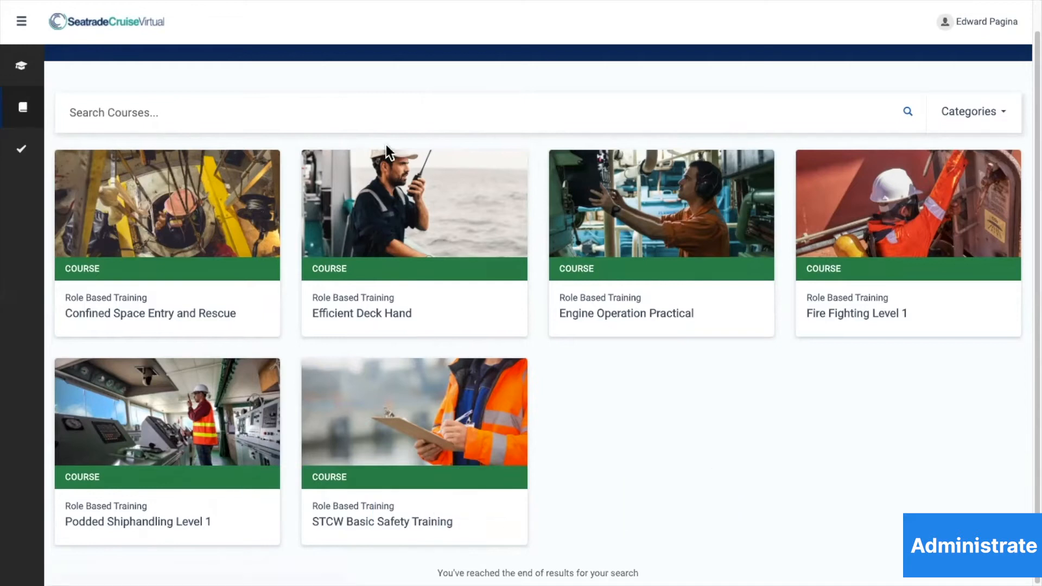
{"action": "mouse_move", "coordinate": [671, 418]}
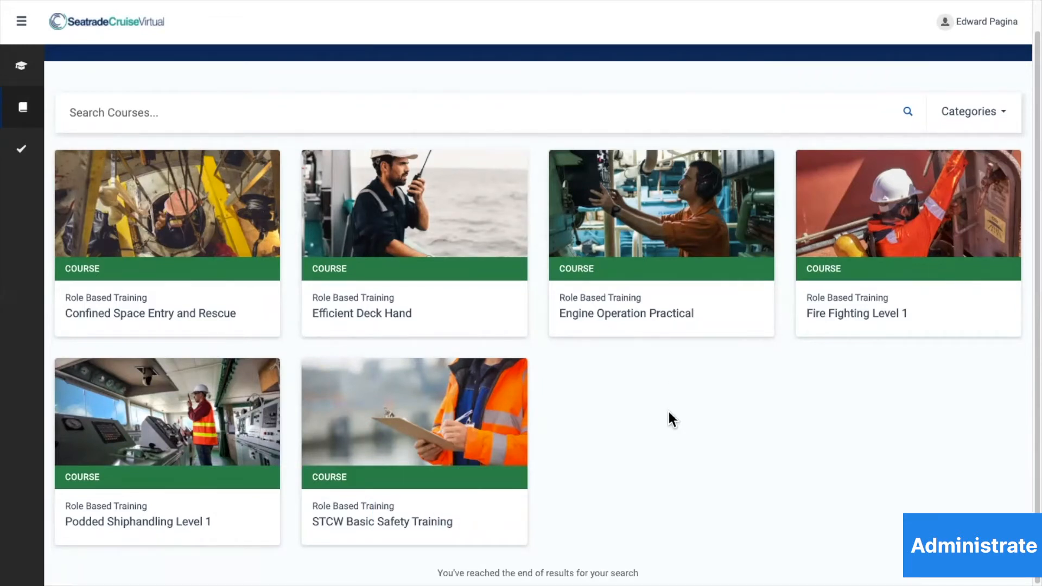
{"action": "left_click", "coordinate": [973, 111]}
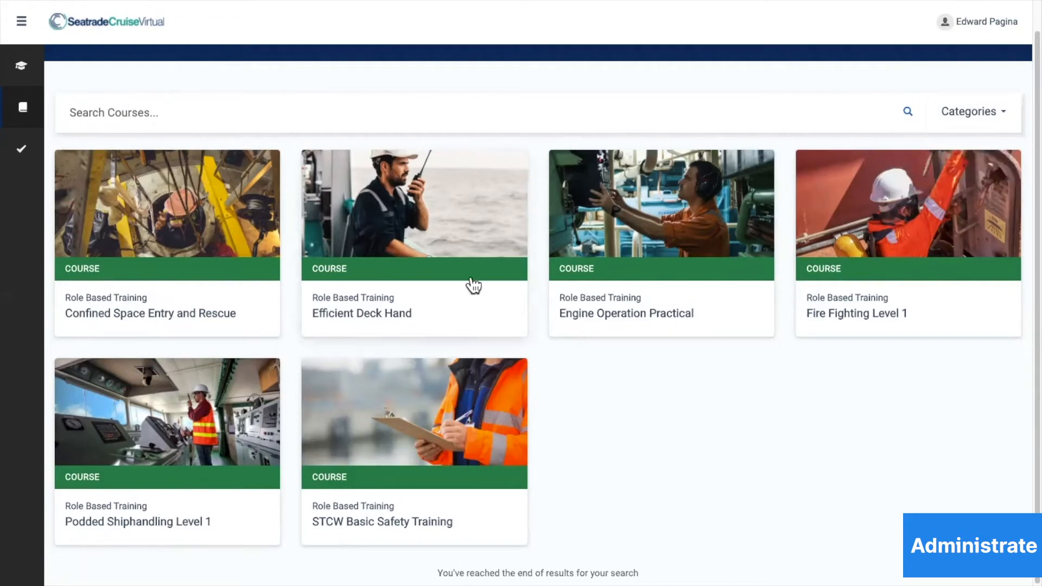
{"action": "mouse_move", "coordinate": [448, 240]}
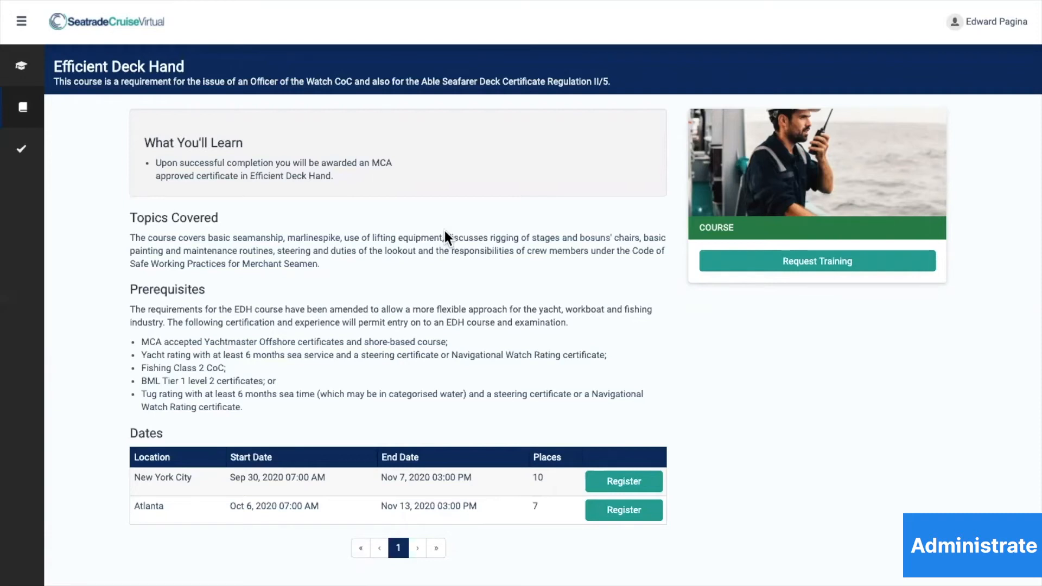
{"action": "mouse_move", "coordinate": [731, 368]}
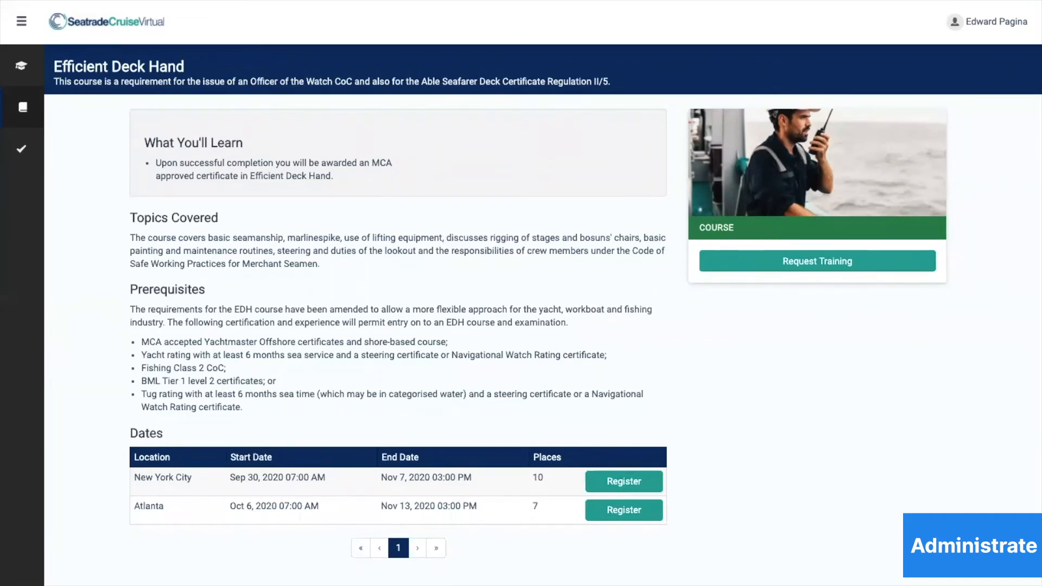
{"action": "mouse_move", "coordinate": [733, 550]}
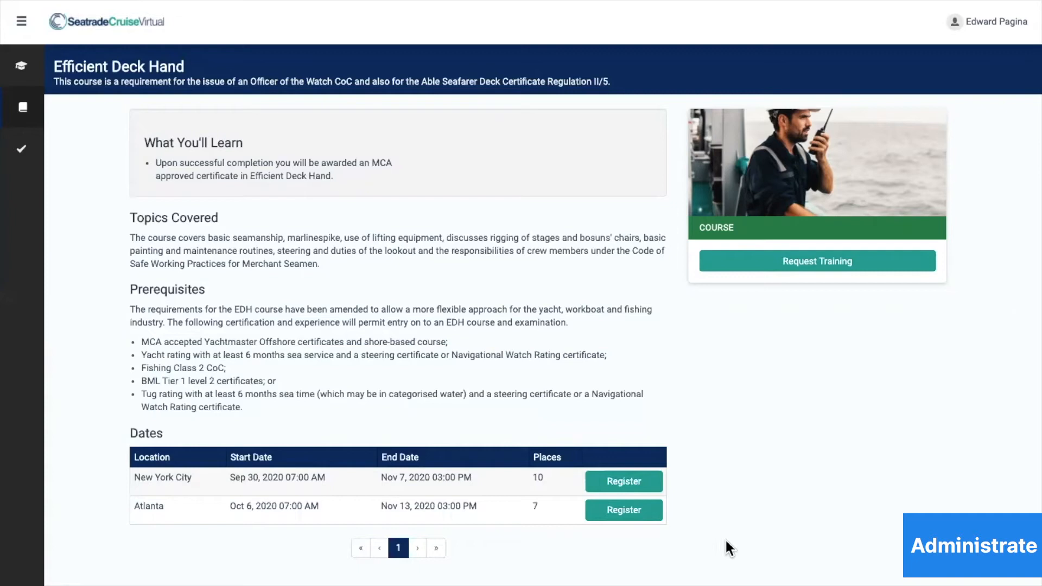
{"action": "mouse_move", "coordinate": [853, 508]}
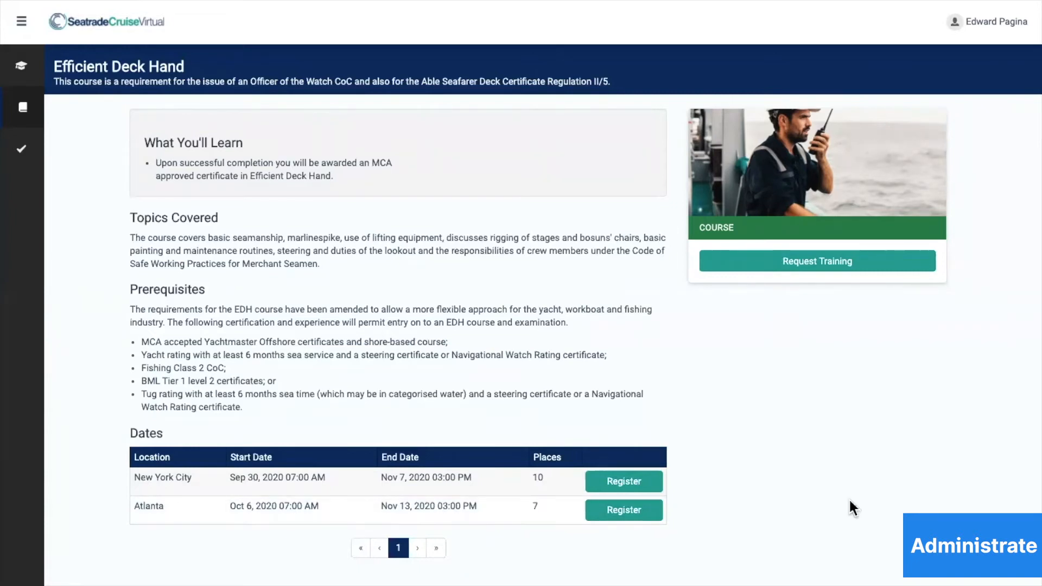
{"action": "mouse_move", "coordinate": [807, 359]}
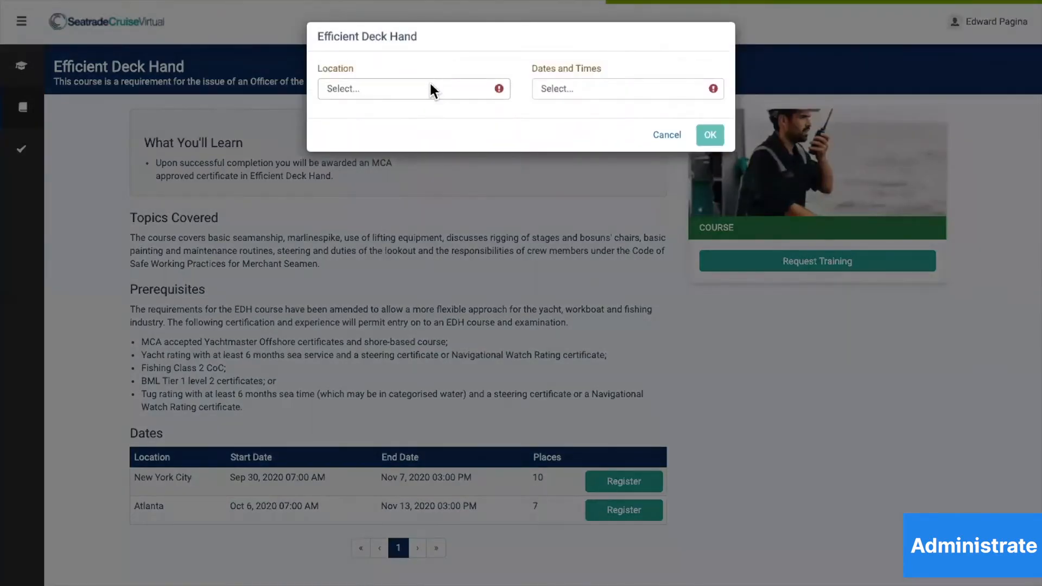
Select location Atlanta and the Oct 6, 2020 session dates, and confirm.
{"action": "left_click", "coordinate": [412, 89]}
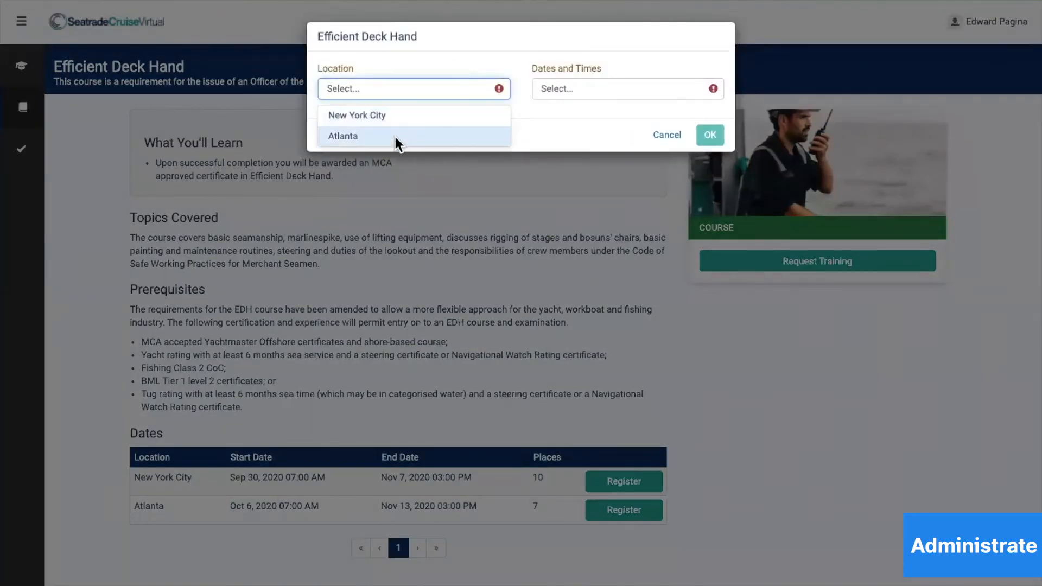
{"action": "left_click", "coordinate": [343, 137]}
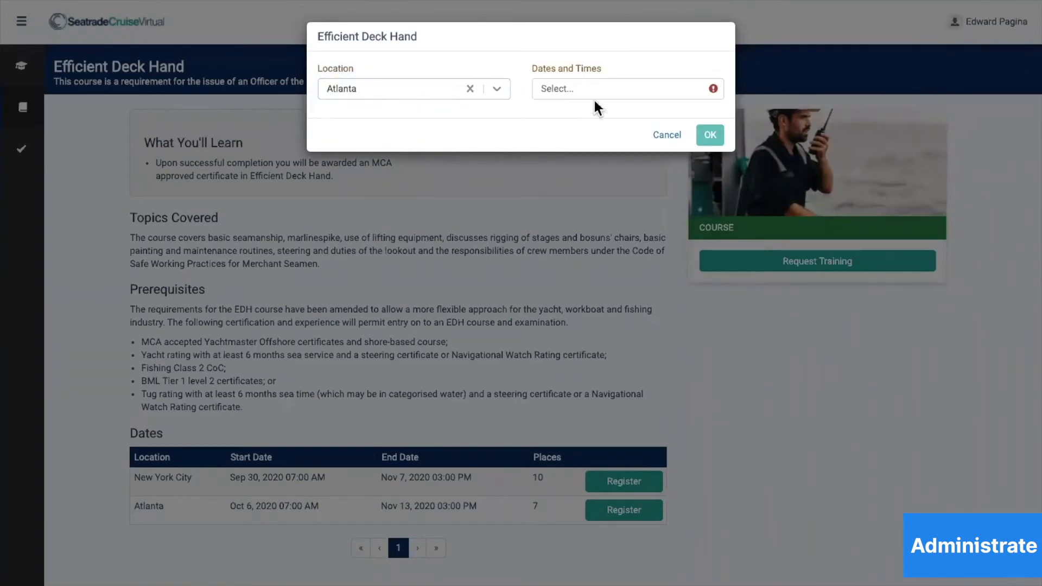
{"action": "left_click", "coordinate": [625, 88]}
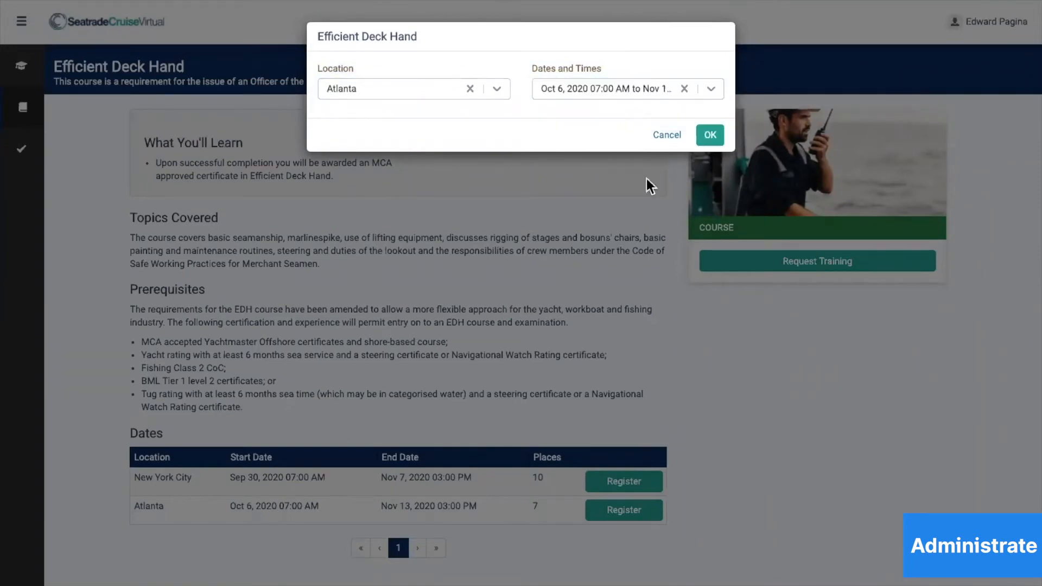
{"action": "left_click", "coordinate": [709, 135]}
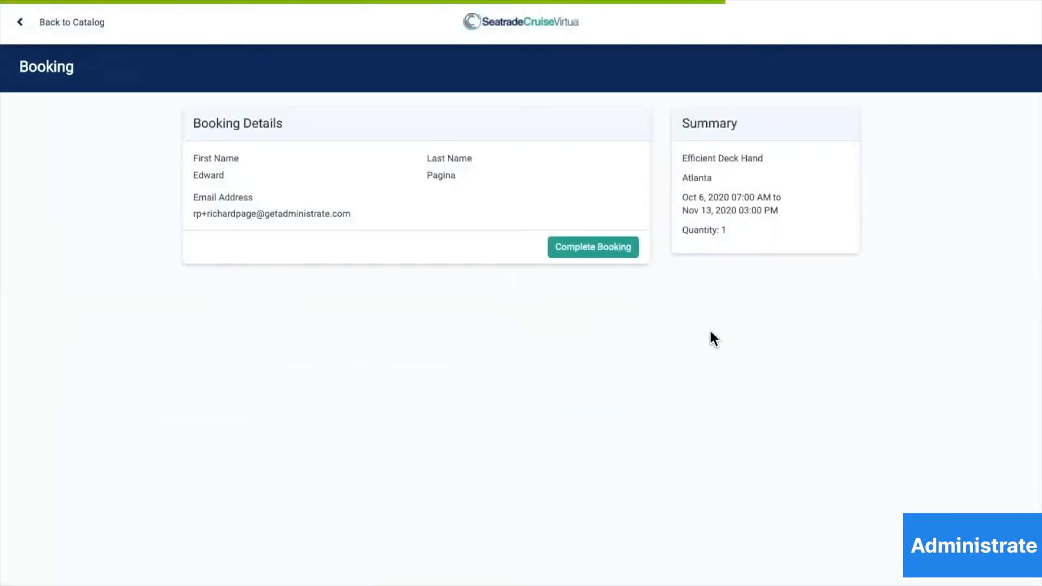
{"action": "mouse_move", "coordinate": [304, 142]}
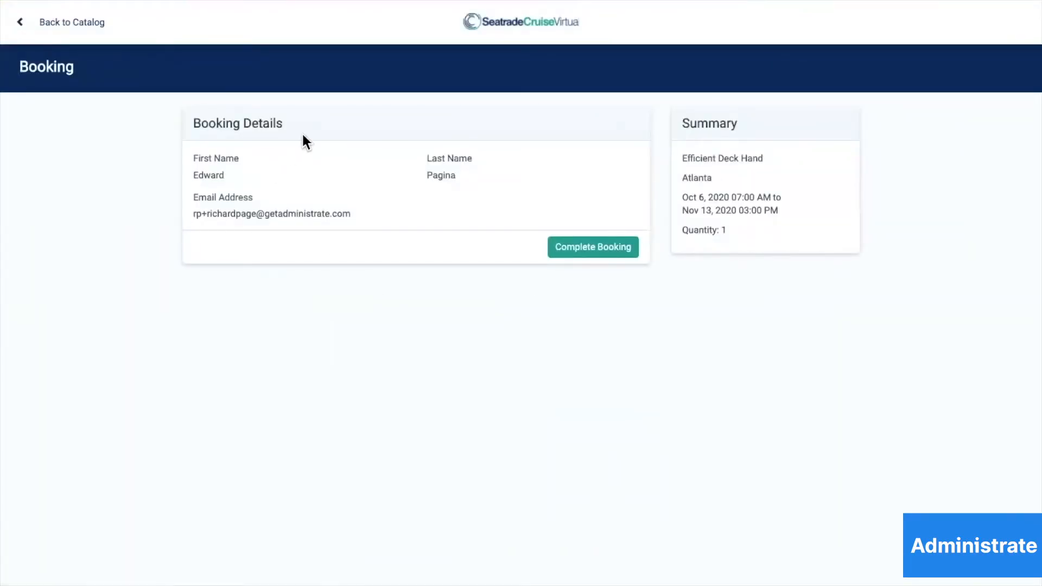
{"action": "mouse_move", "coordinate": [593, 246]}
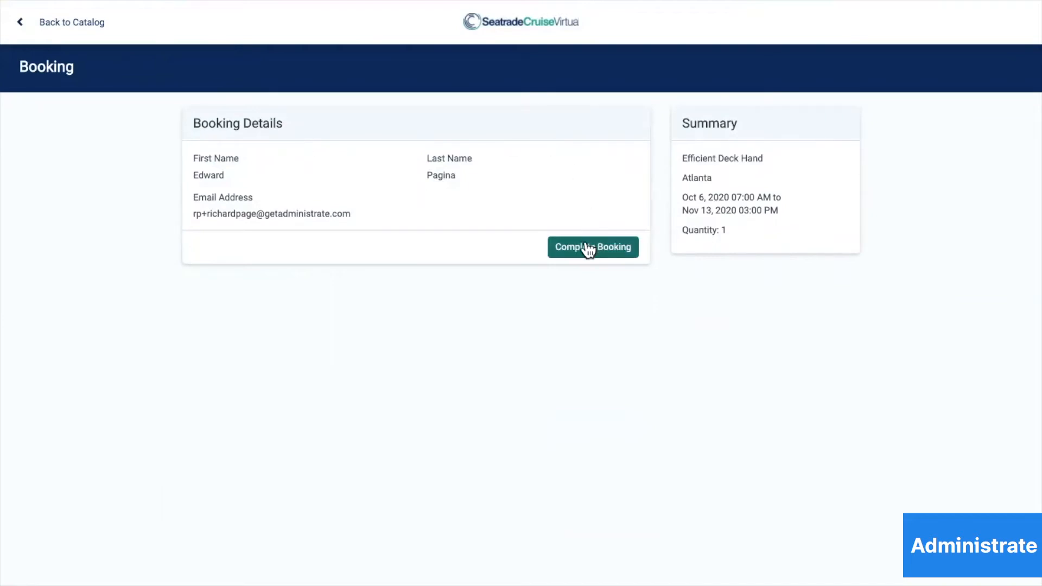
Complete the booking, agree to the Terms and Conditions, and send the request.
{"action": "left_click", "coordinate": [592, 246]}
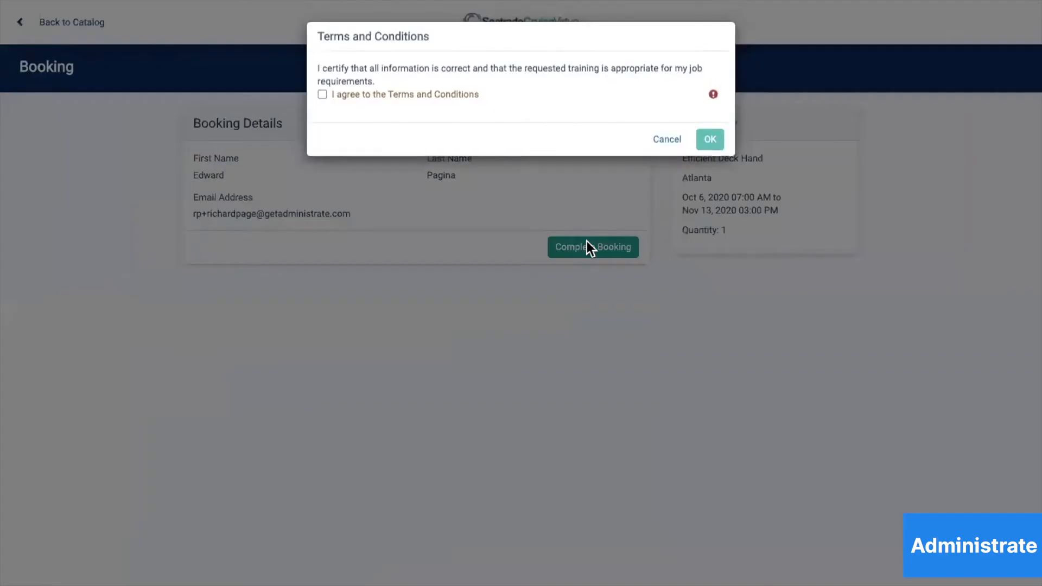
{"action": "mouse_move", "coordinate": [368, 124]}
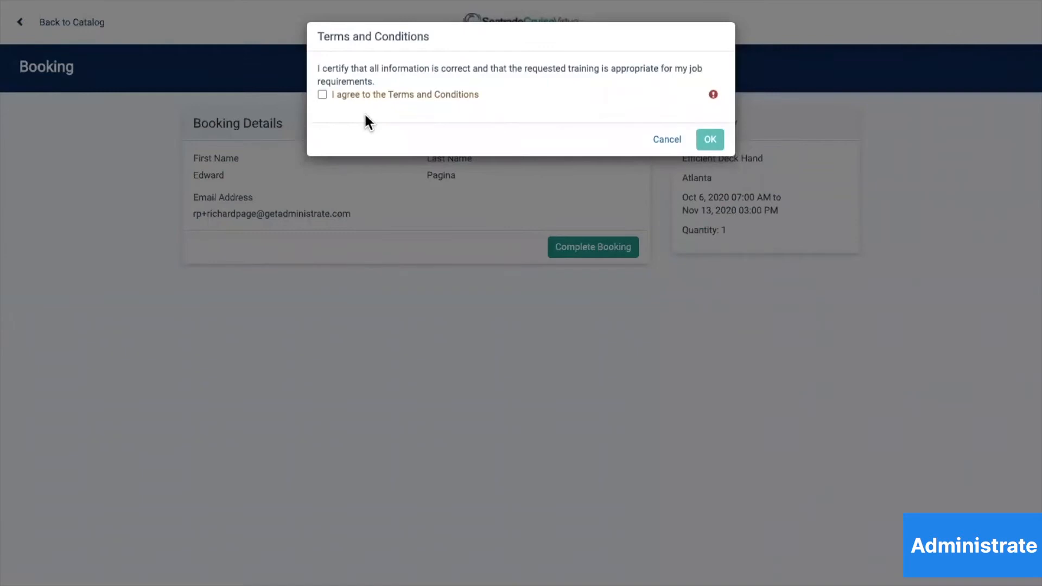
{"action": "mouse_move", "coordinate": [334, 121]}
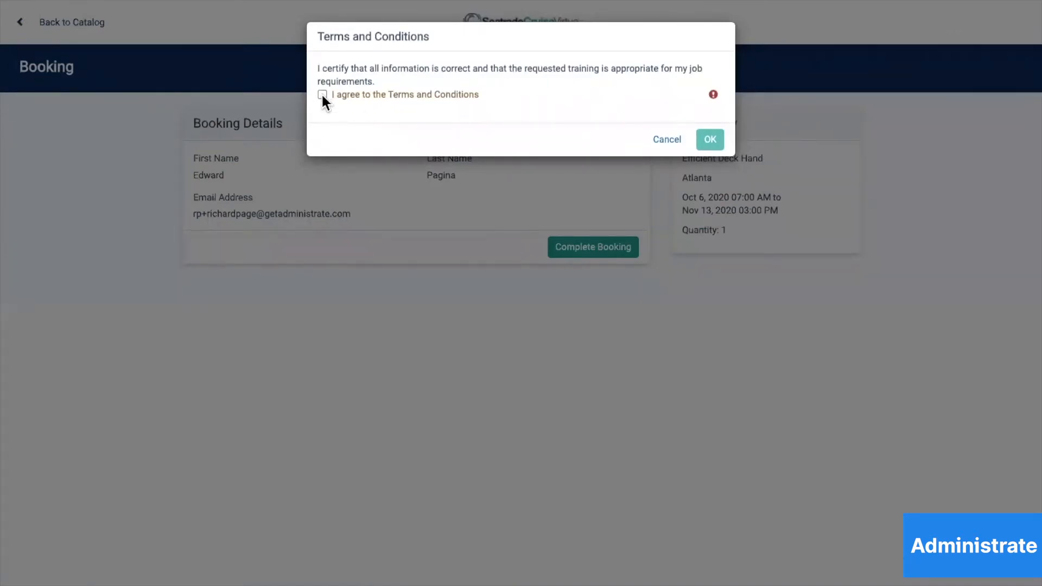
{"action": "left_click", "coordinate": [322, 95]}
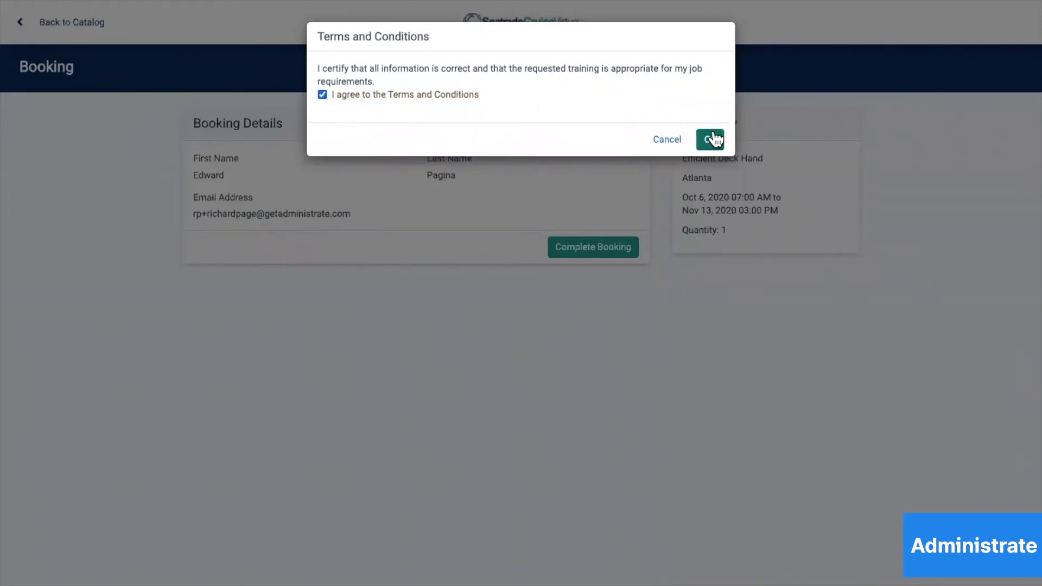
{"action": "left_click", "coordinate": [711, 139]}
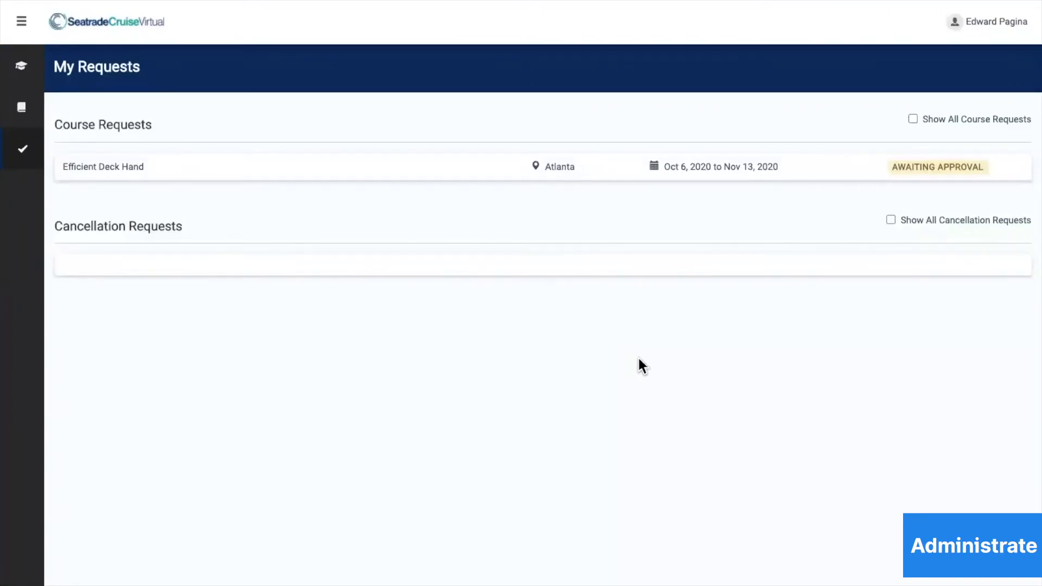
{"action": "mouse_move", "coordinate": [630, 364]}
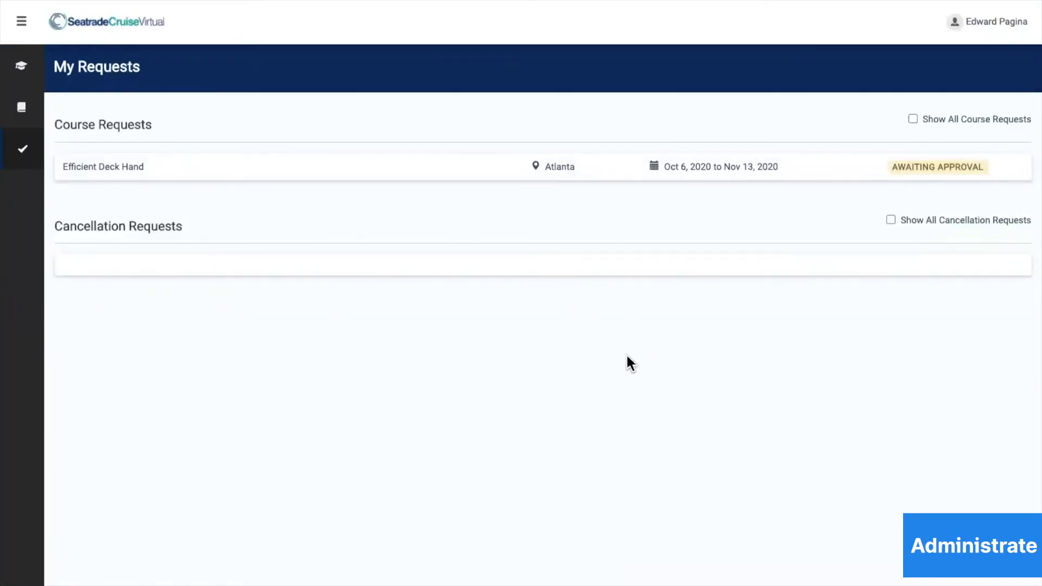
{"action": "mouse_move", "coordinate": [618, 361]}
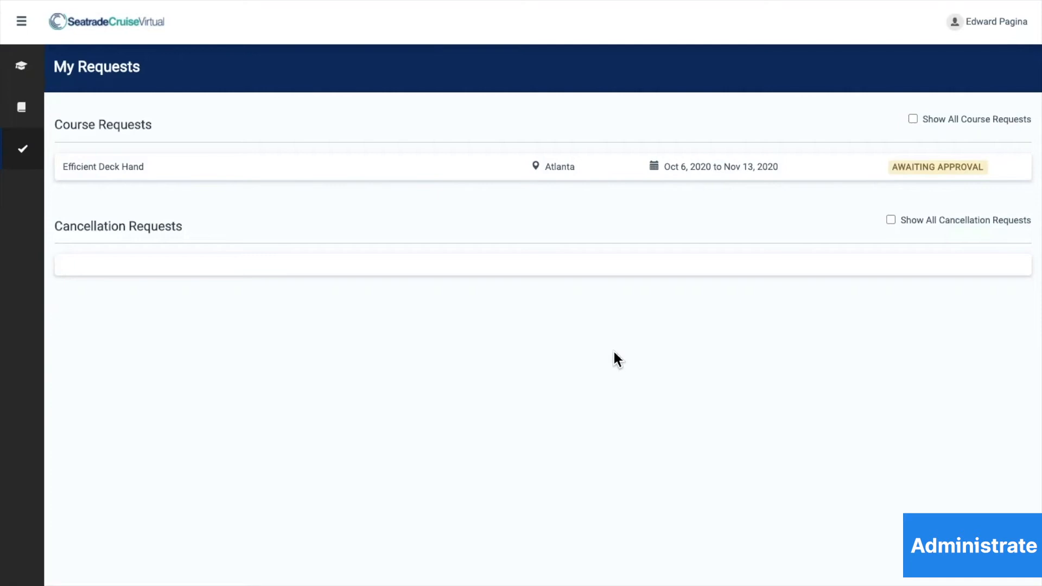
{"action": "mouse_move", "coordinate": [609, 337]}
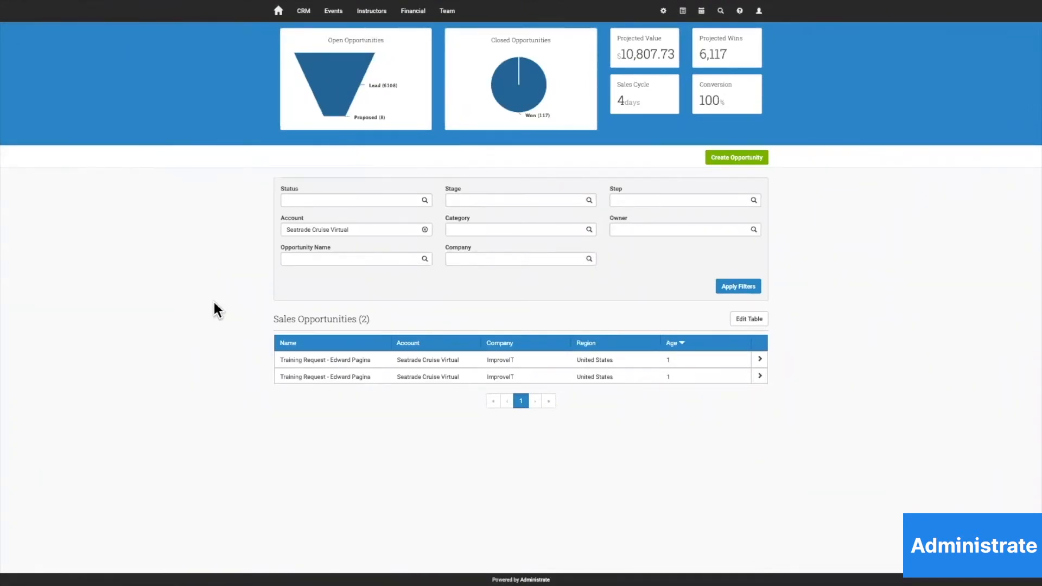
{"action": "mouse_move", "coordinate": [241, 447]}
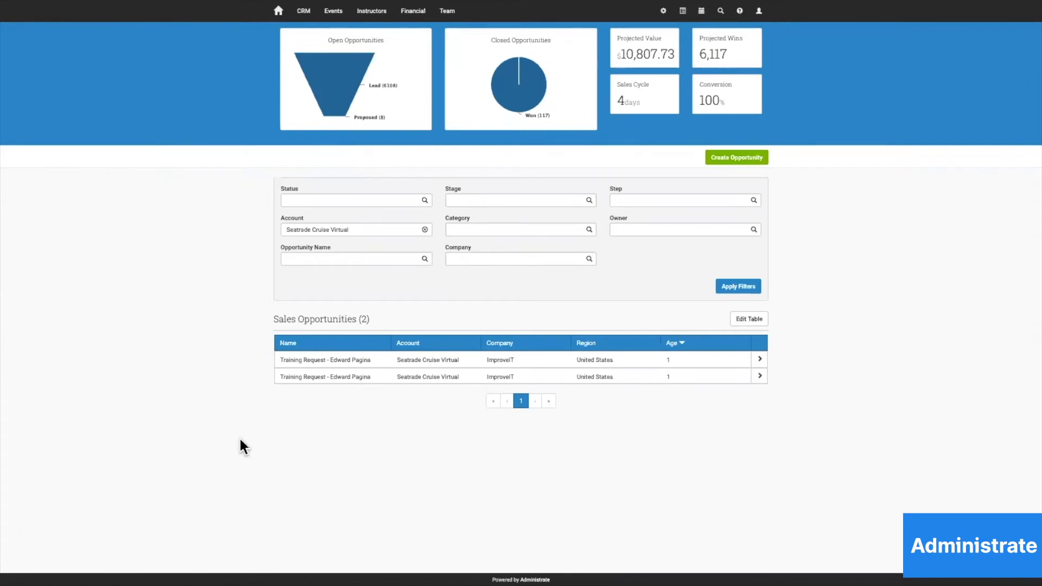
Reload the Sales Opportunities page from the browser's right-click menu.
{"action": "right_click", "coordinate": [240, 446]}
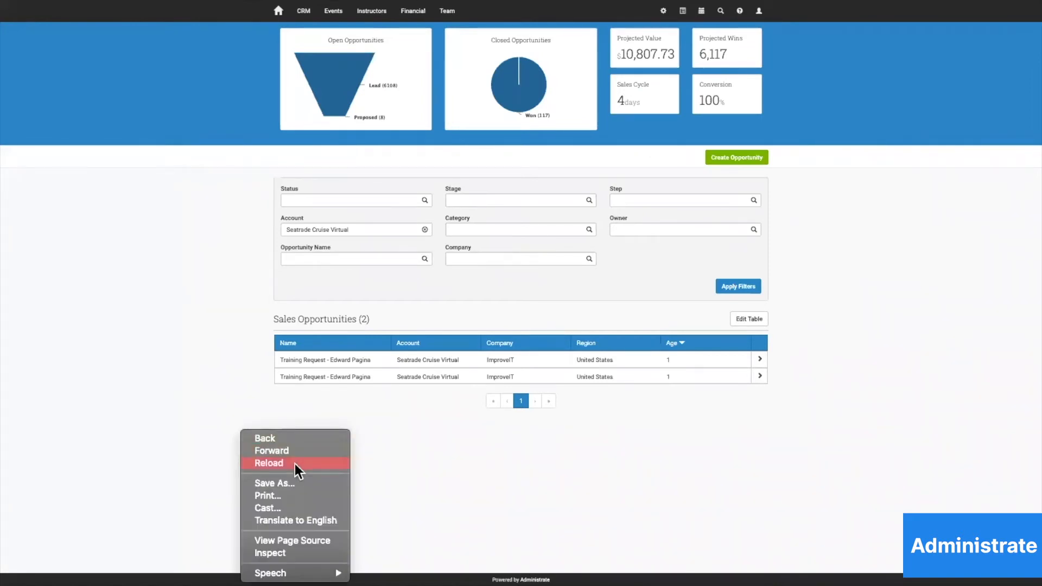
{"action": "left_click", "coordinate": [268, 463]}
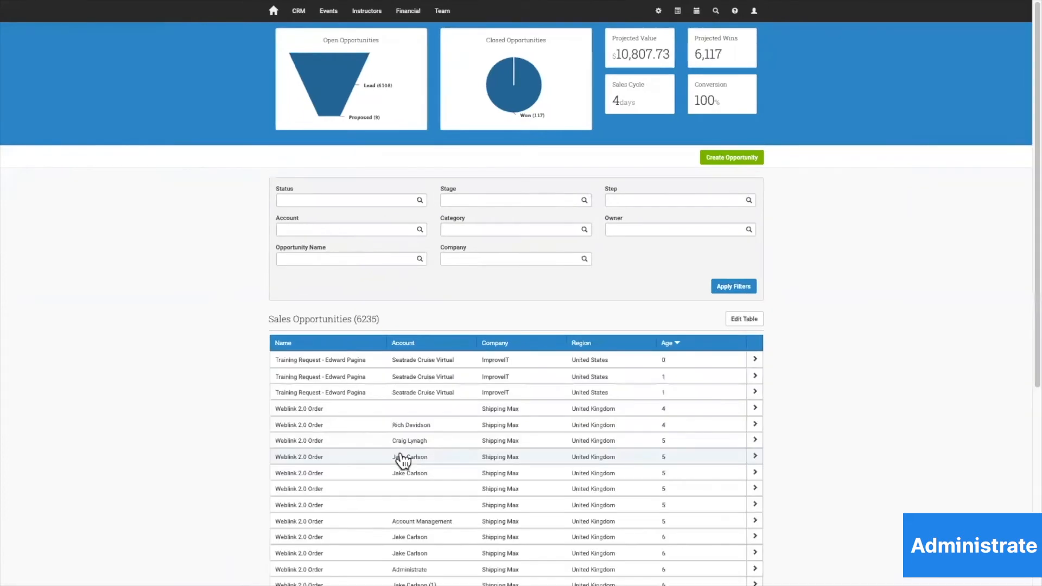
{"action": "mouse_move", "coordinate": [215, 417]}
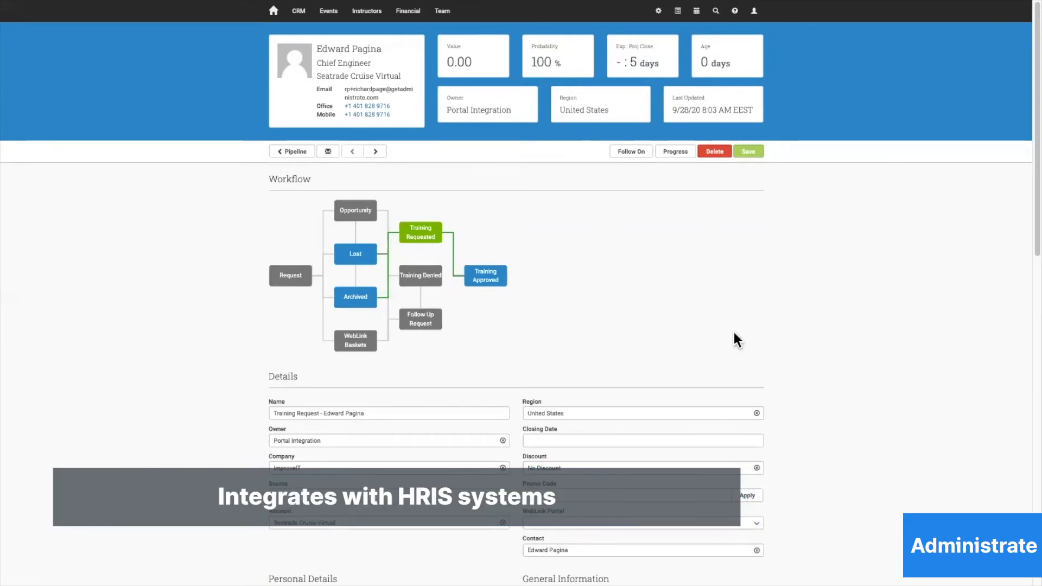
Scroll to Interests to confirm the Efficient Deck Hand event, then back to Workflow.
{"action": "scroll", "scroll_direction": "down", "scroll_amount": 3}
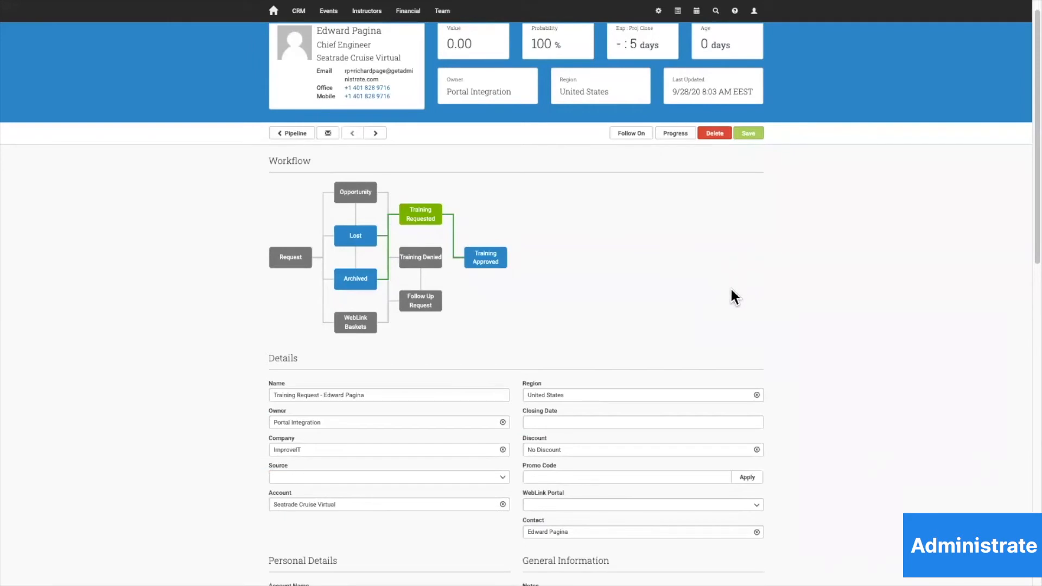
{"action": "scroll", "scroll_direction": "down", "scroll_amount": 3}
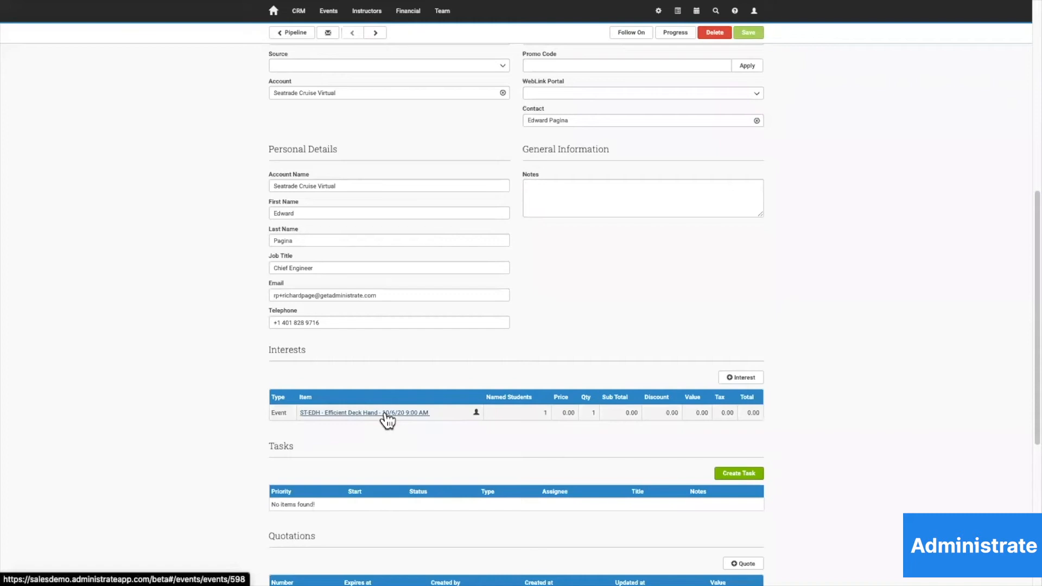
{"action": "mouse_move", "coordinate": [407, 424]}
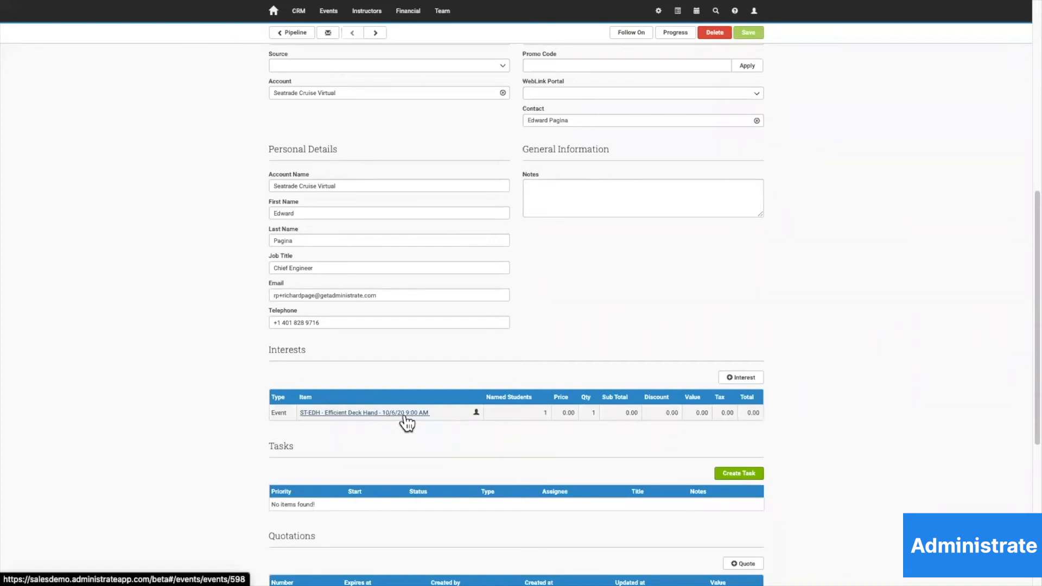
{"action": "scroll", "scroll_direction": "up", "scroll_amount": 3}
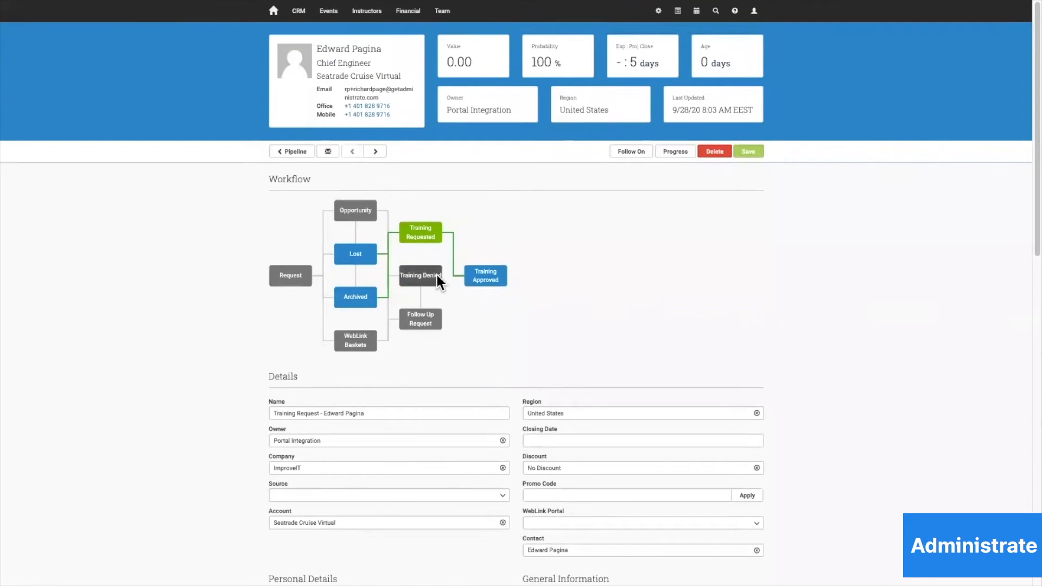
{"action": "mouse_move", "coordinate": [508, 378]}
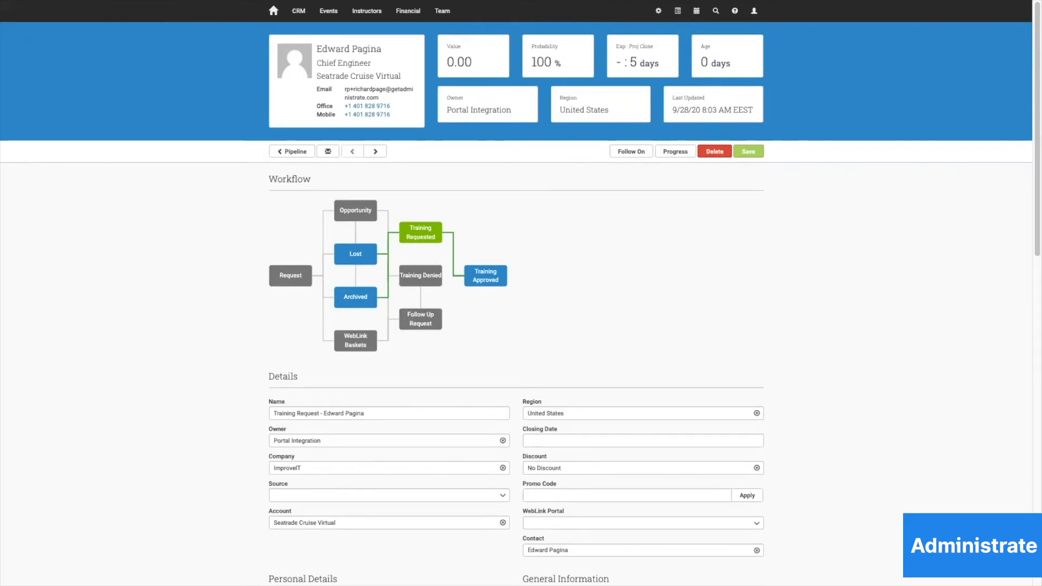
{"action": "mouse_move", "coordinate": [585, 298]}
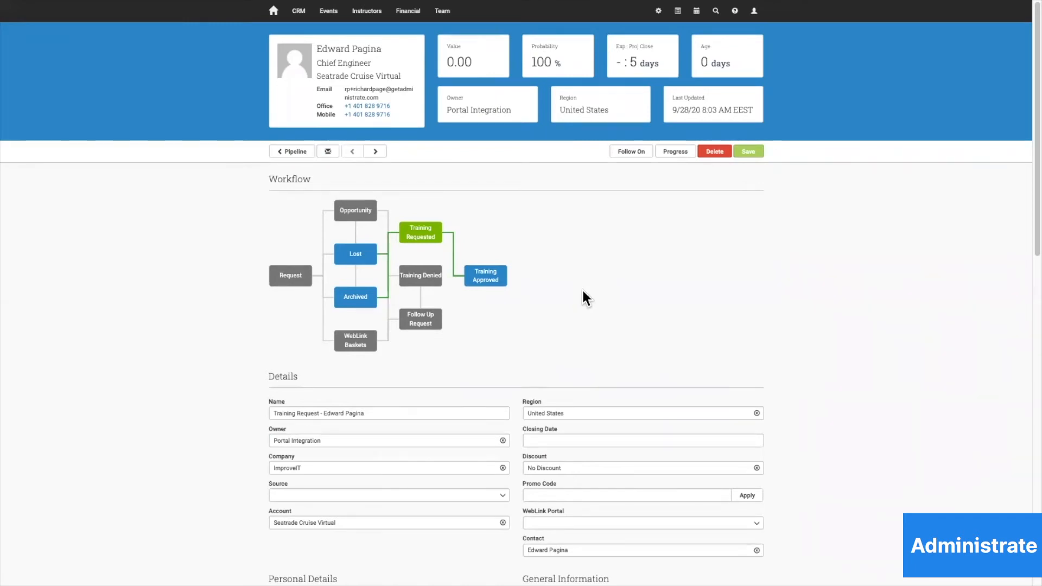
Mark the opportunity Training Approved, save it, and confirm winning it.
{"action": "left_click", "coordinate": [485, 275]}
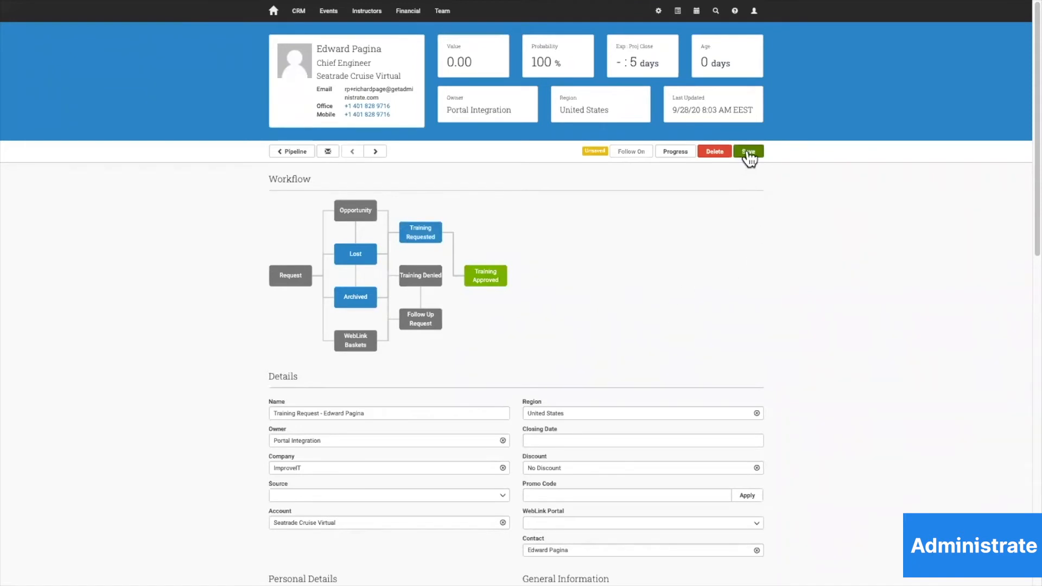
{"action": "left_click", "coordinate": [748, 151]}
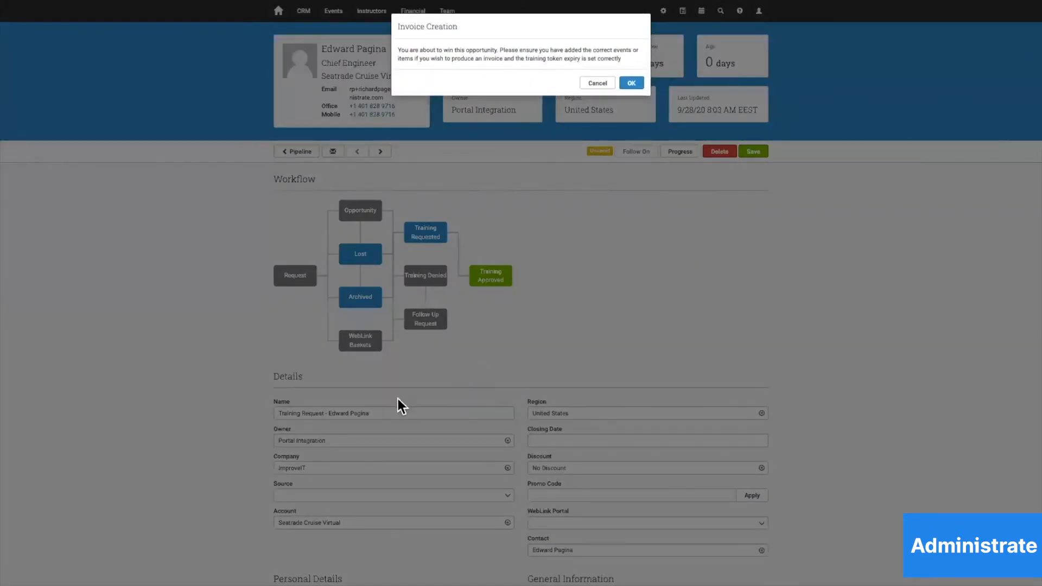
{"action": "left_click", "coordinate": [630, 83]}
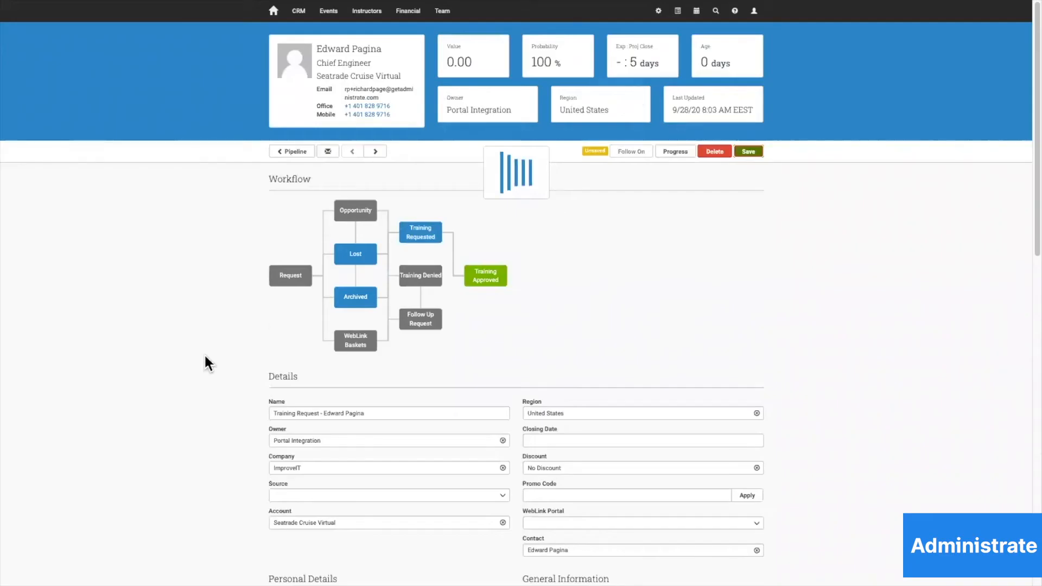
Dismiss the save confirmation and scroll to the linked registration 30273 and interests.
{"action": "scroll", "scroll_direction": "down", "scroll_amount": 3}
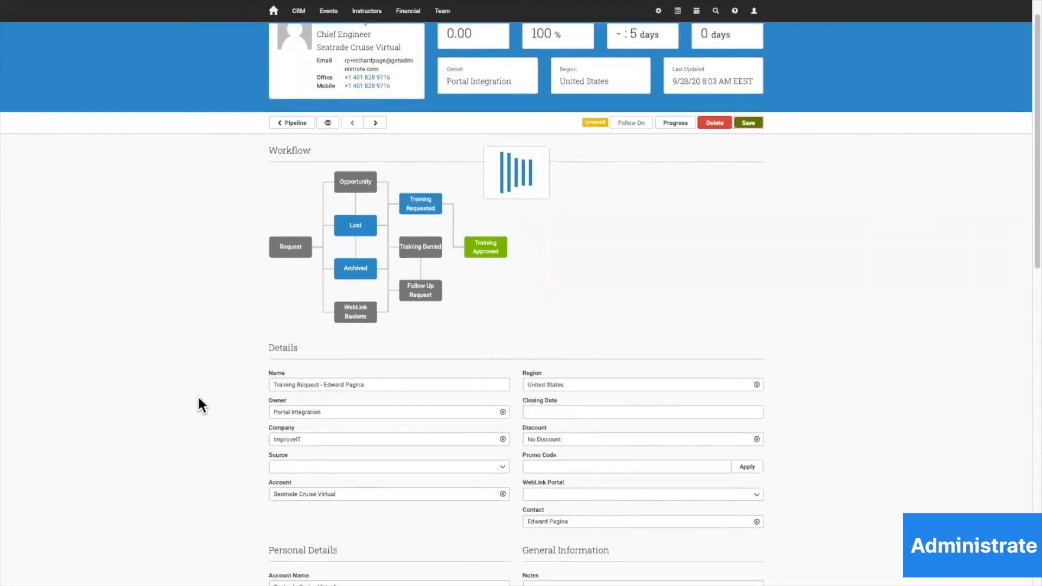
{"action": "left_click", "coordinate": [748, 122]}
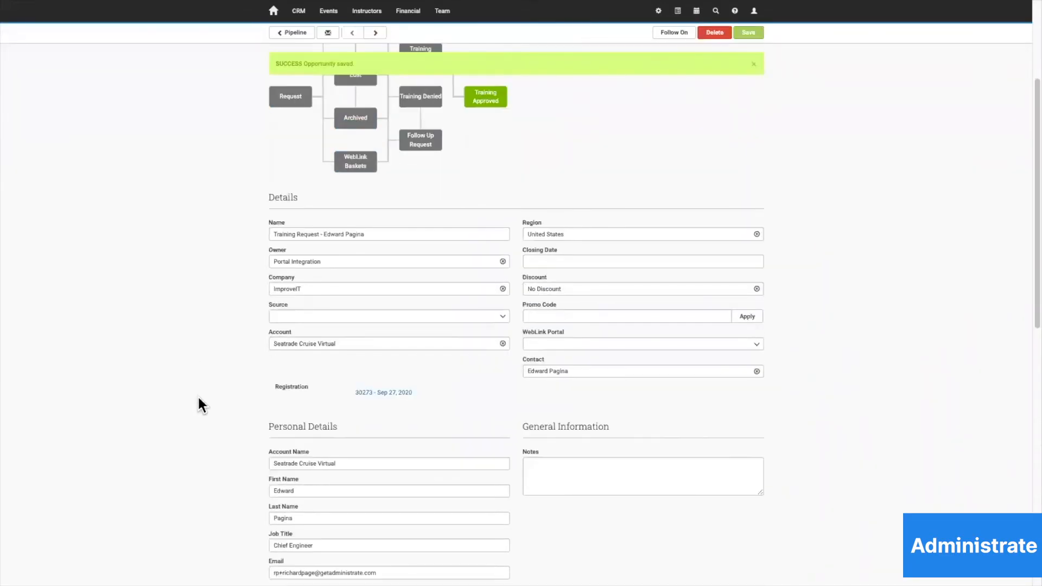
{"action": "left_click", "coordinate": [753, 63]}
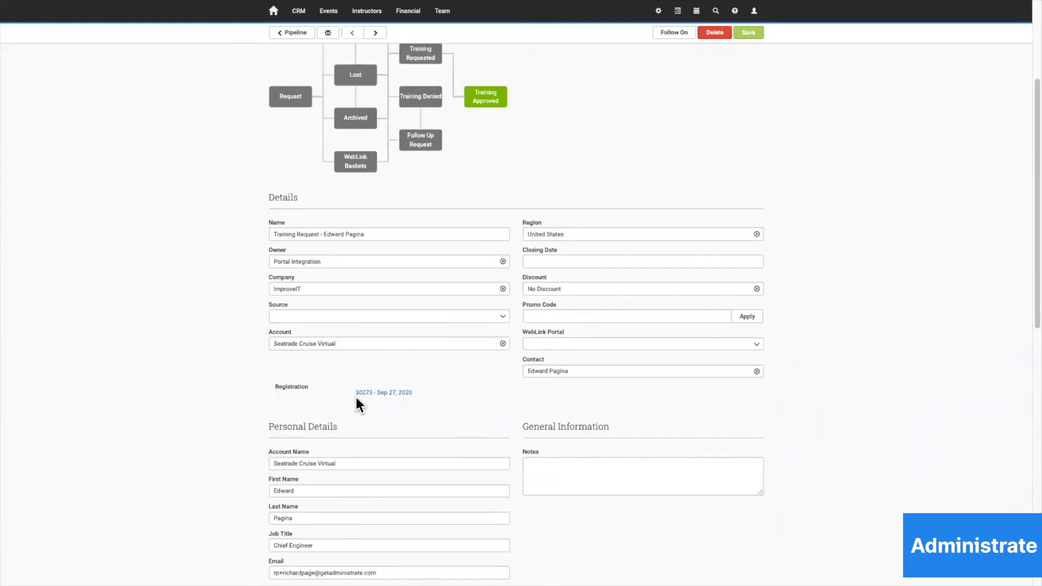
{"action": "mouse_move", "coordinate": [495, 483]}
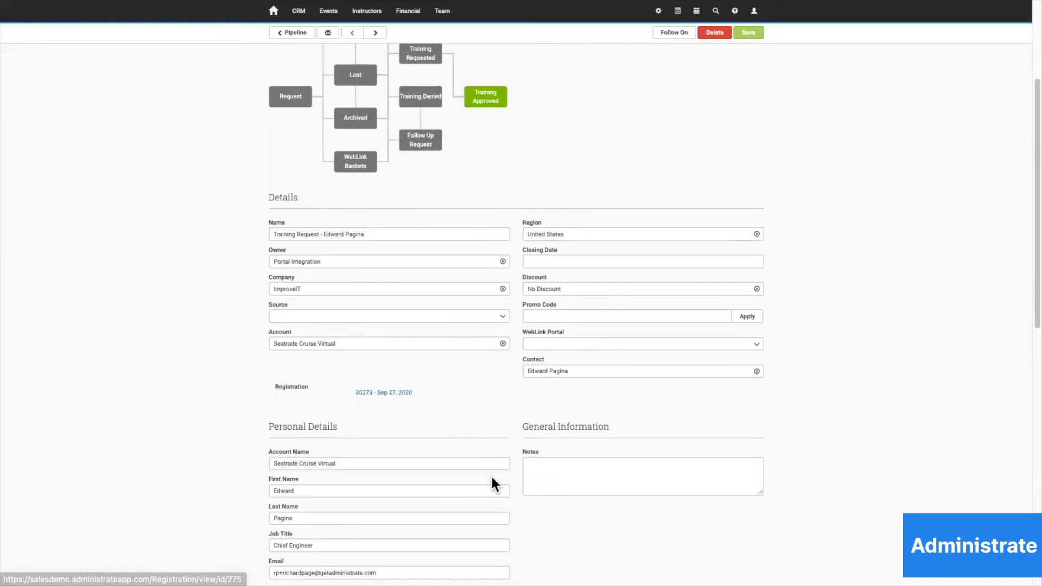
{"action": "scroll", "scroll_direction": "down", "scroll_amount": 3}
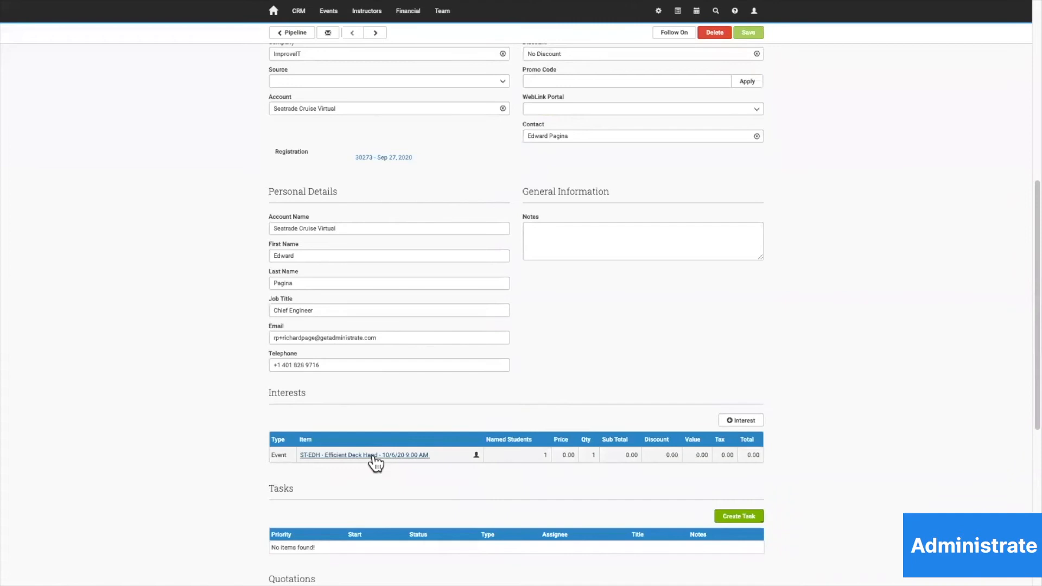
{"action": "mouse_move", "coordinate": [525, 485]}
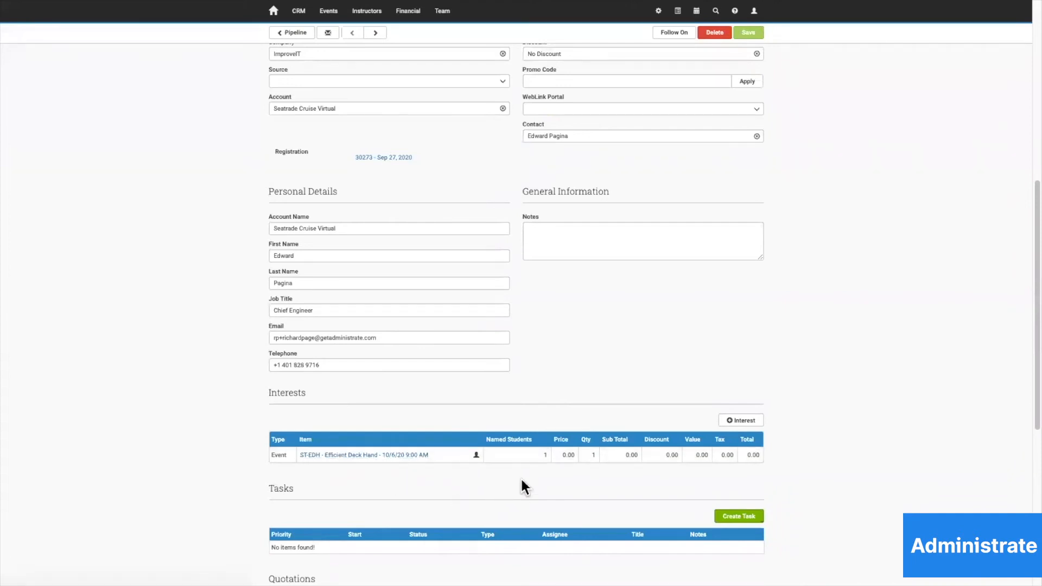
{"action": "mouse_move", "coordinate": [537, 463]}
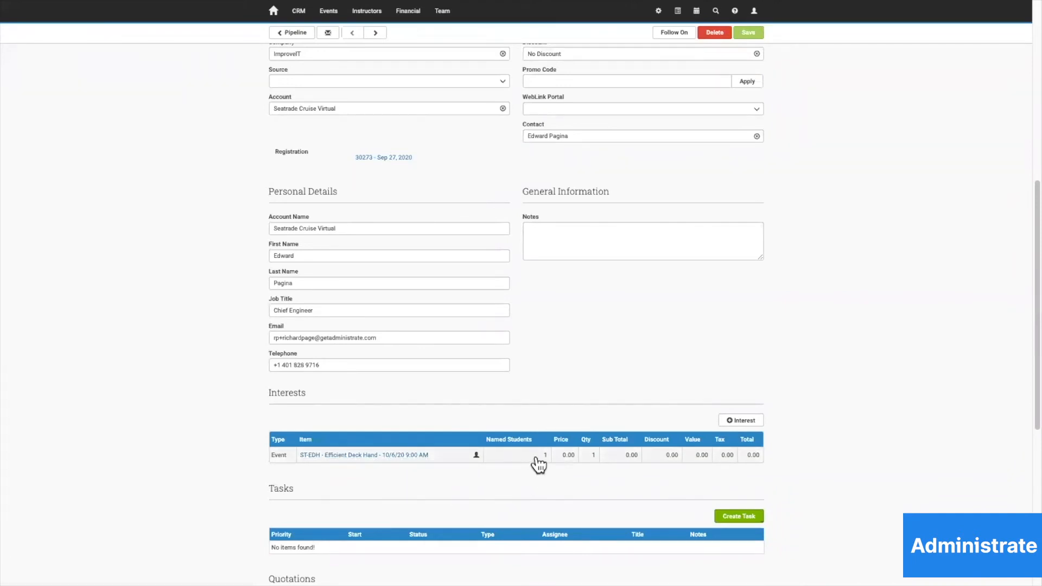
{"action": "mouse_move", "coordinate": [376, 458]}
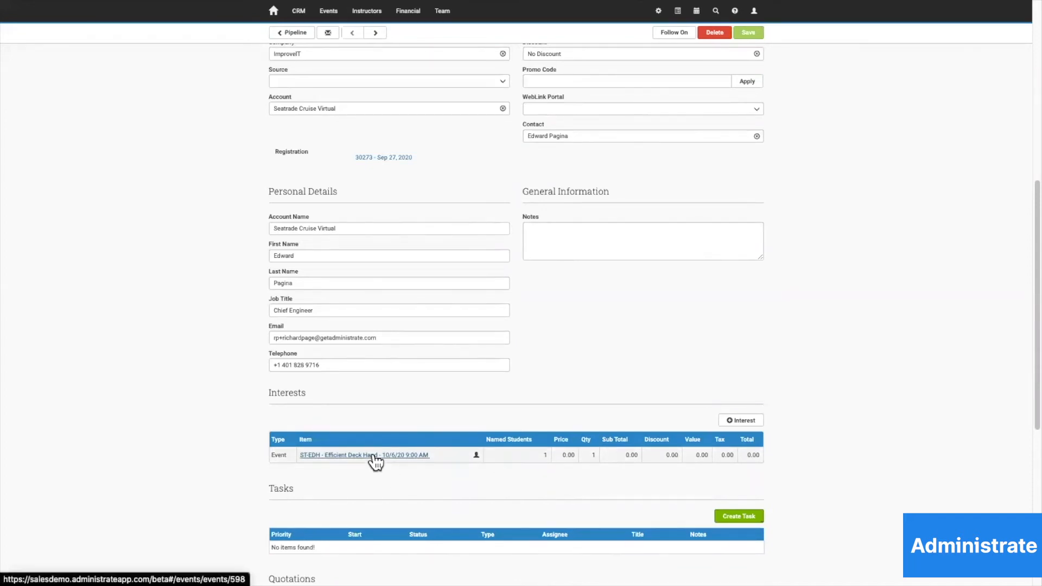
{"action": "left_click", "coordinate": [364, 455]}
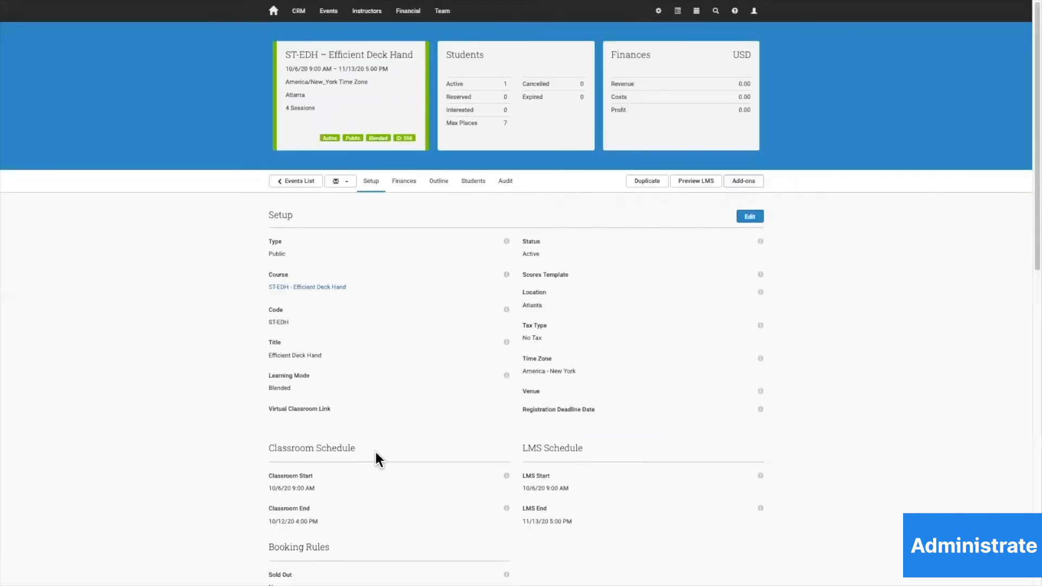
{"action": "mouse_move", "coordinate": [445, 326]}
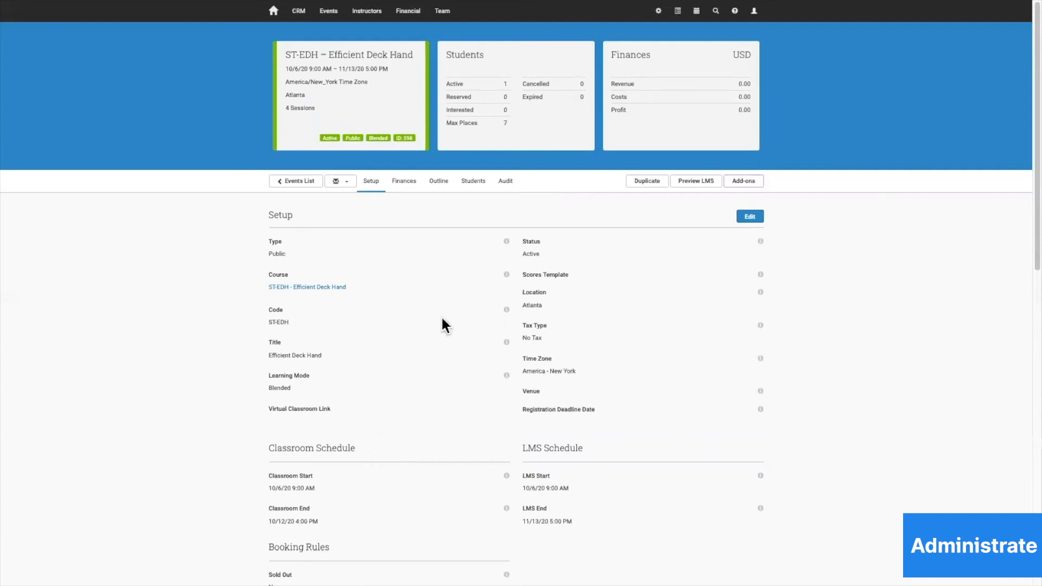
{"action": "double_click", "coordinate": [347, 54]}
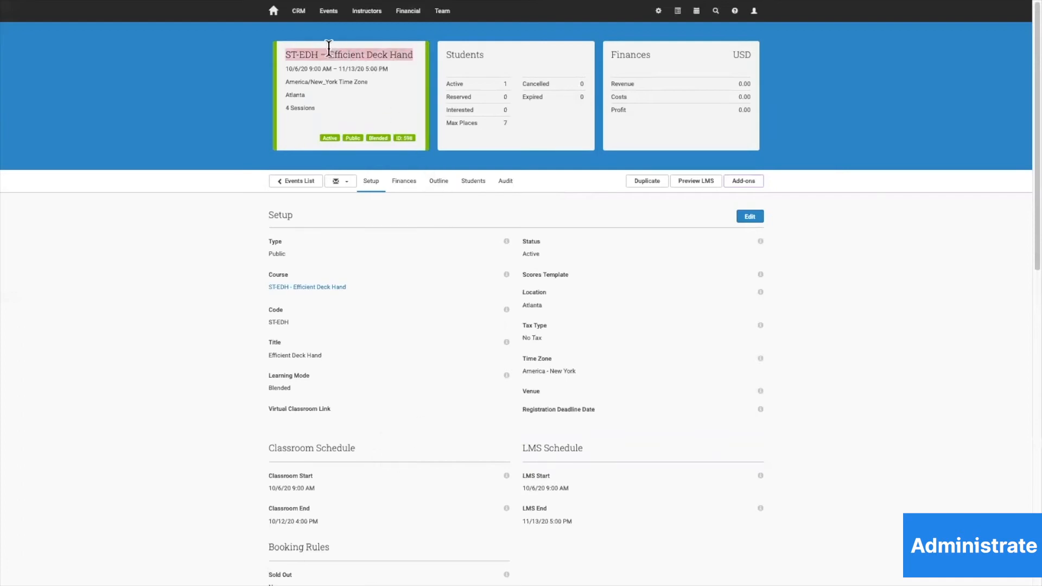
{"action": "mouse_move", "coordinate": [308, 100]}
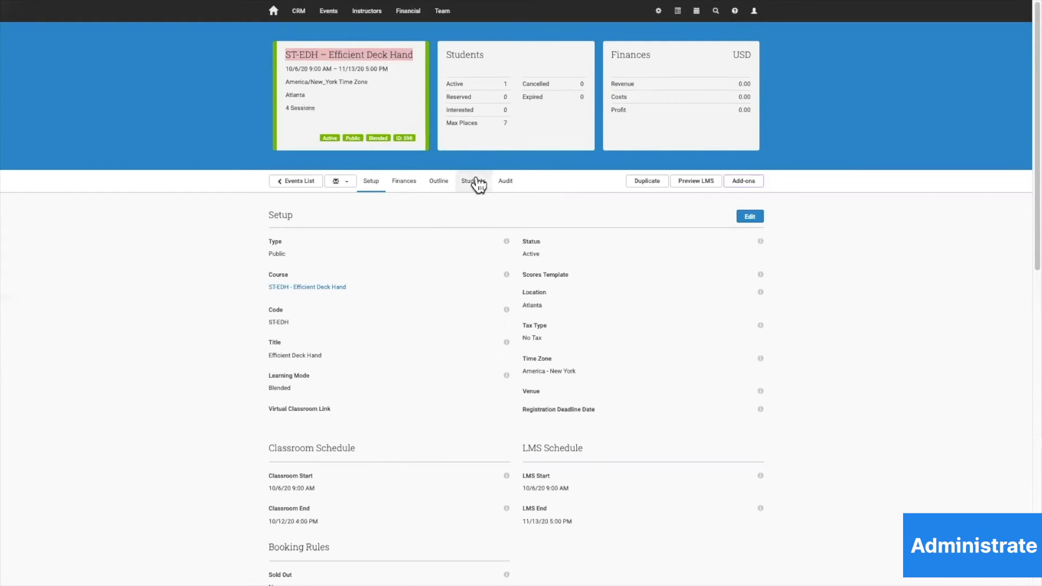
{"action": "left_click", "coordinate": [472, 180]}
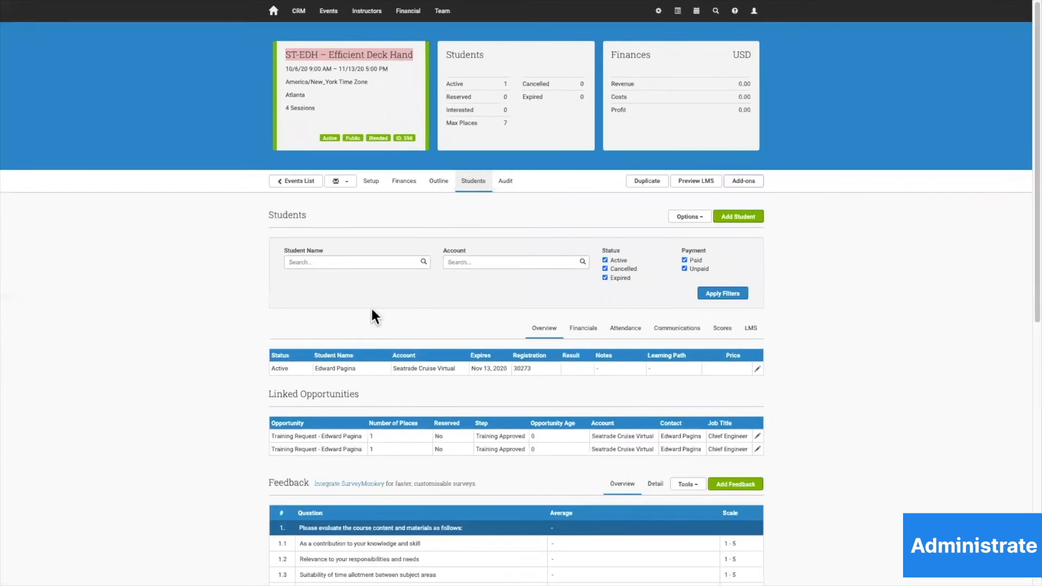
{"action": "mouse_move", "coordinate": [587, 382]}
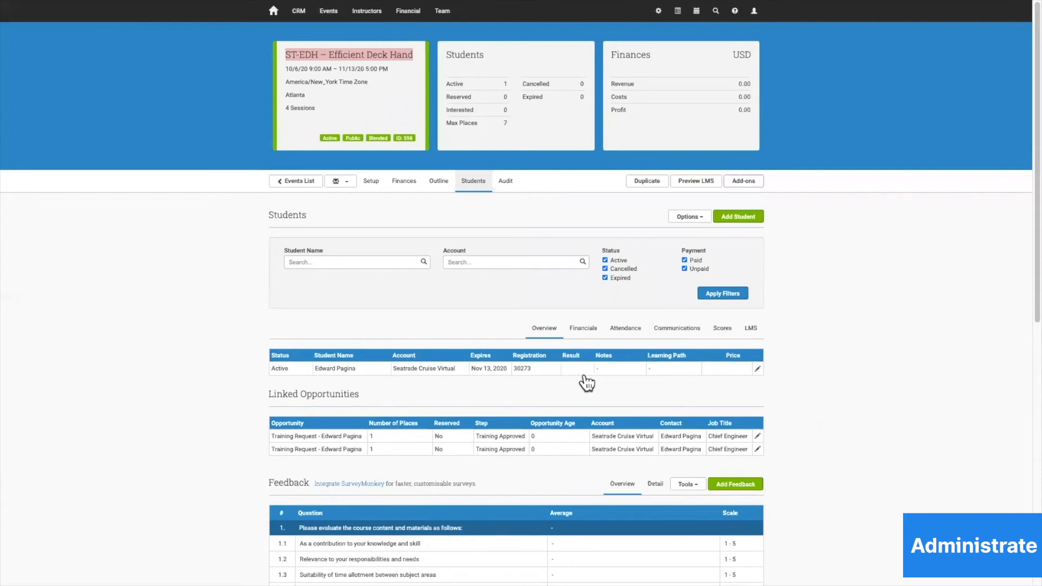
{"action": "mouse_move", "coordinate": [609, 370]}
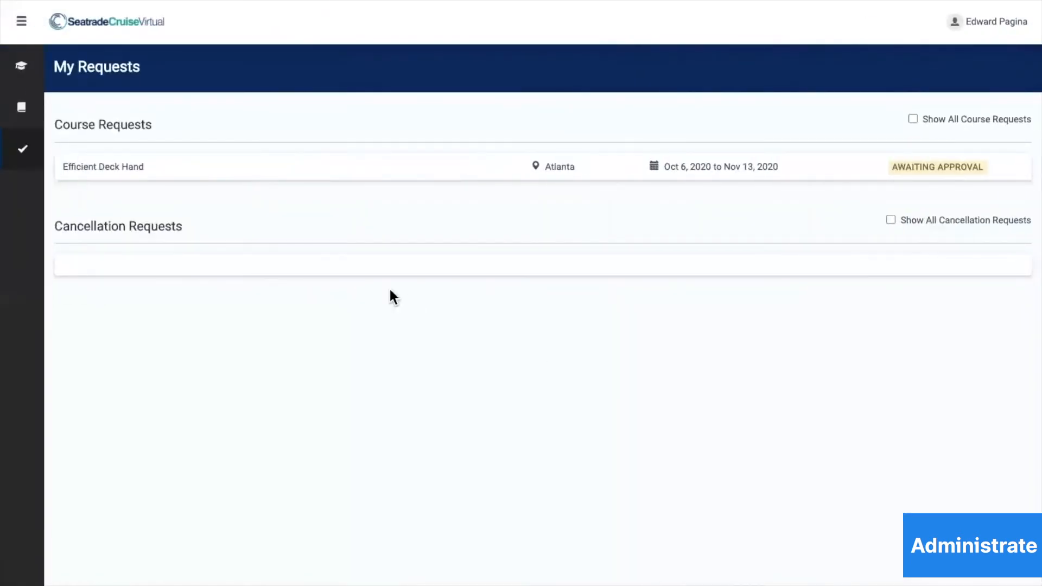
View My Courses, with Efficient Deck Hand beside Engine Operation Practical.
{"action": "left_click", "coordinate": [20, 65]}
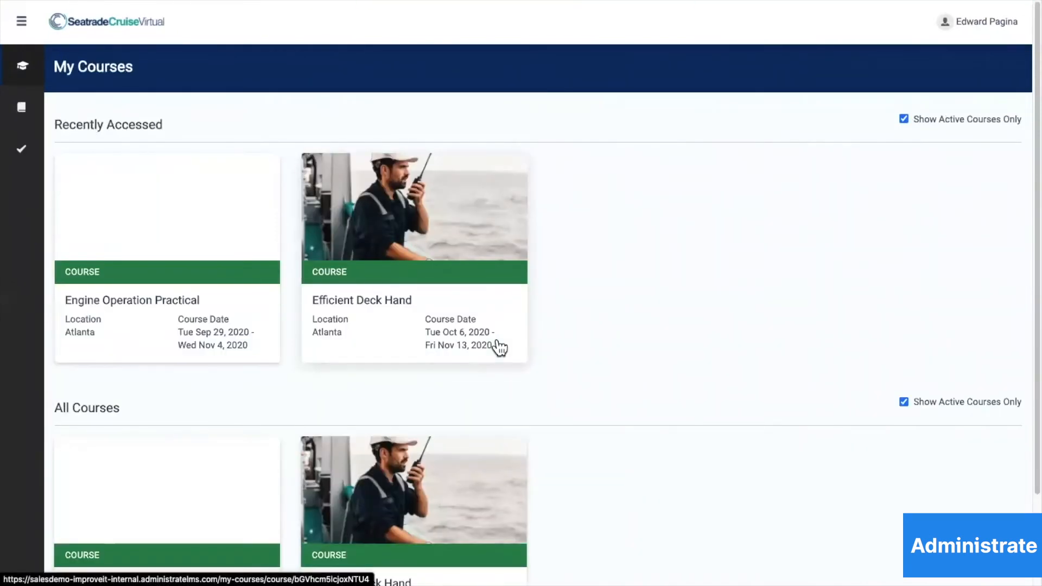
{"action": "scroll", "scroll_direction": "down", "scroll_amount": 3}
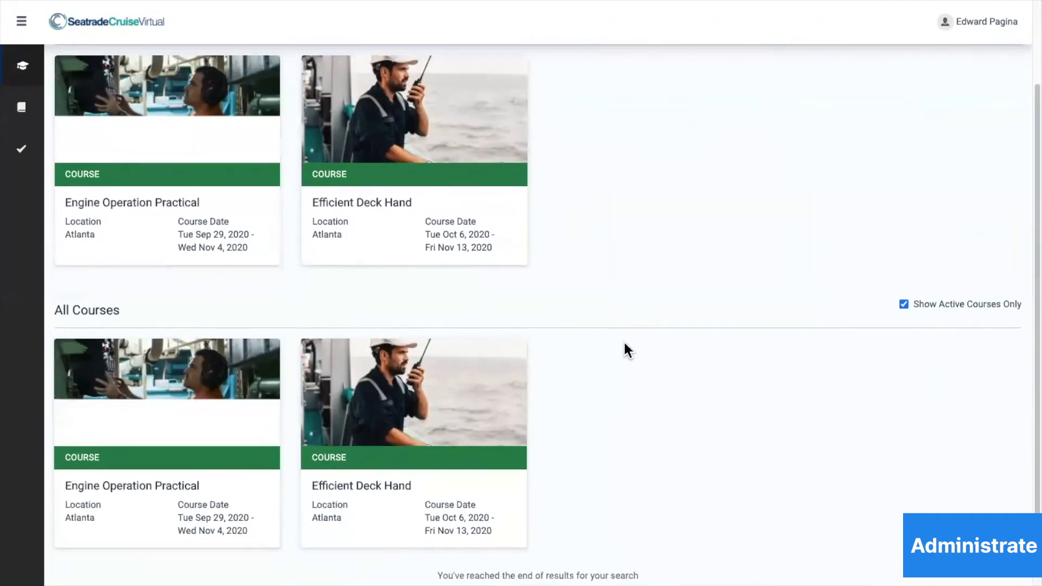
{"action": "scroll", "scroll_direction": "up", "scroll_amount": 3}
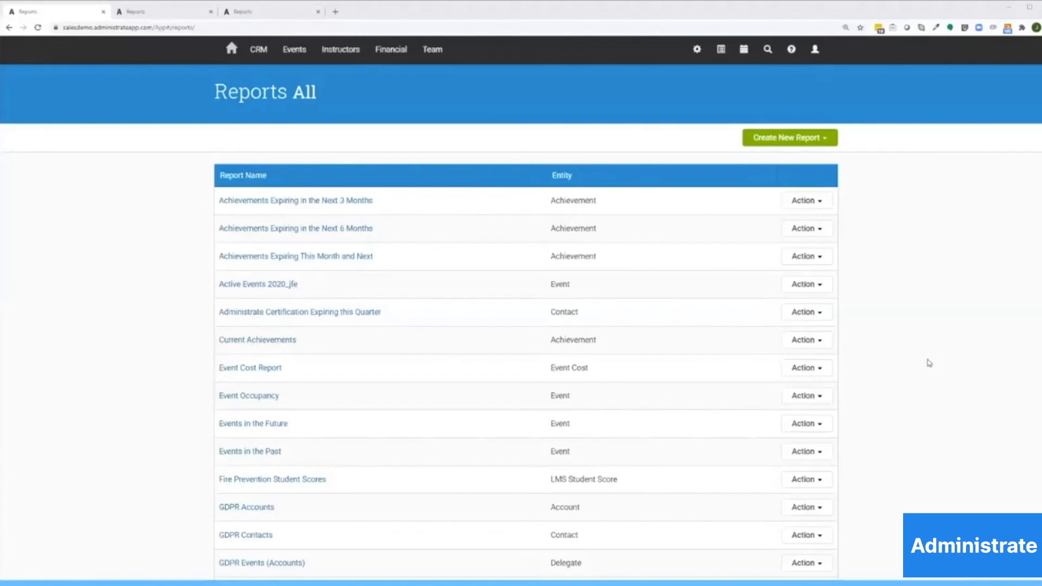
{"action": "mouse_move", "coordinate": [859, 163]}
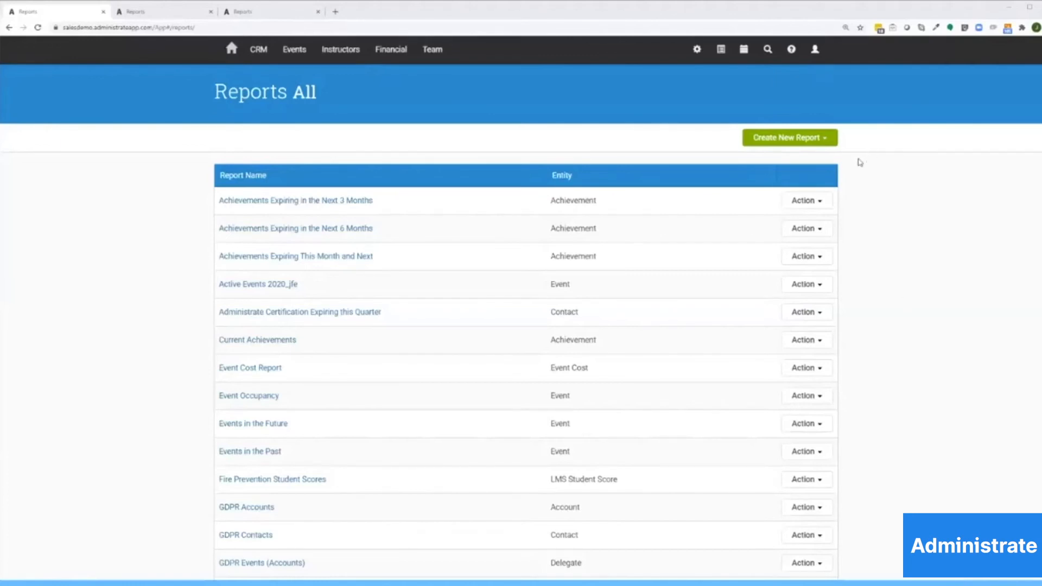
List the entity types available for a new report, such as Account, Achievement and Certificate.
{"action": "left_click", "coordinate": [787, 137]}
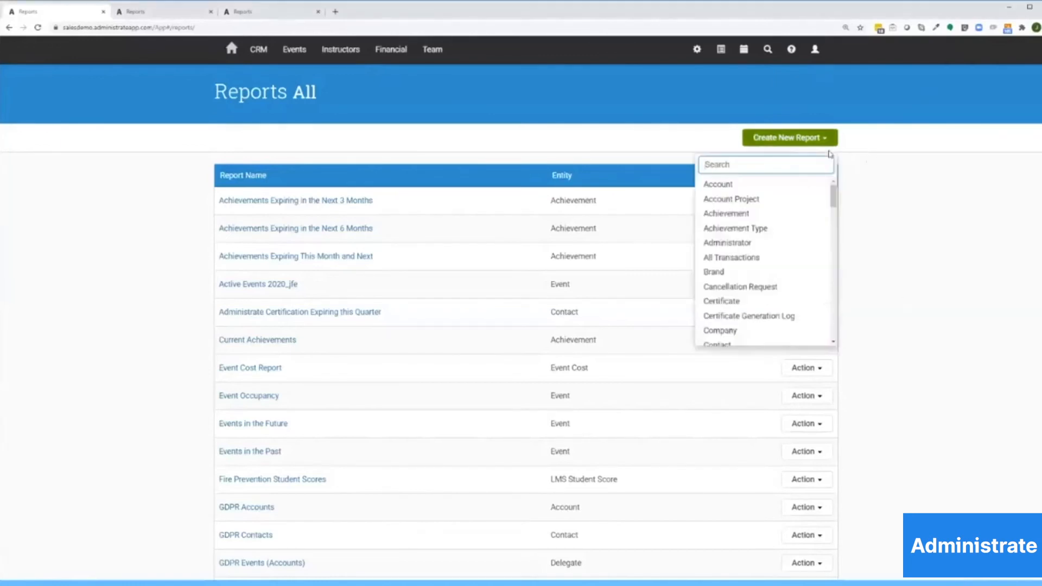
{"action": "mouse_move", "coordinate": [773, 261]}
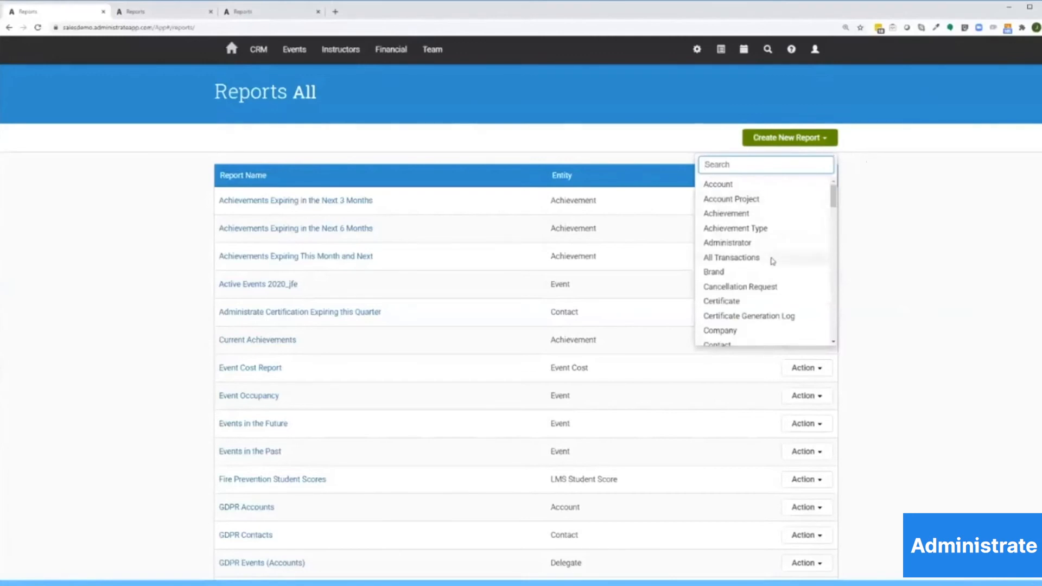
{"action": "mouse_move", "coordinate": [772, 267]}
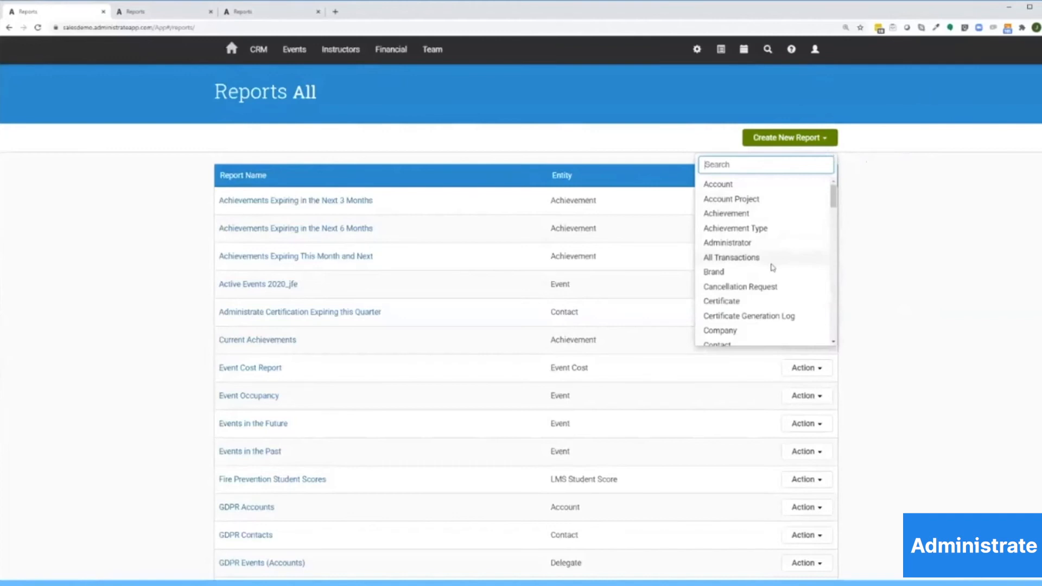
{"action": "mouse_move", "coordinate": [432, 80]}
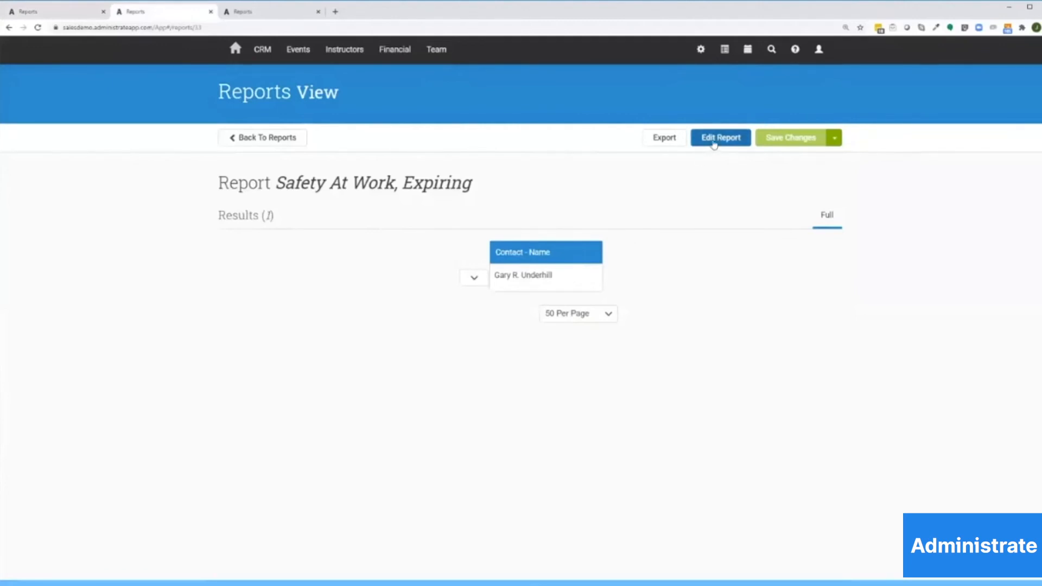
Add two 'is in month' filter conditions for months 2 and 3 to the report.
{"action": "left_click", "coordinate": [720, 137]}
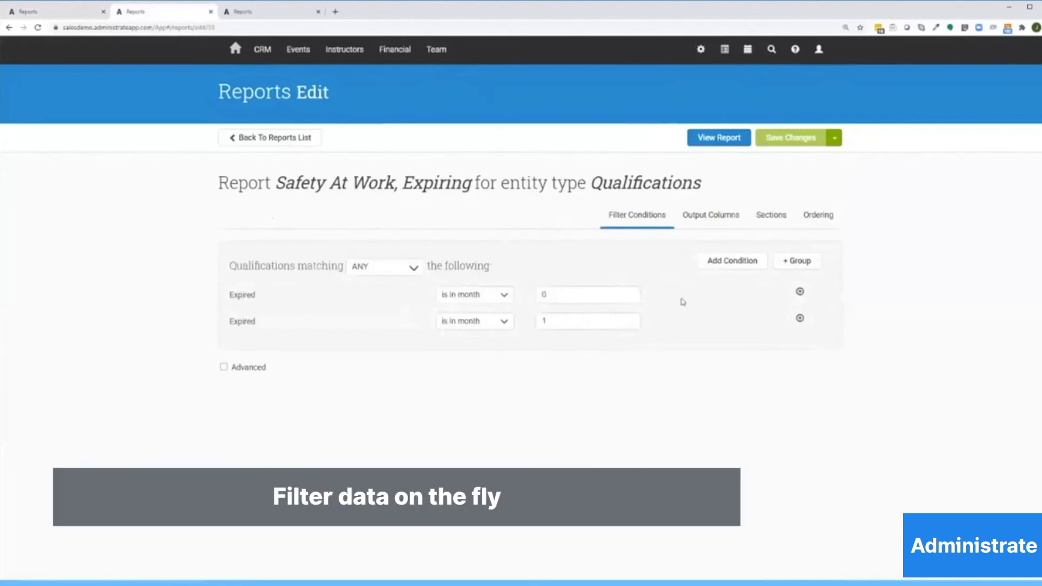
{"action": "left_click", "coordinate": [731, 259]}
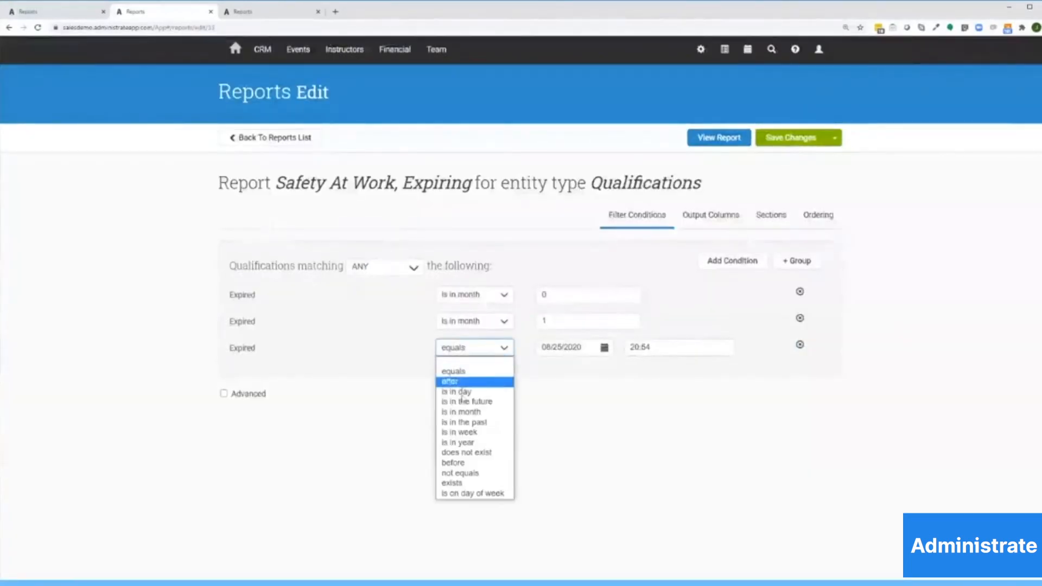
{"action": "left_click", "coordinate": [461, 411]}
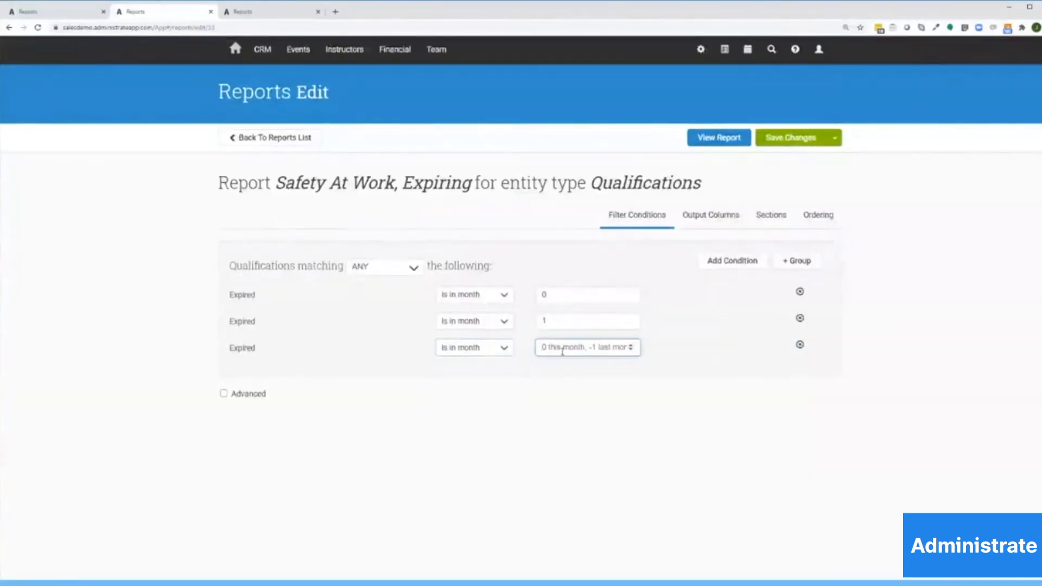
{"action": "left_click", "coordinate": [731, 260]}
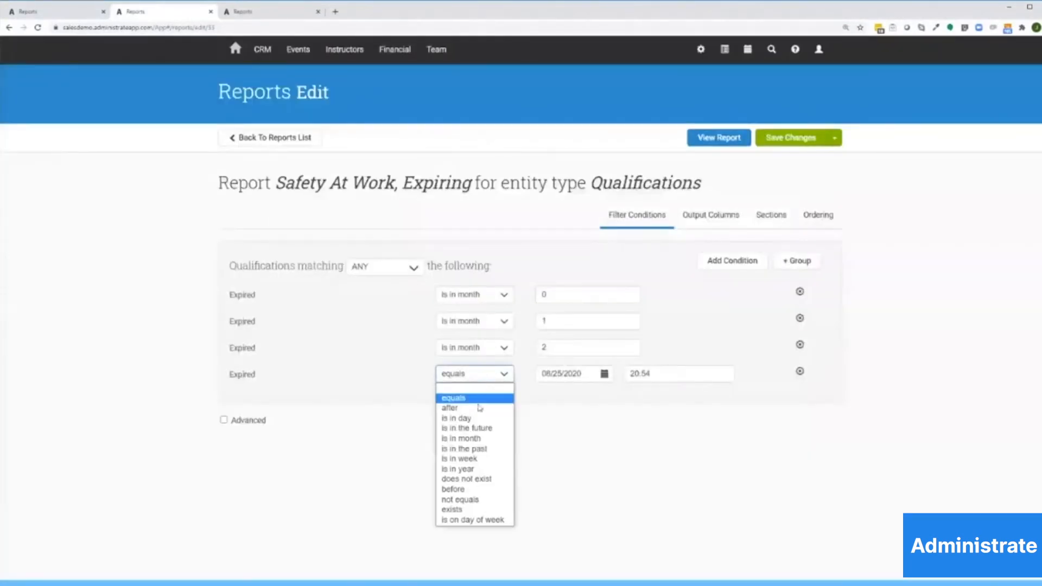
{"action": "left_click", "coordinate": [460, 438]}
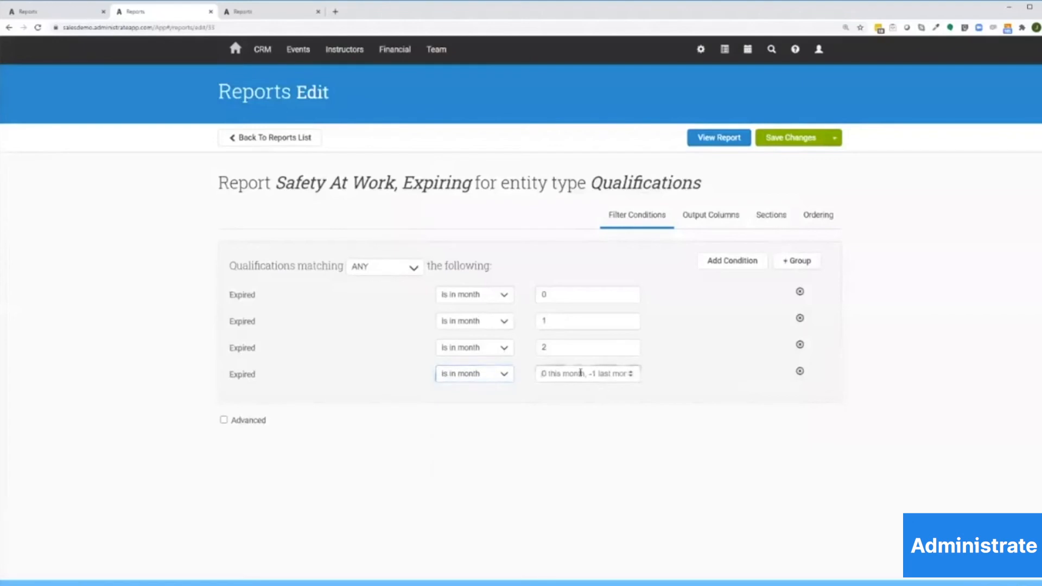
{"action": "type", "text": "3"}
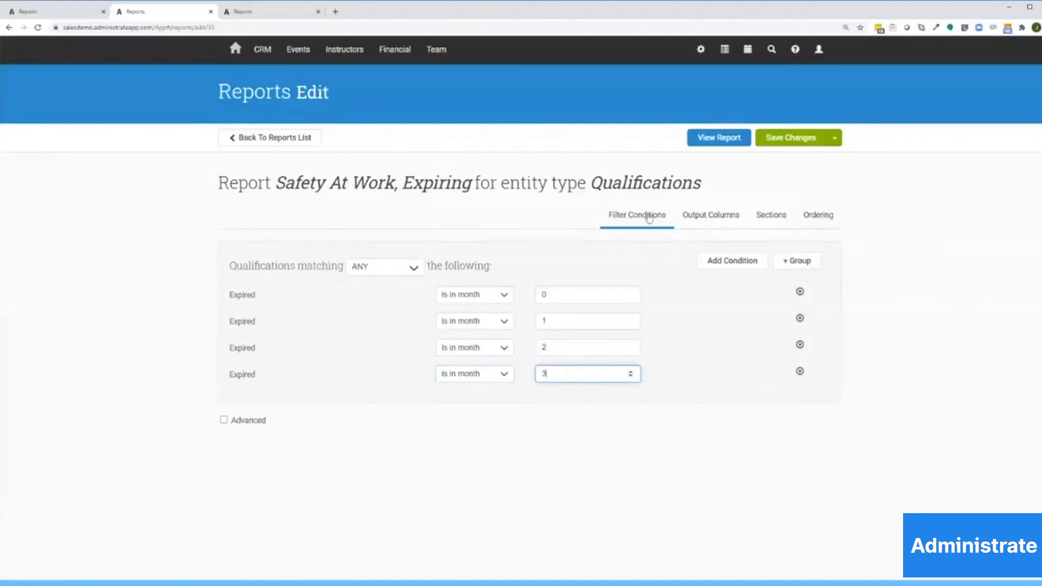
{"action": "left_click", "coordinate": [710, 215]}
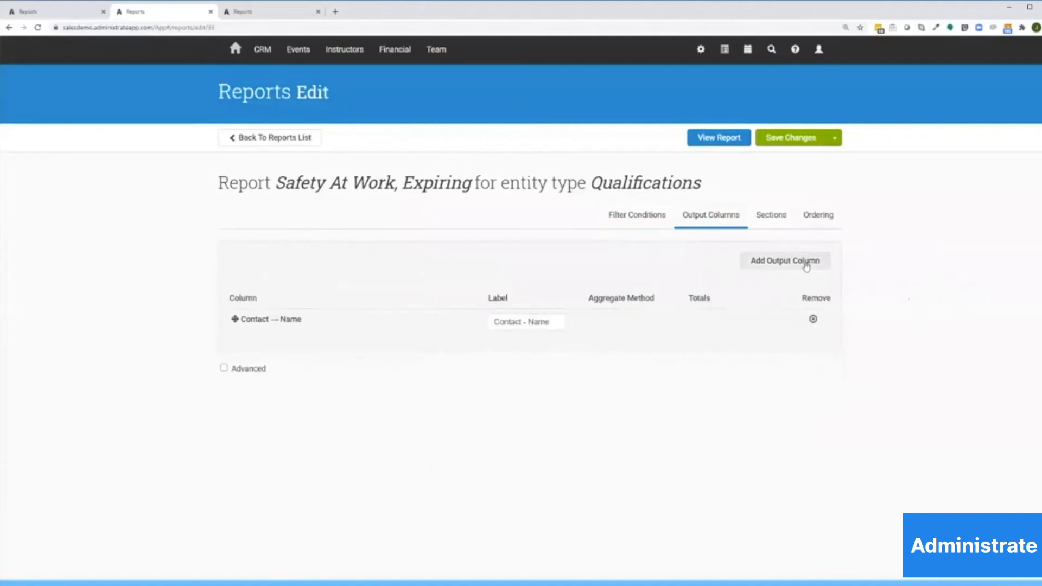
Add Contact Email and Expired columns, preview the results, then switch to Event Occupancy.
{"action": "left_click", "coordinate": [784, 260]}
{"action": "type", "text": "em"}
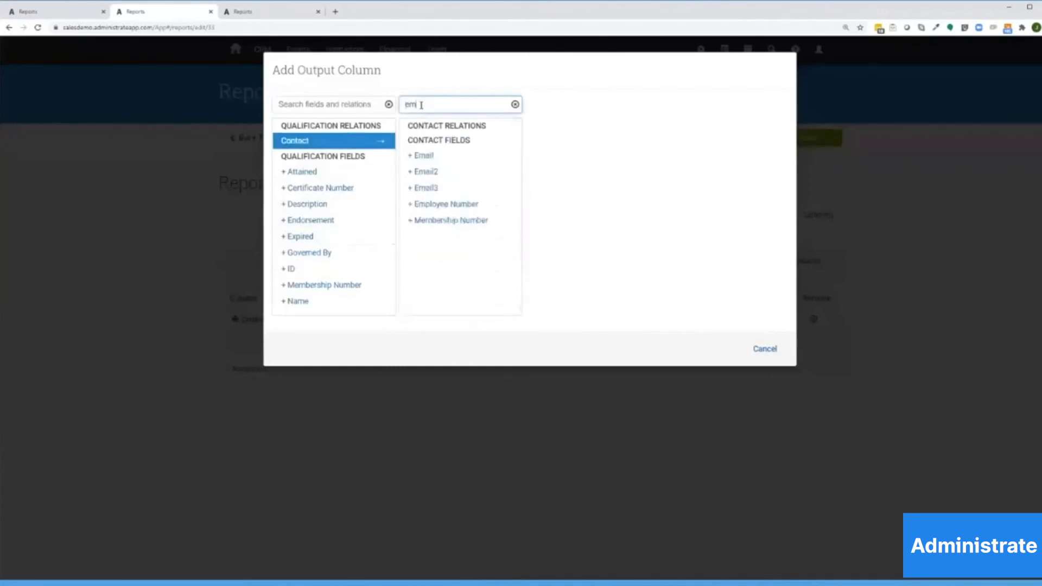
{"action": "left_click", "coordinate": [422, 155]}
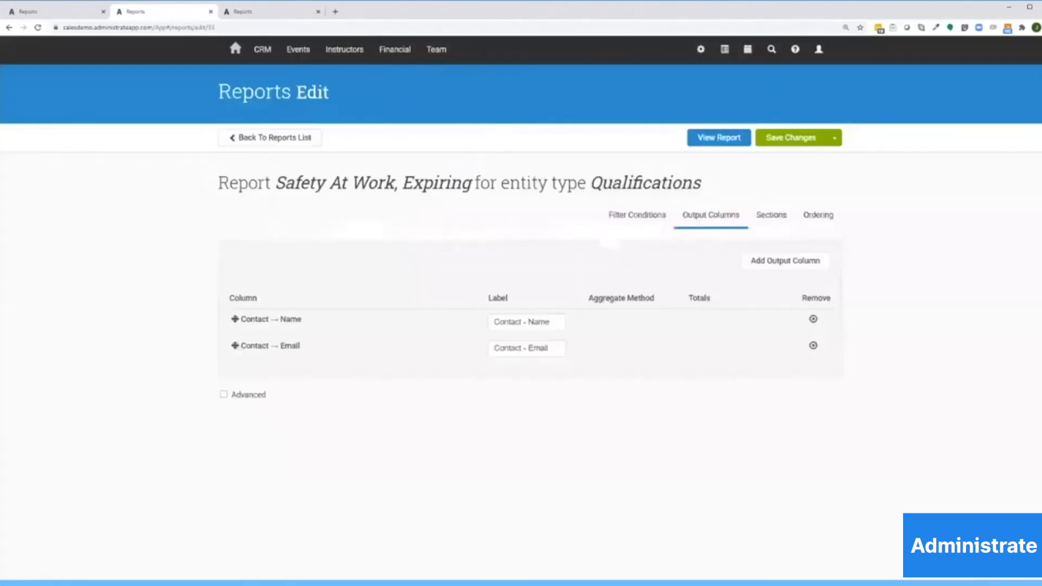
{"action": "left_click", "coordinate": [784, 260]}
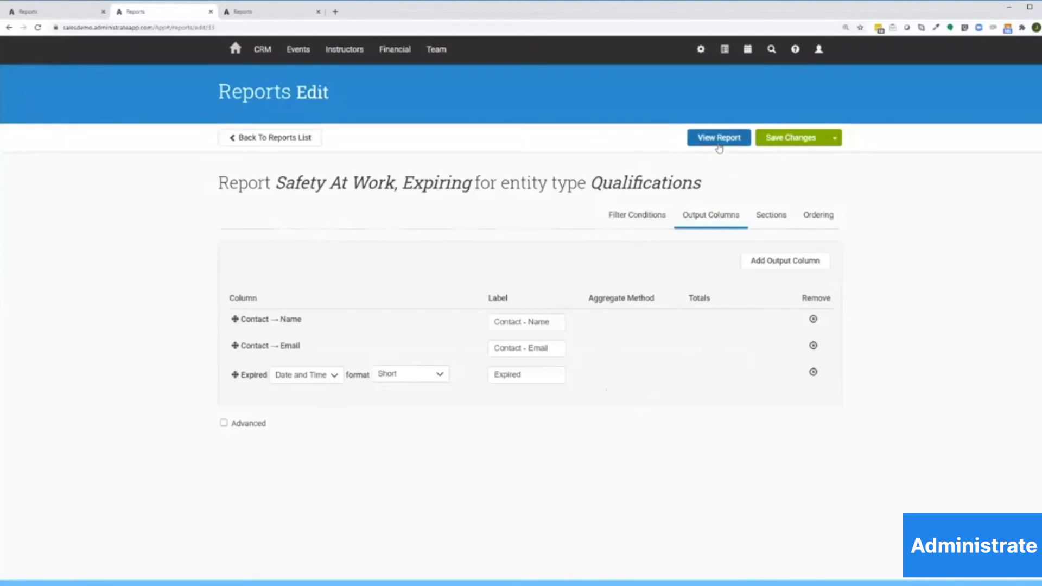
{"action": "left_click", "coordinate": [717, 138]}
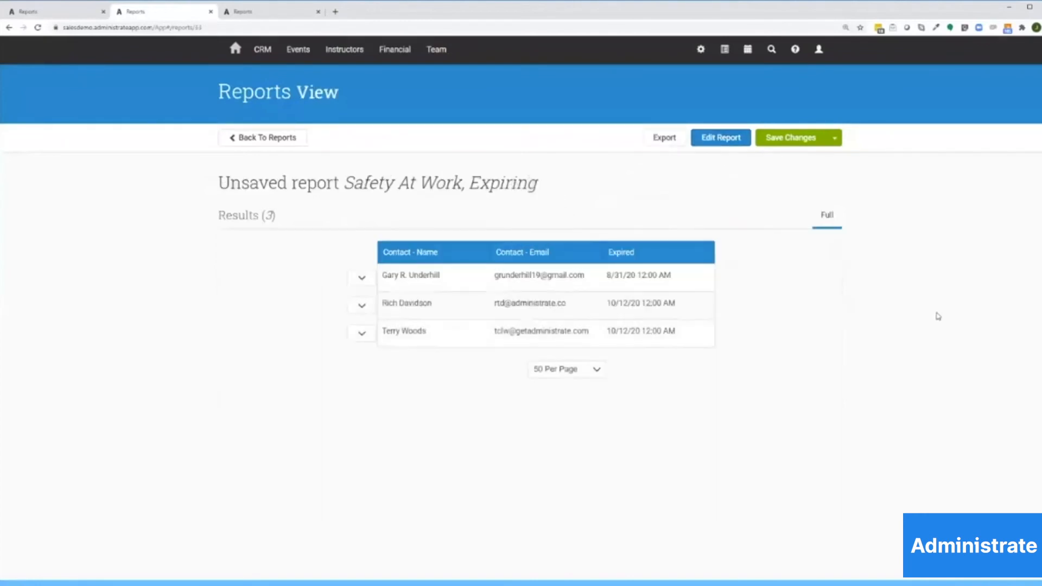
{"action": "mouse_move", "coordinate": [912, 355]}
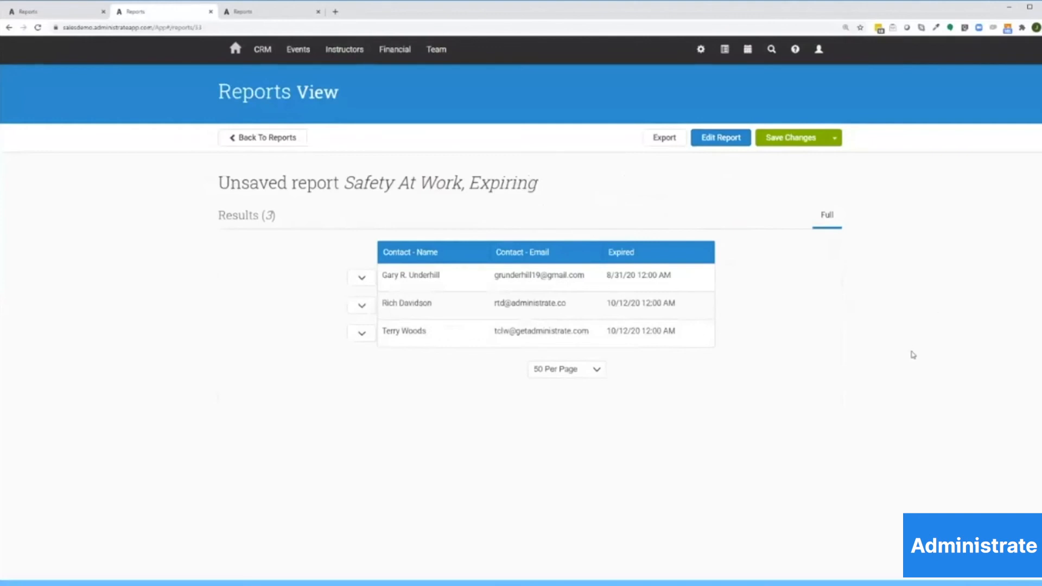
{"action": "mouse_move", "coordinate": [908, 340]}
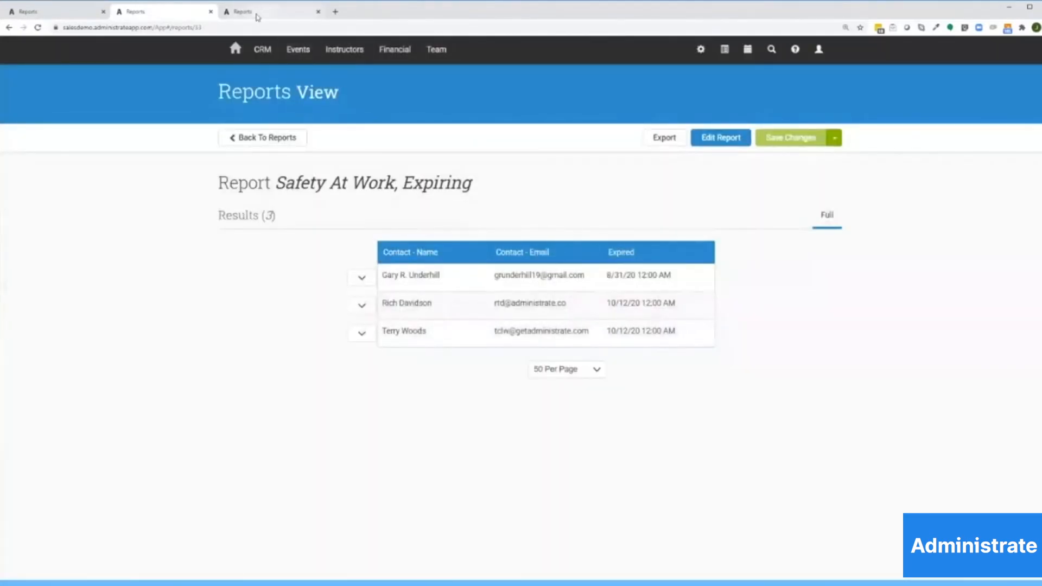
{"action": "left_click", "coordinate": [271, 11]}
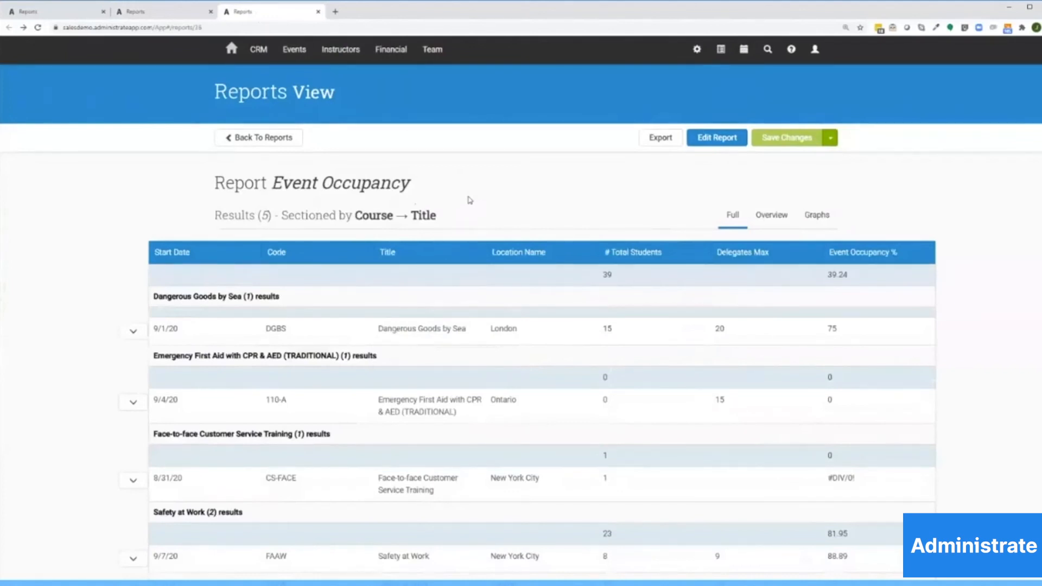
Scroll the Event Occupancy report's five results to find the London Safety at Work event.
{"action": "scroll", "scroll_direction": "down", "scroll_amount": 3}
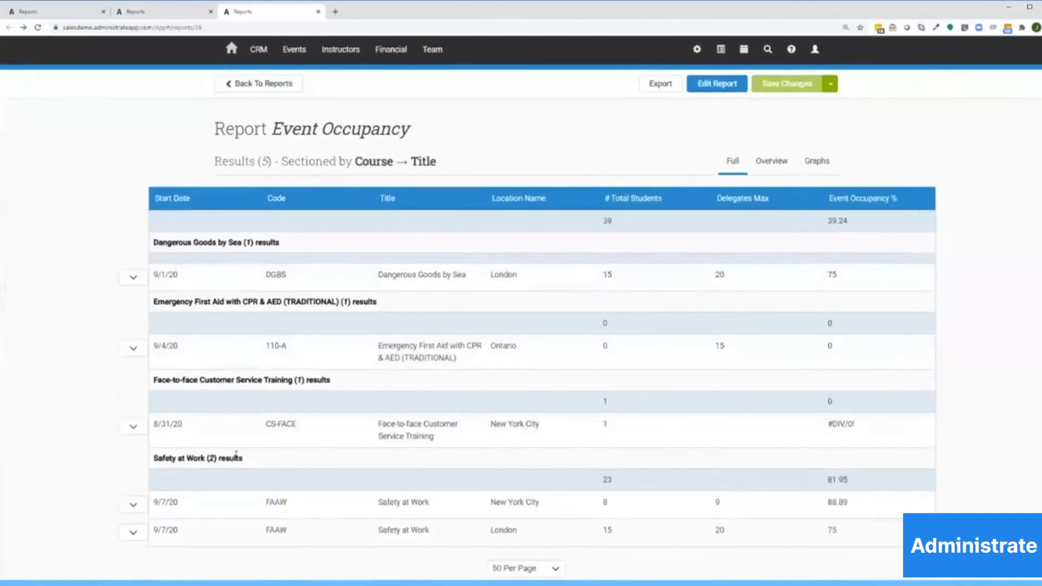
{"action": "mouse_move", "coordinate": [281, 505]}
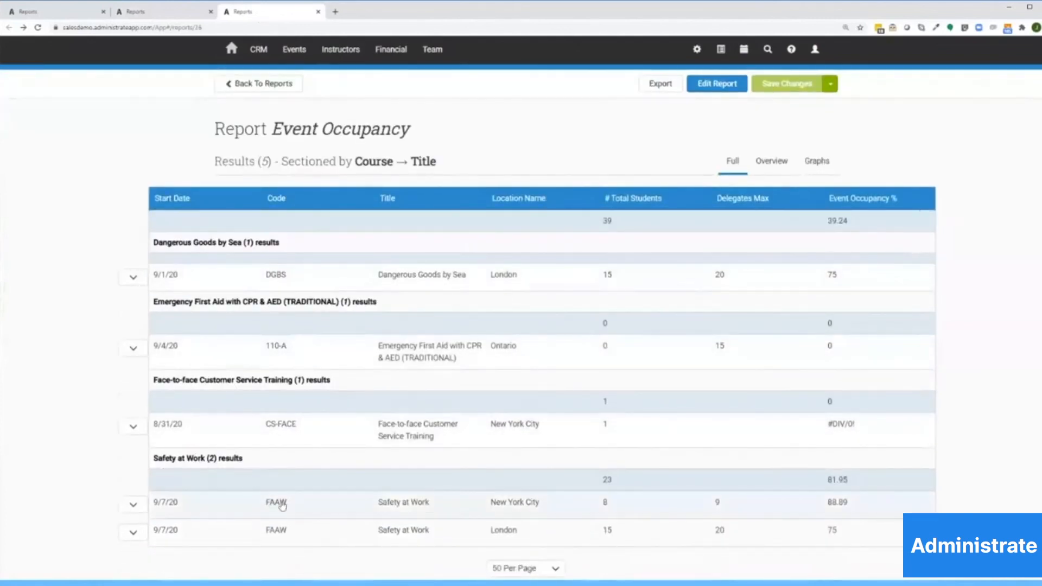
{"action": "mouse_move", "coordinate": [535, 536]}
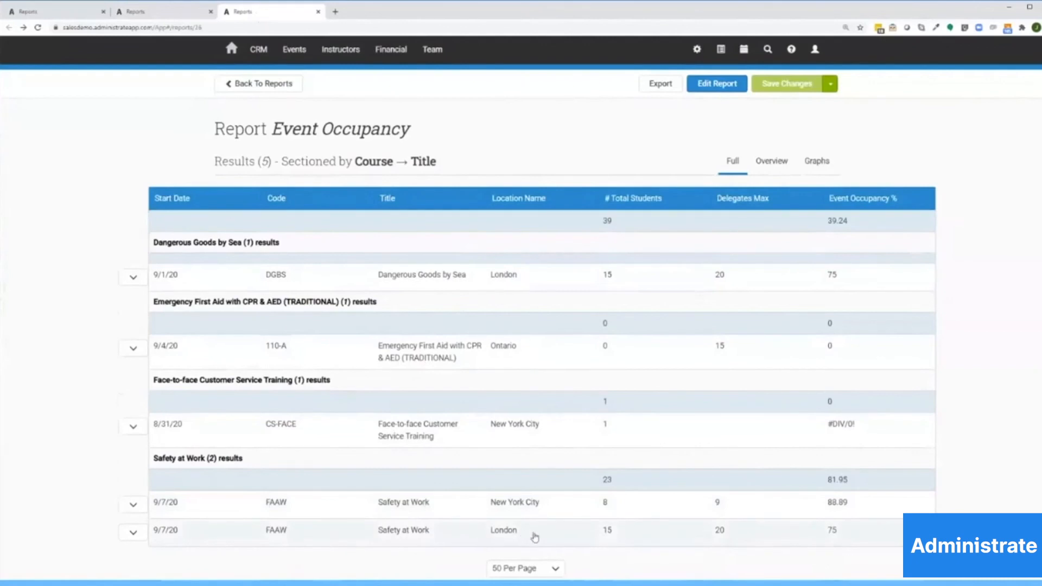
{"action": "mouse_move", "coordinate": [725, 536]}
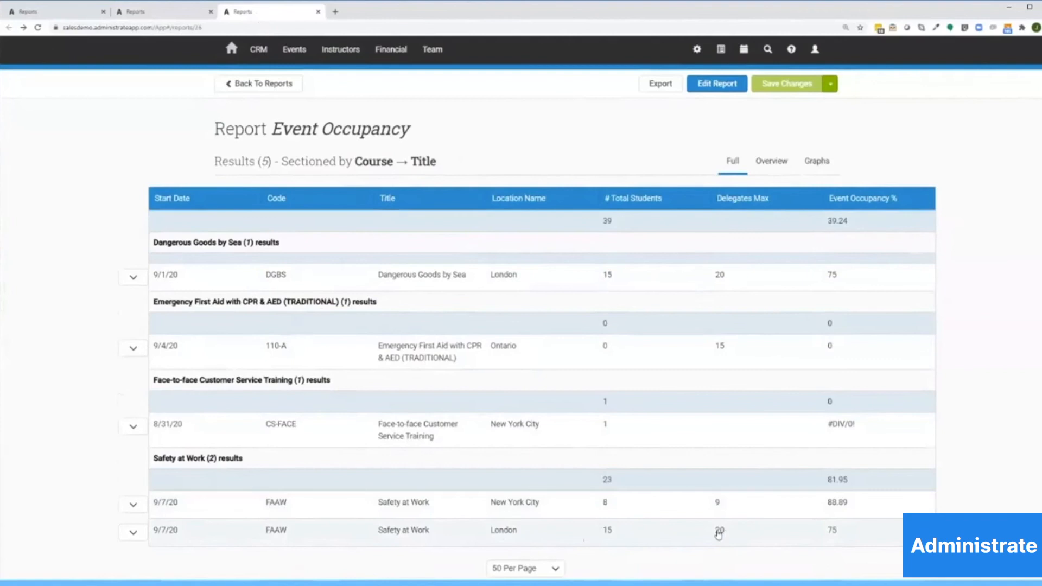
{"action": "mouse_move", "coordinate": [540, 503]}
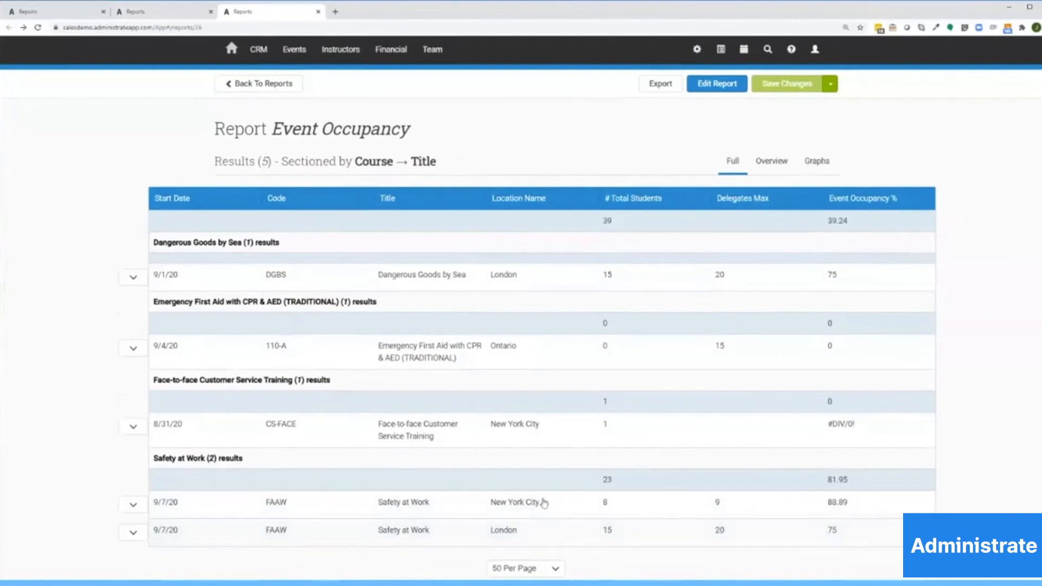
{"action": "mouse_move", "coordinate": [438, 537]}
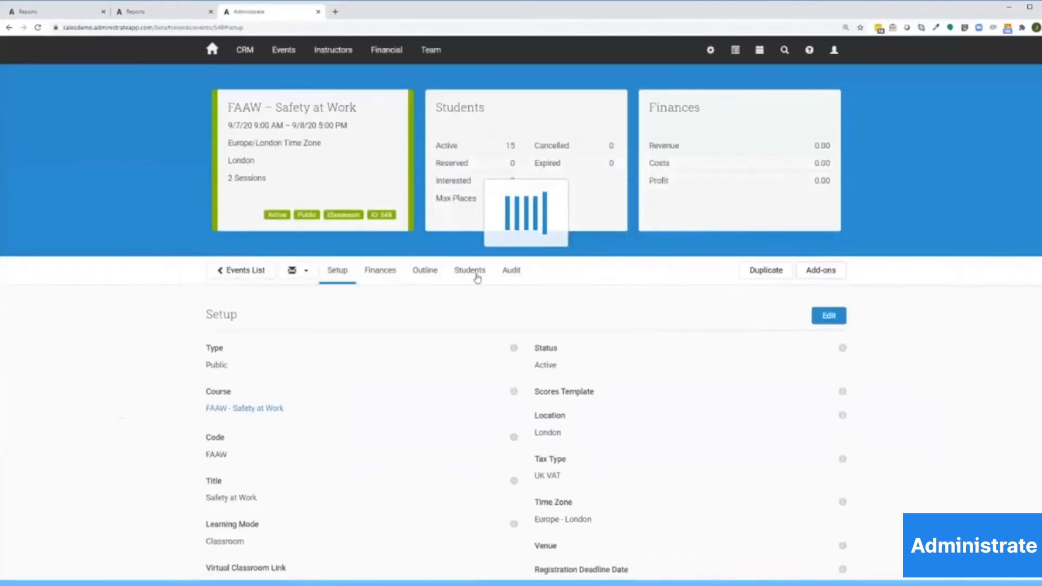
Bulk-enrol the 'Safety At Work Expiring Month' list as students on the event.
{"action": "left_click", "coordinate": [469, 270]}
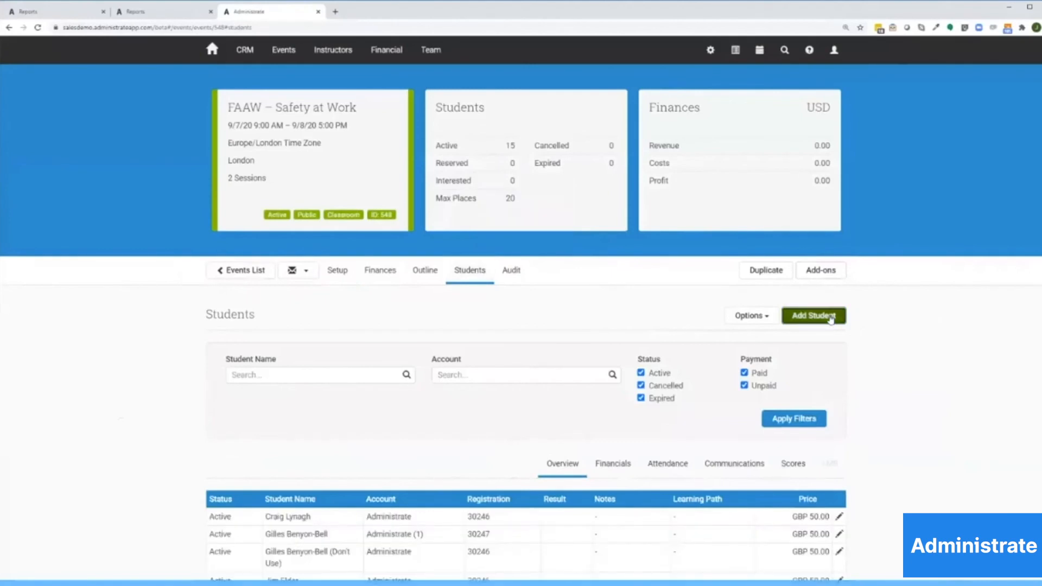
{"action": "left_click", "coordinate": [813, 315]}
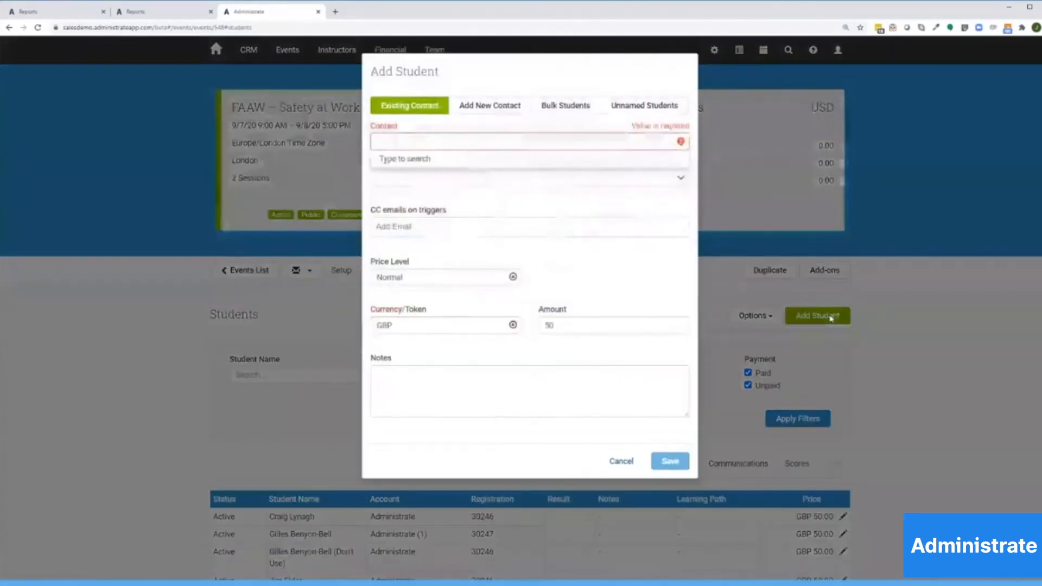
{"action": "mouse_move", "coordinate": [565, 104]}
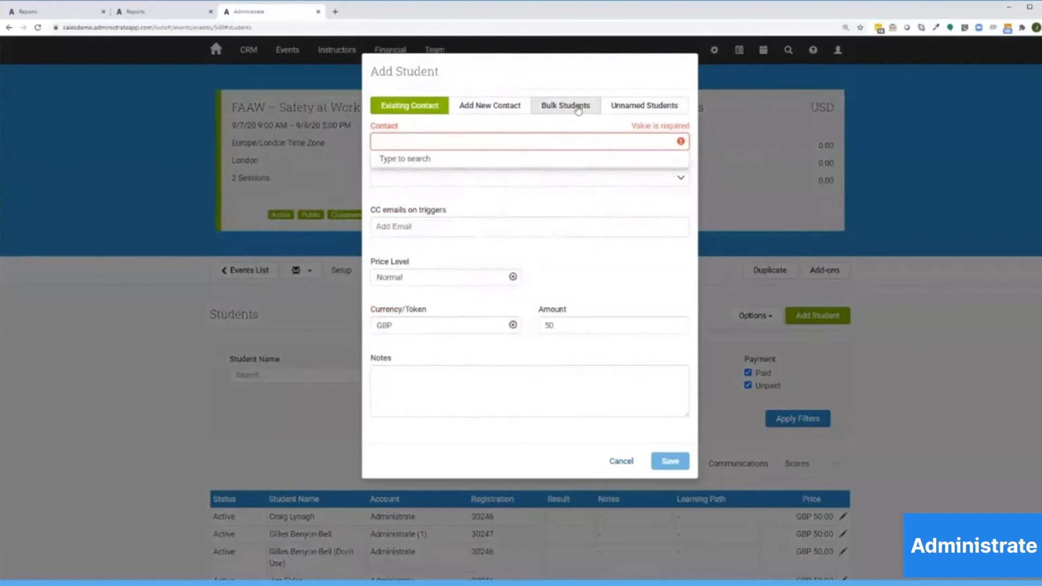
{"action": "left_click", "coordinate": [565, 105]}
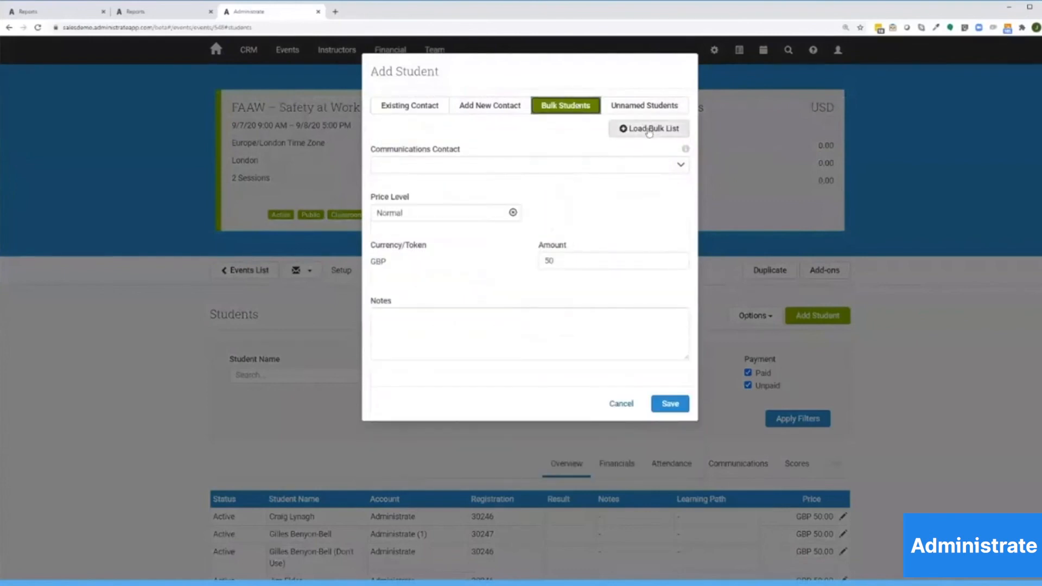
{"action": "left_click", "coordinate": [648, 128]}
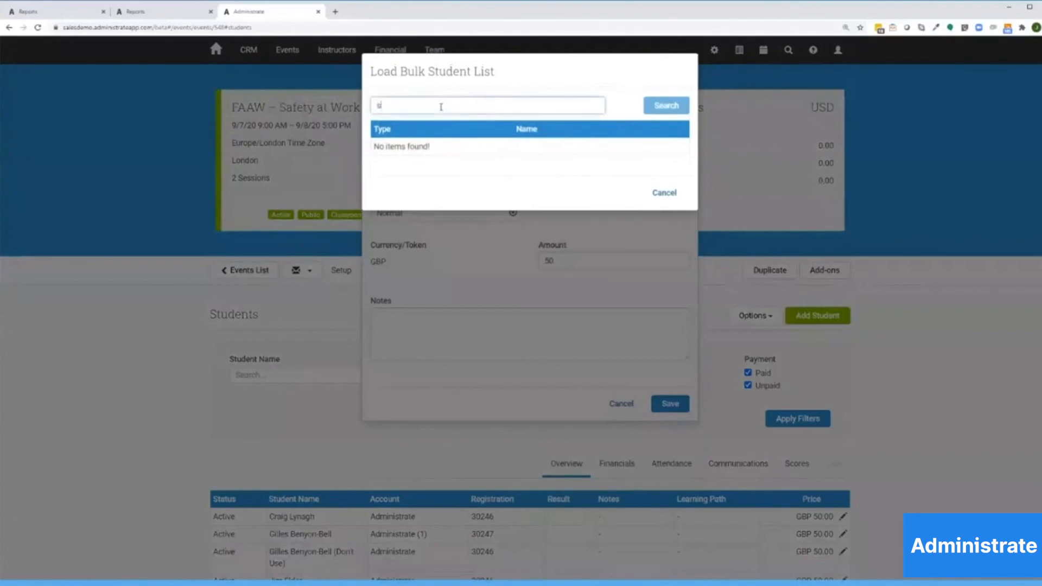
{"action": "type", "text": "safety"}
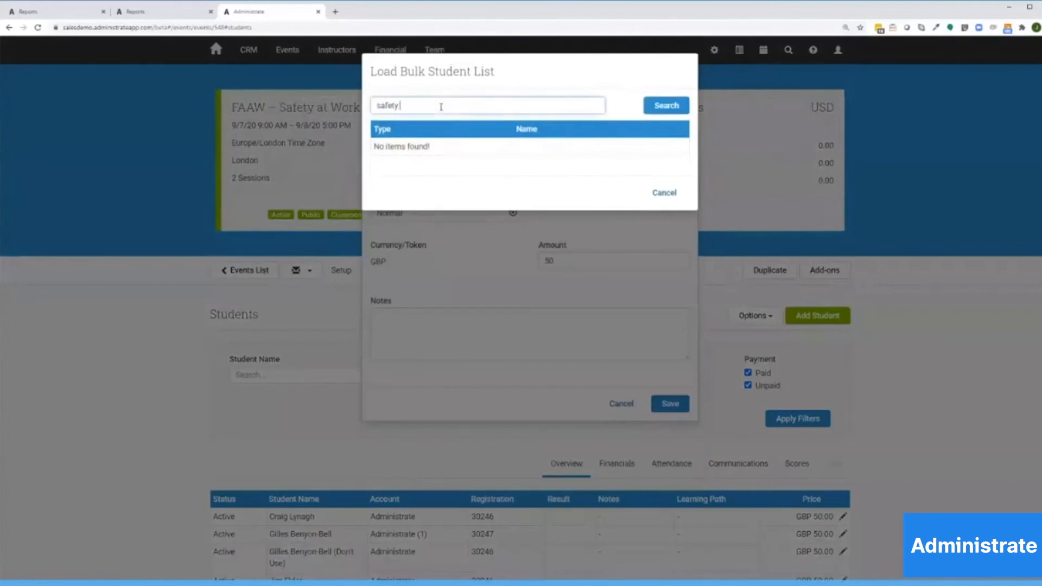
{"action": "type", "text": "at"}
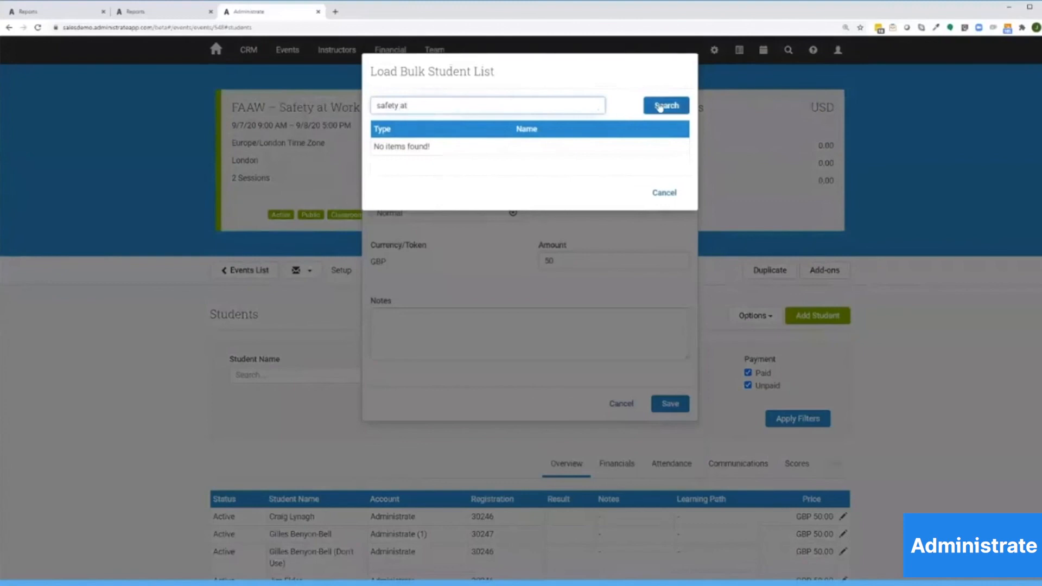
{"action": "left_click", "coordinate": [664, 106]}
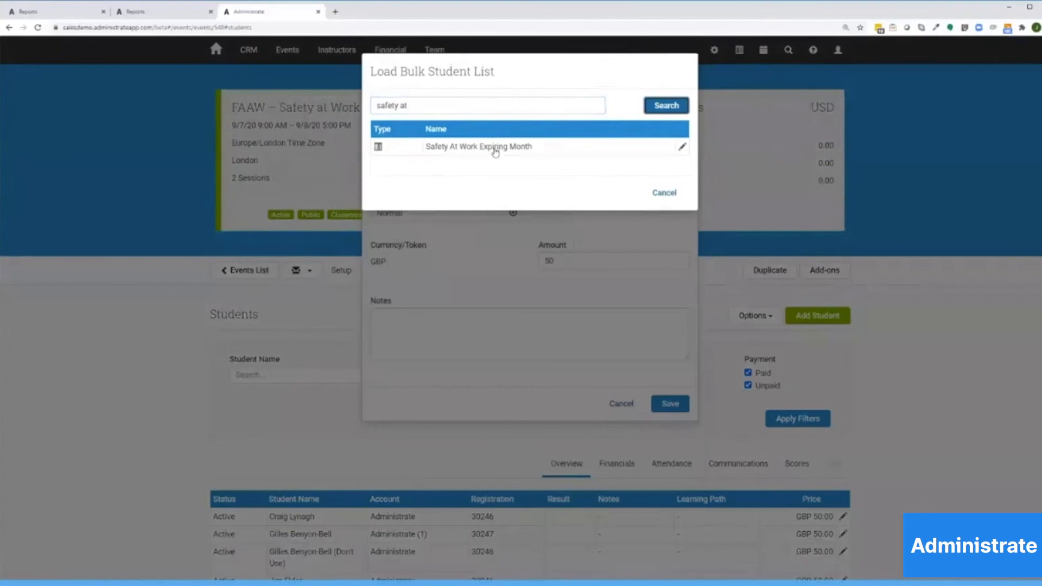
{"action": "left_click", "coordinate": [477, 147]}
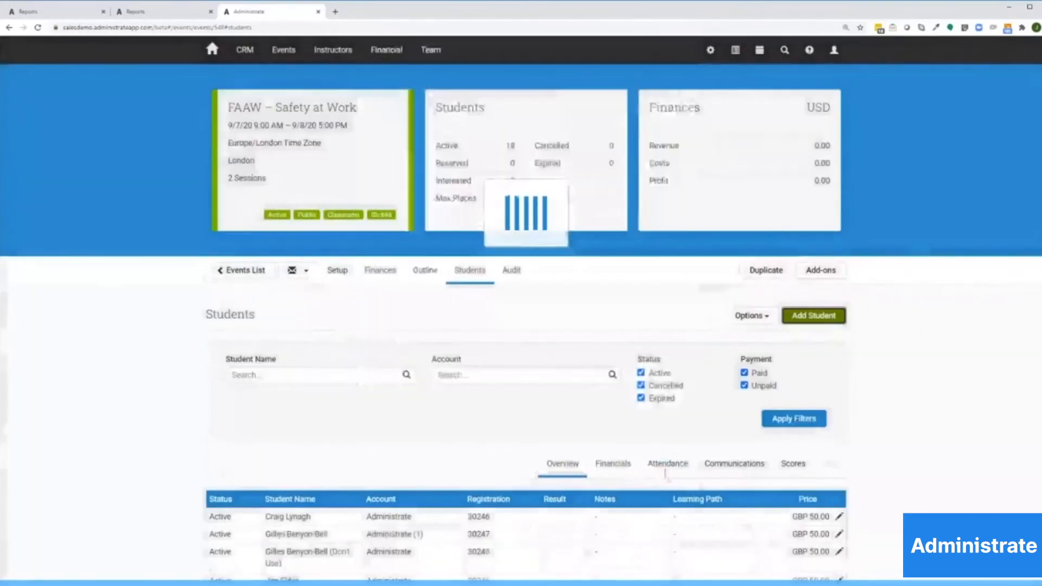
{"action": "scroll", "scroll_direction": "down", "scroll_amount": 3}
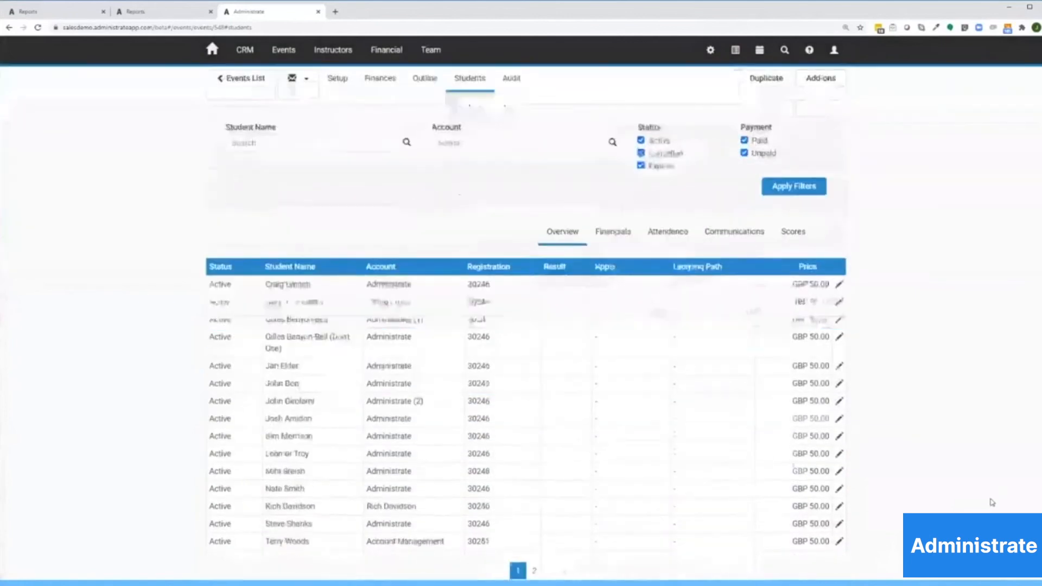
{"action": "scroll", "scroll_direction": "down", "scroll_amount": 3}
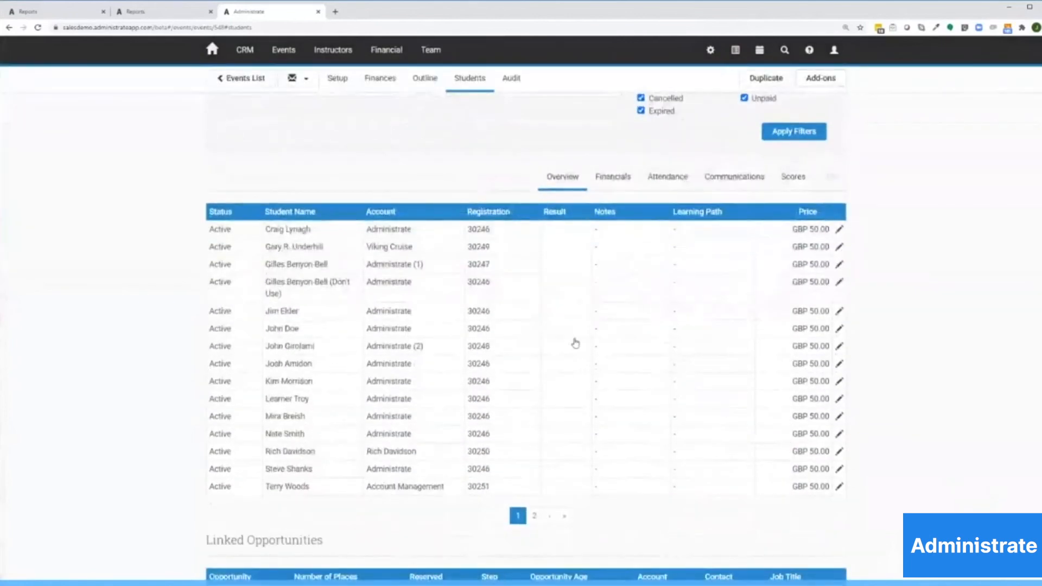